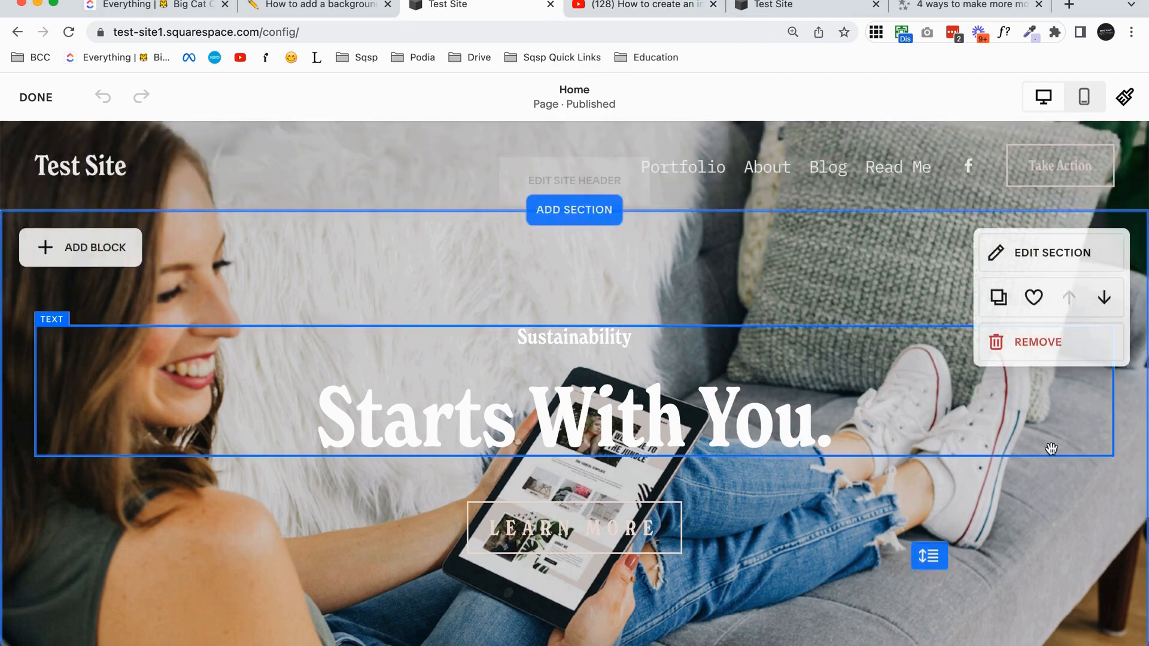
Scroll down the page to reach the blank Fluid Engine section
scroll(down, 3)
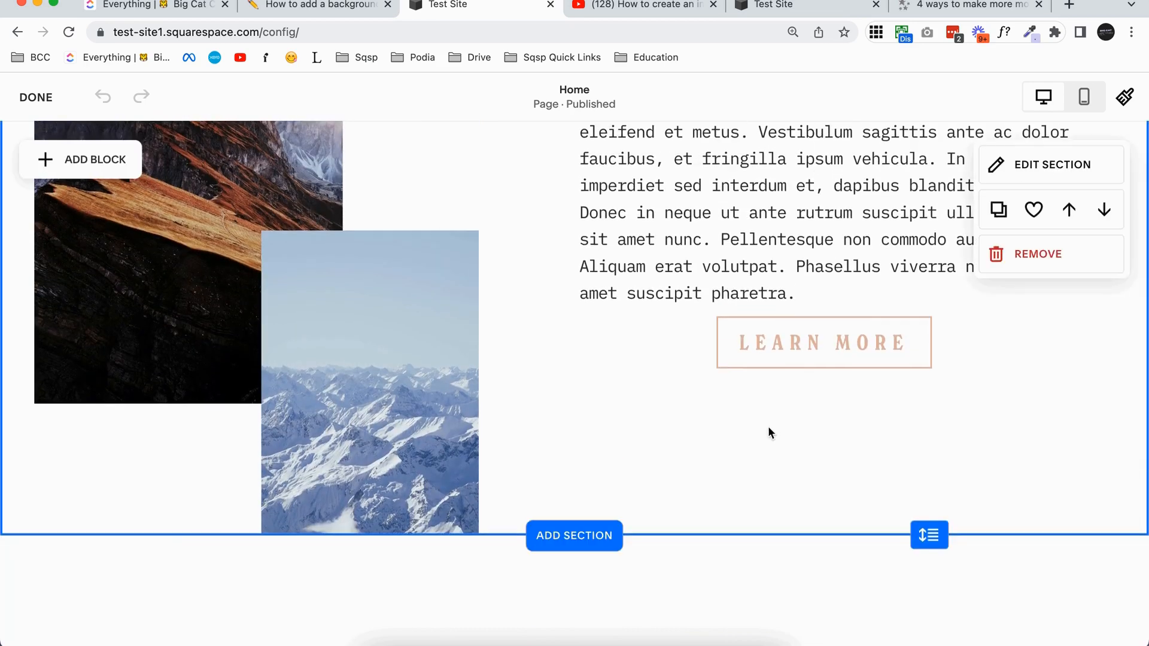
scroll(down, 3)
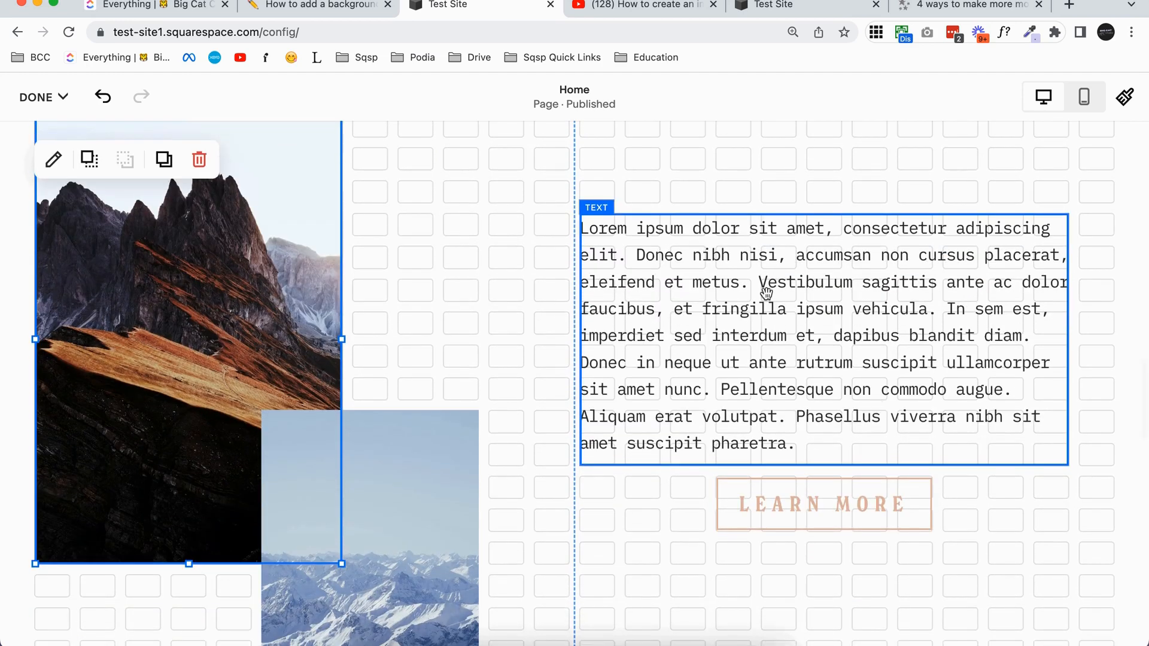
scroll(down, 3)
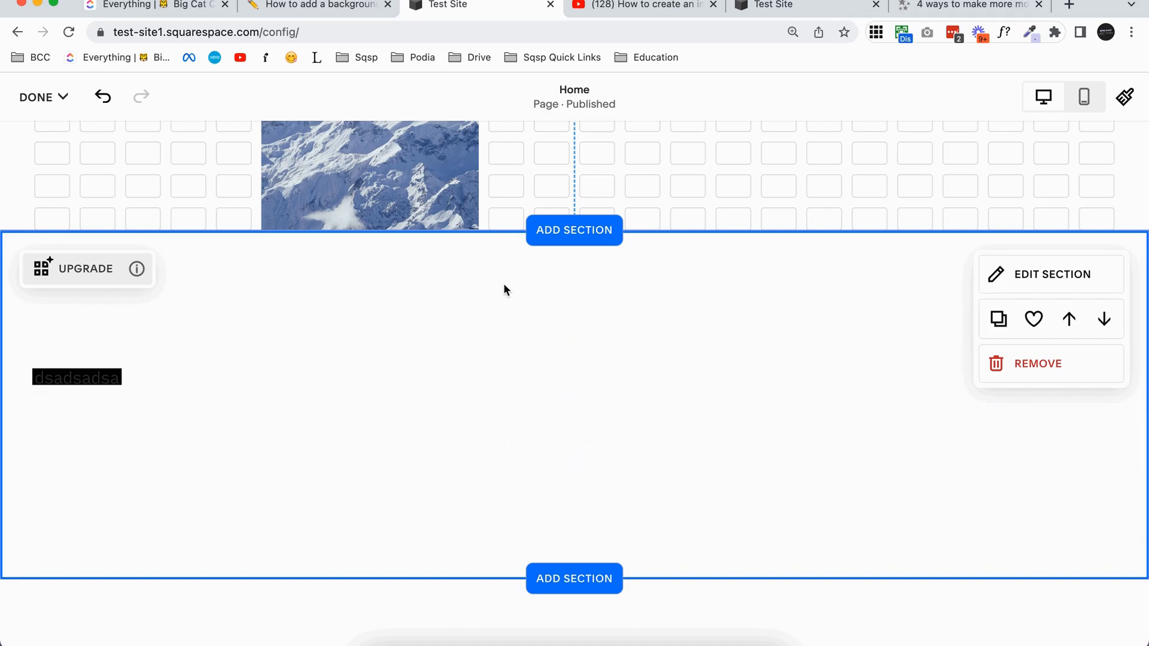
mouse_move(158, 248)
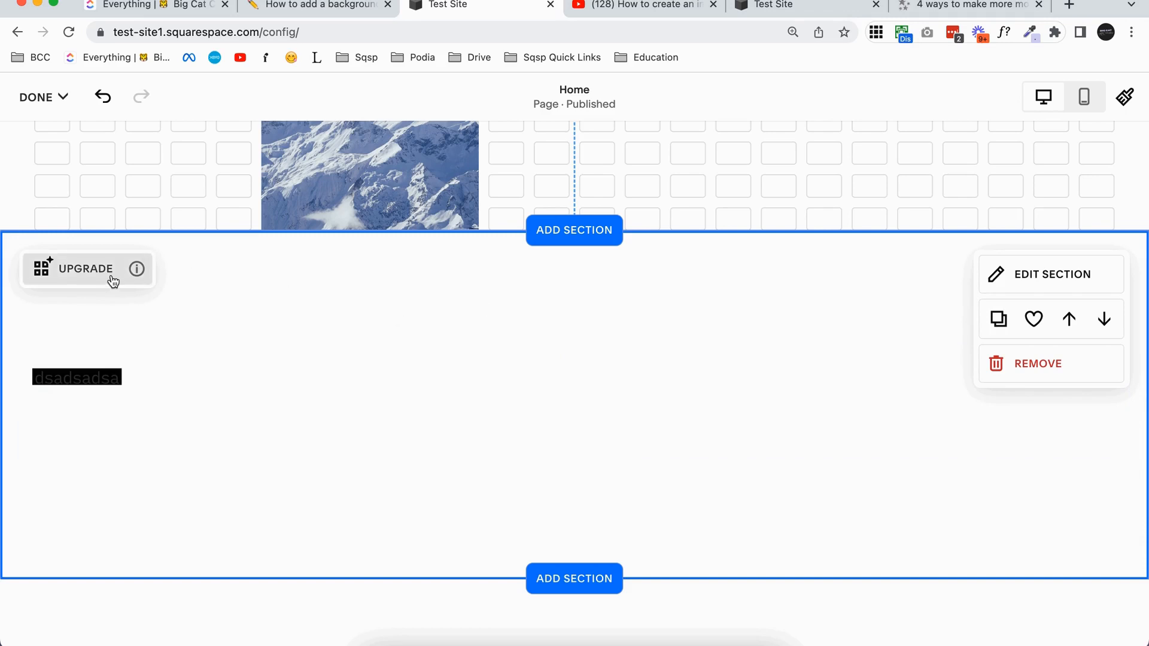
mouse_move(336, 292)
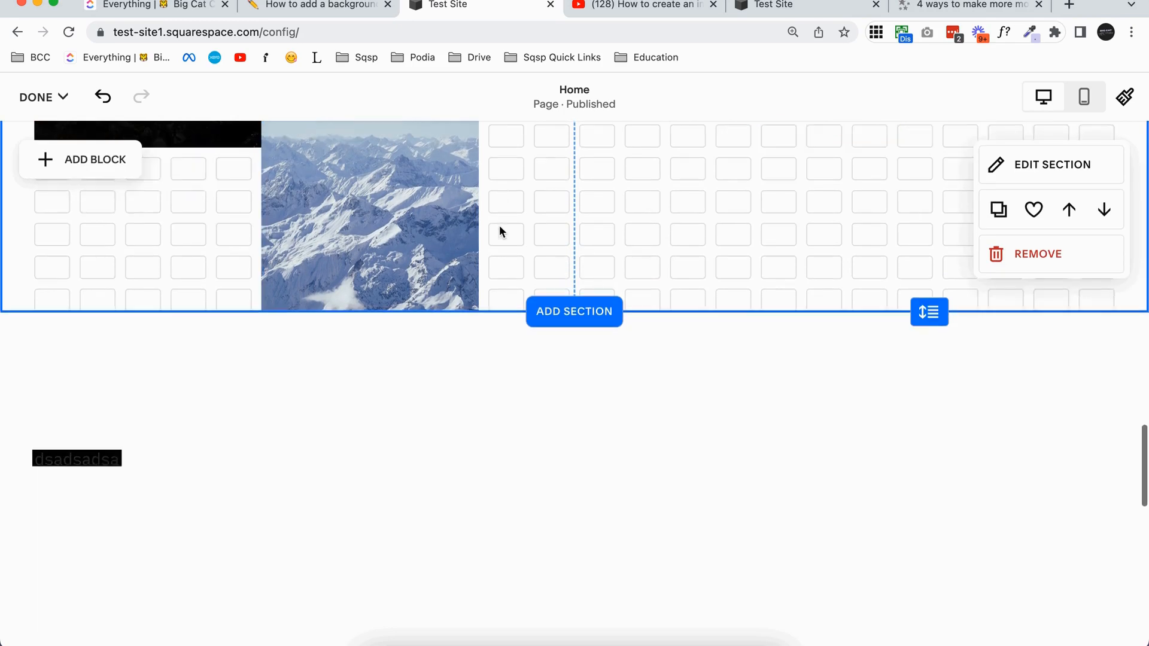
scroll(down, 3)
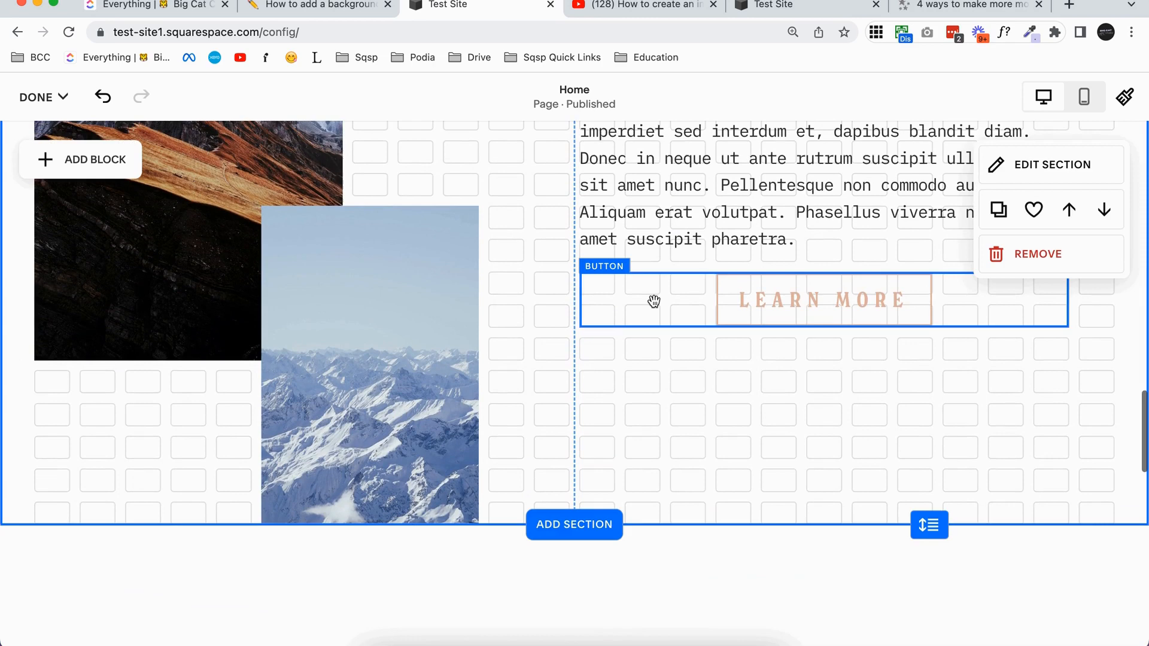
scroll(down, 3)
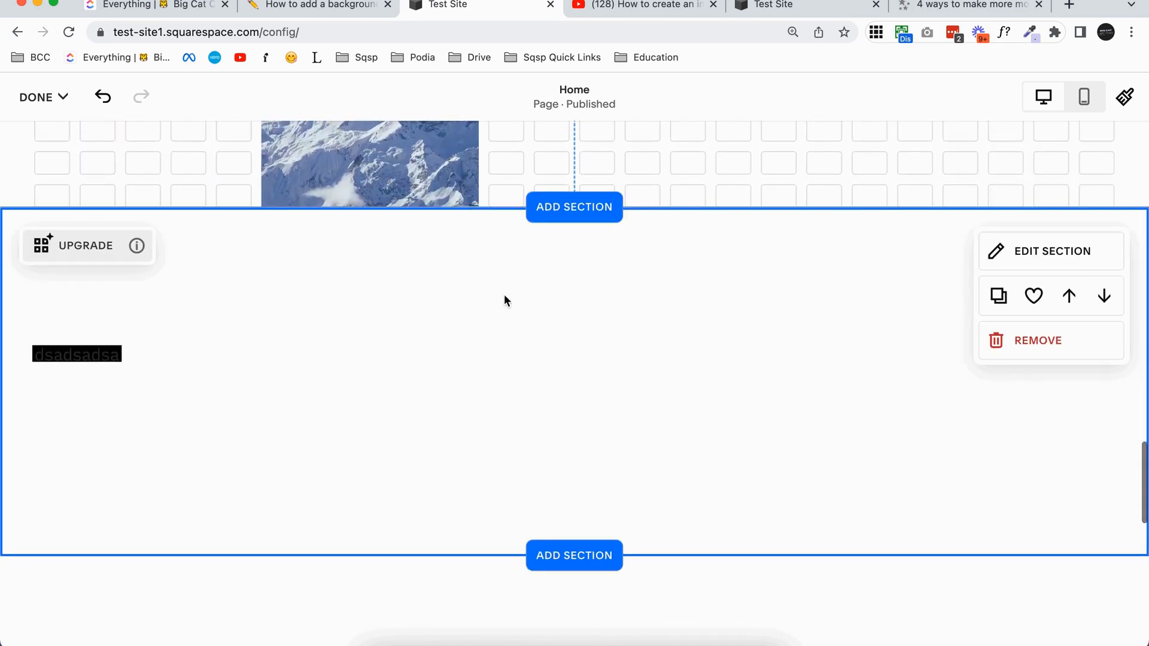
mouse_move(470, 286)
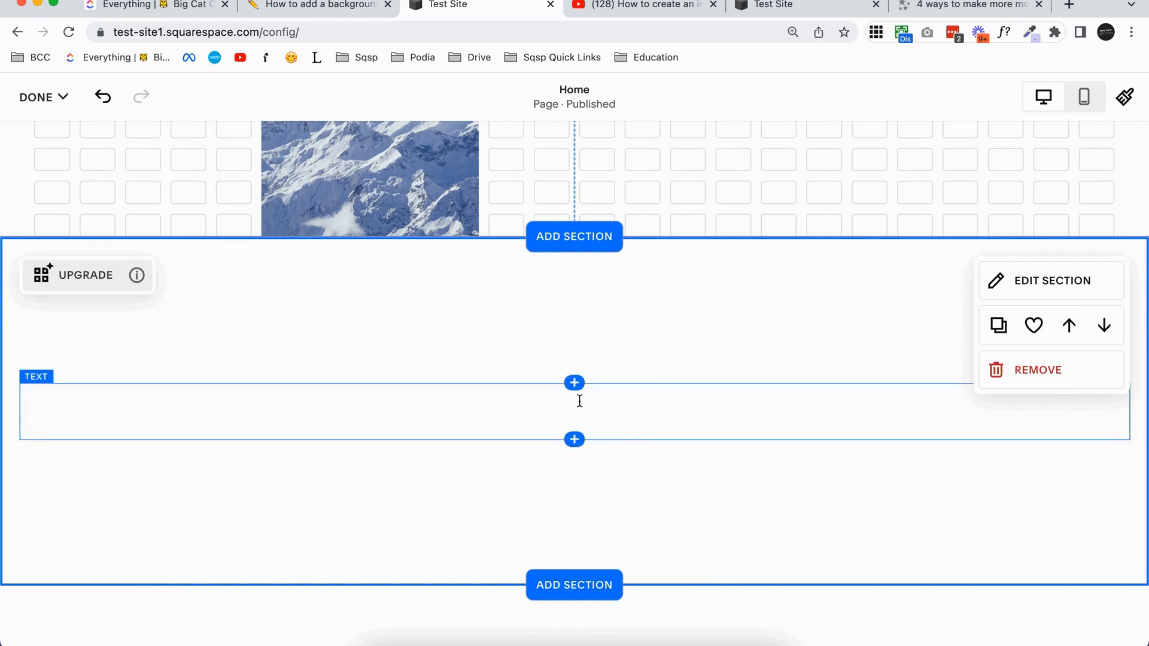
Add a Text block to the section and switch its Background on for a gray fill
click(574, 382)
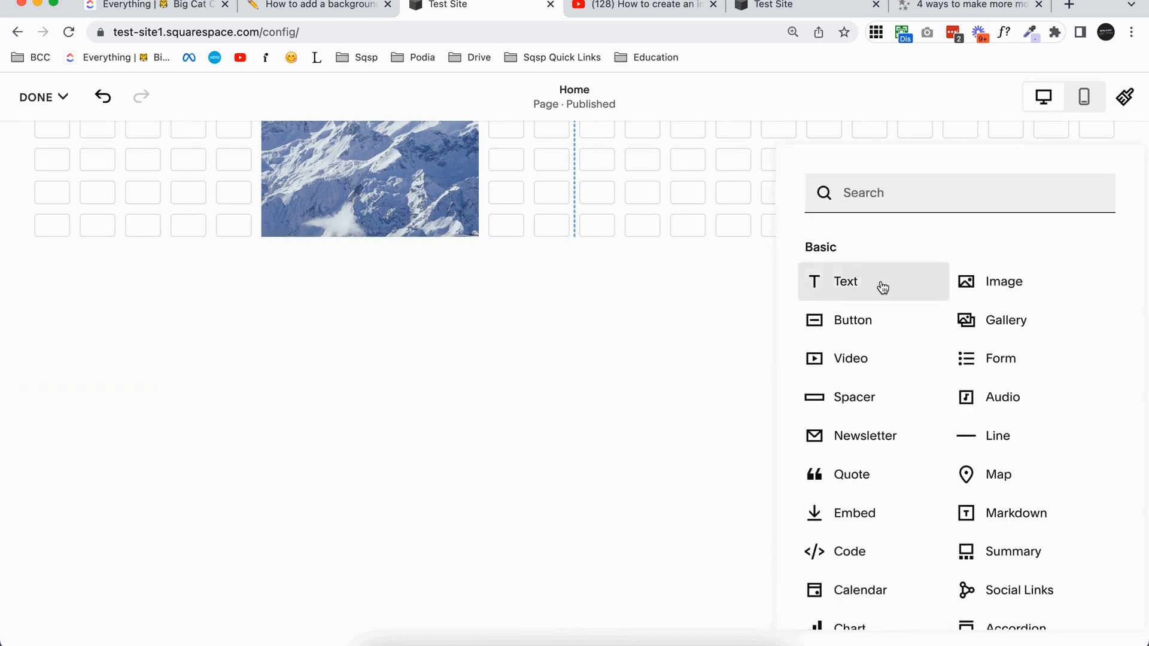
click(845, 281)
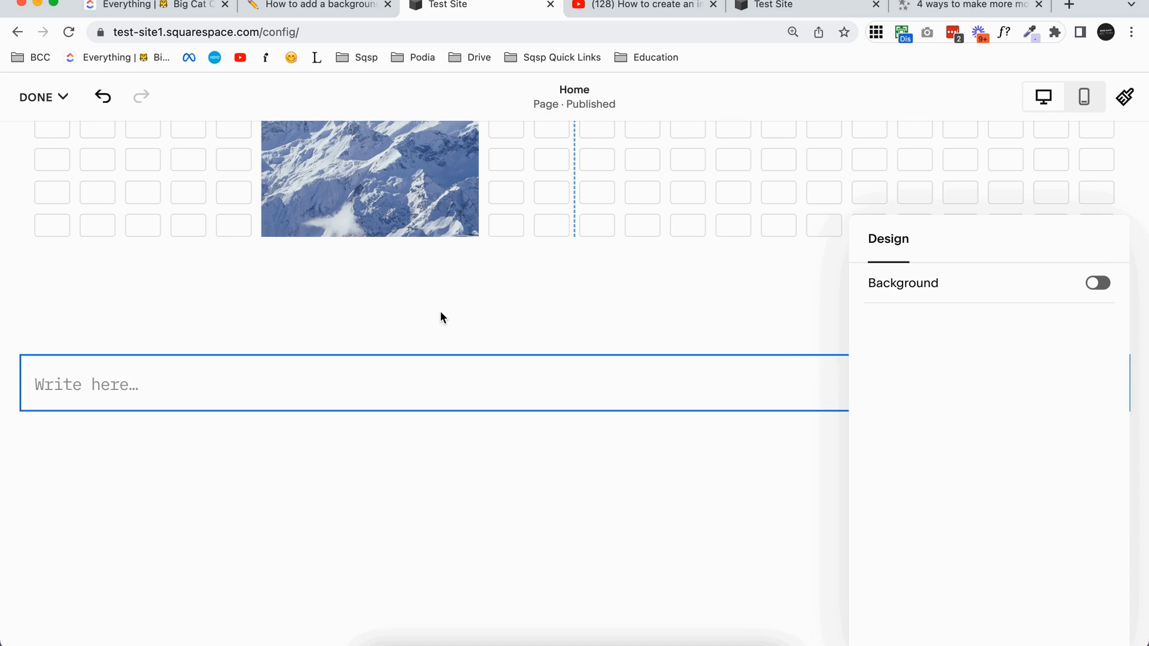
mouse_move(924, 303)
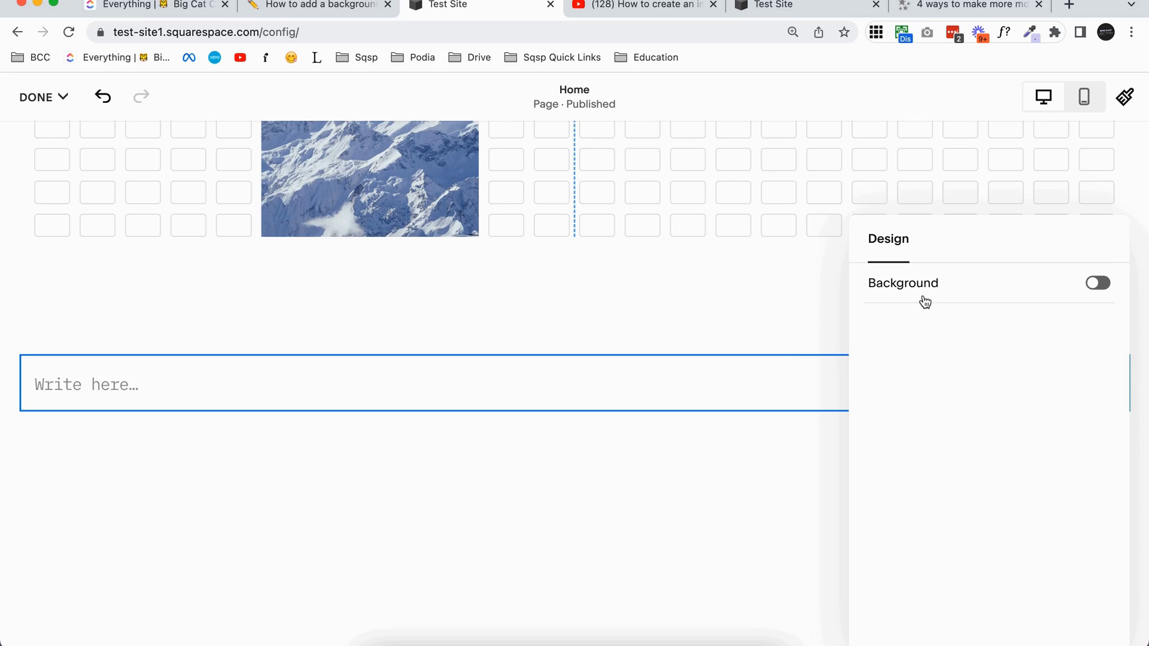
click(1097, 283)
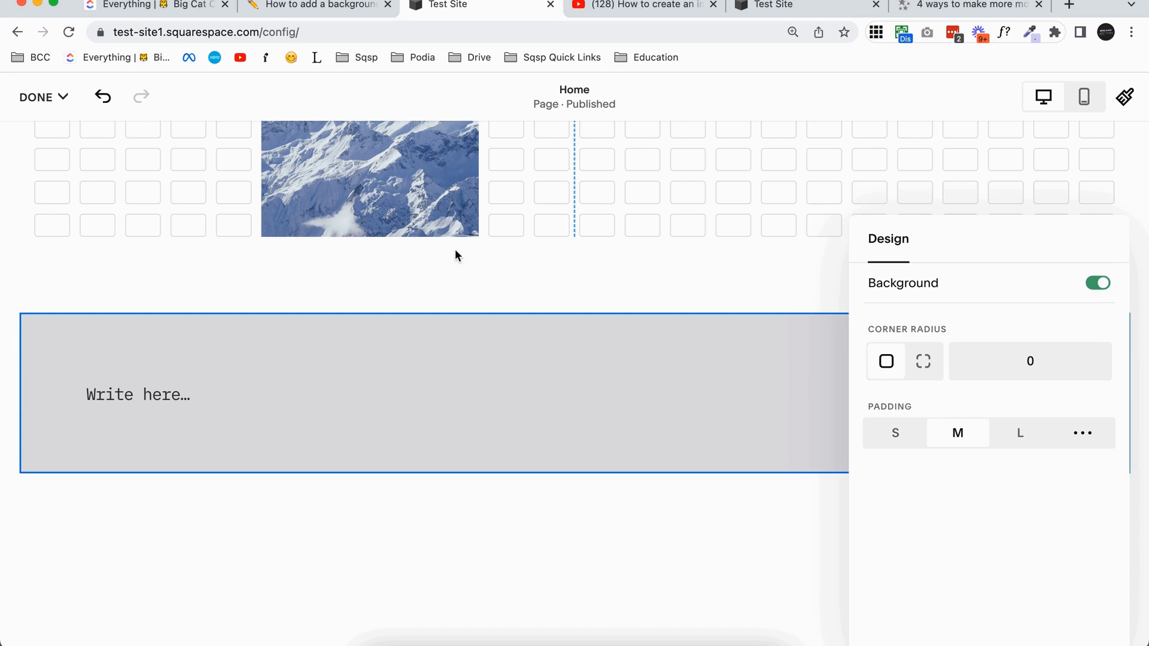
mouse_move(663, 283)
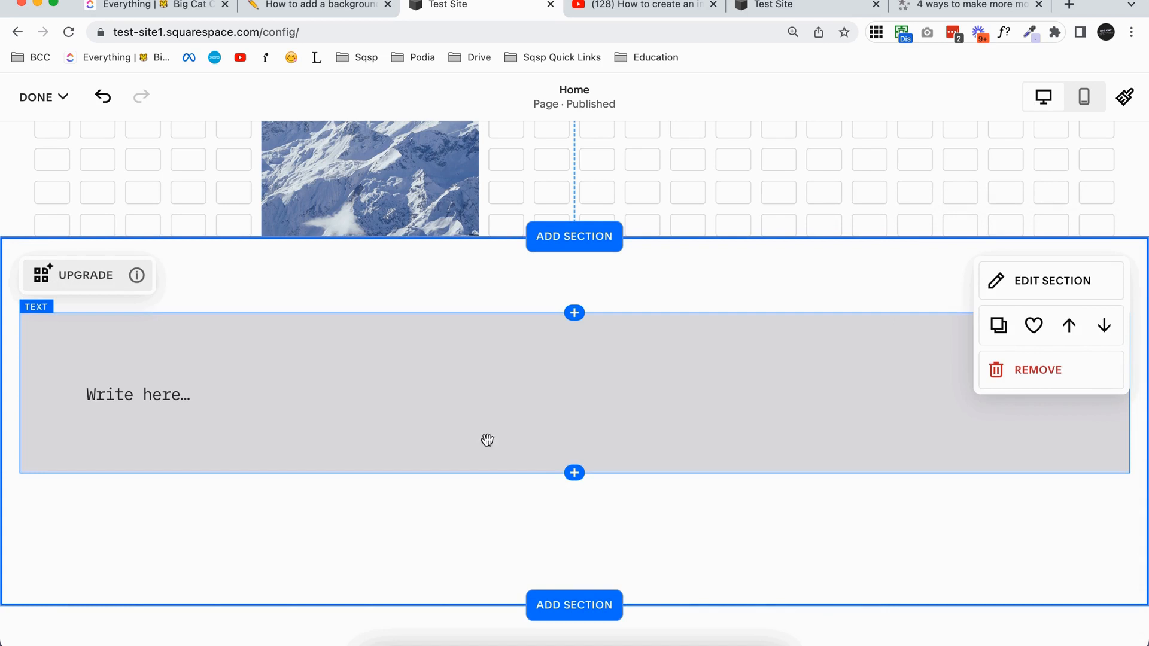
Enter the Heading 1 line 'Add your text here!' in the gray text block
click(139, 395)
text(Add your text here!)
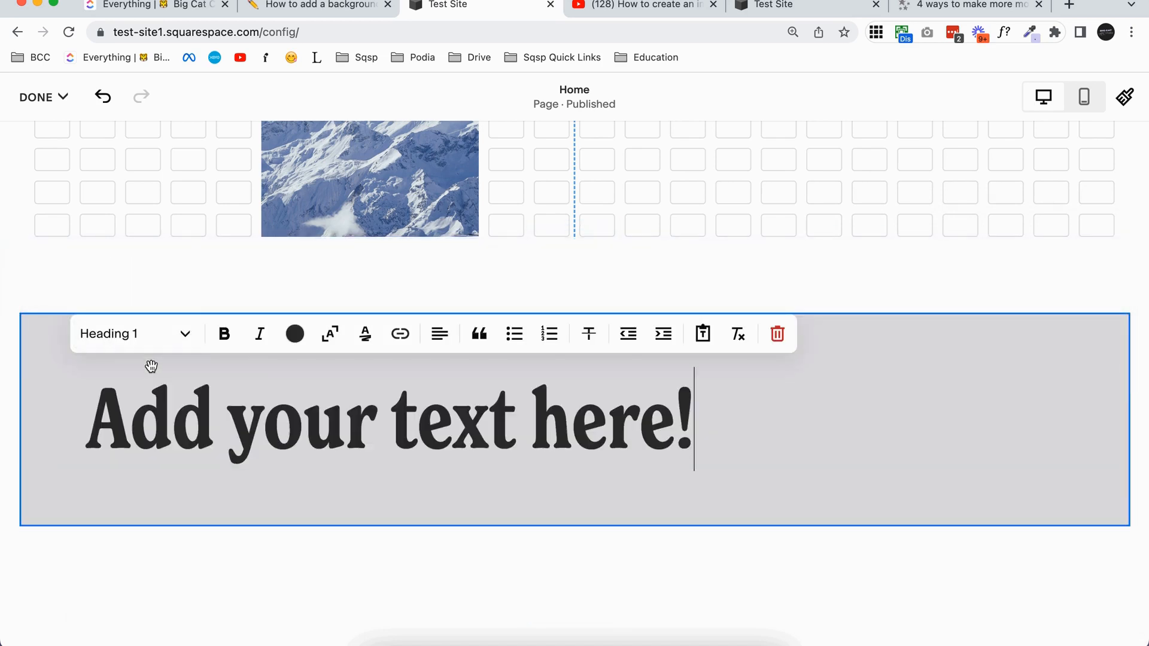
mouse_move(287, 287)
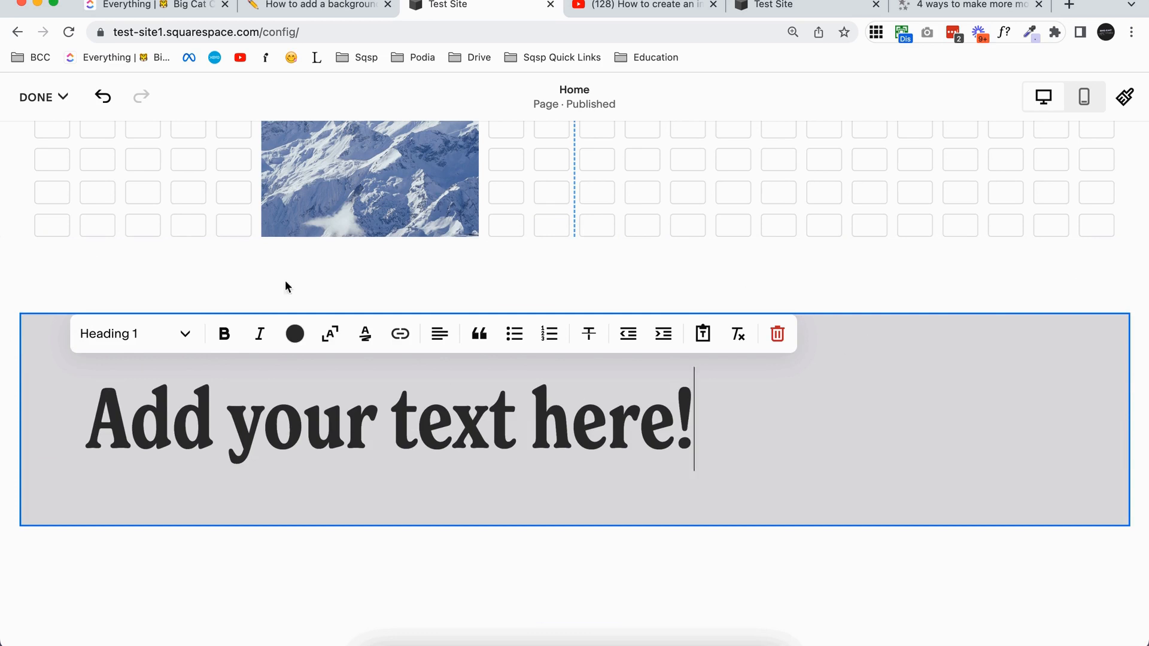
click(930, 317)
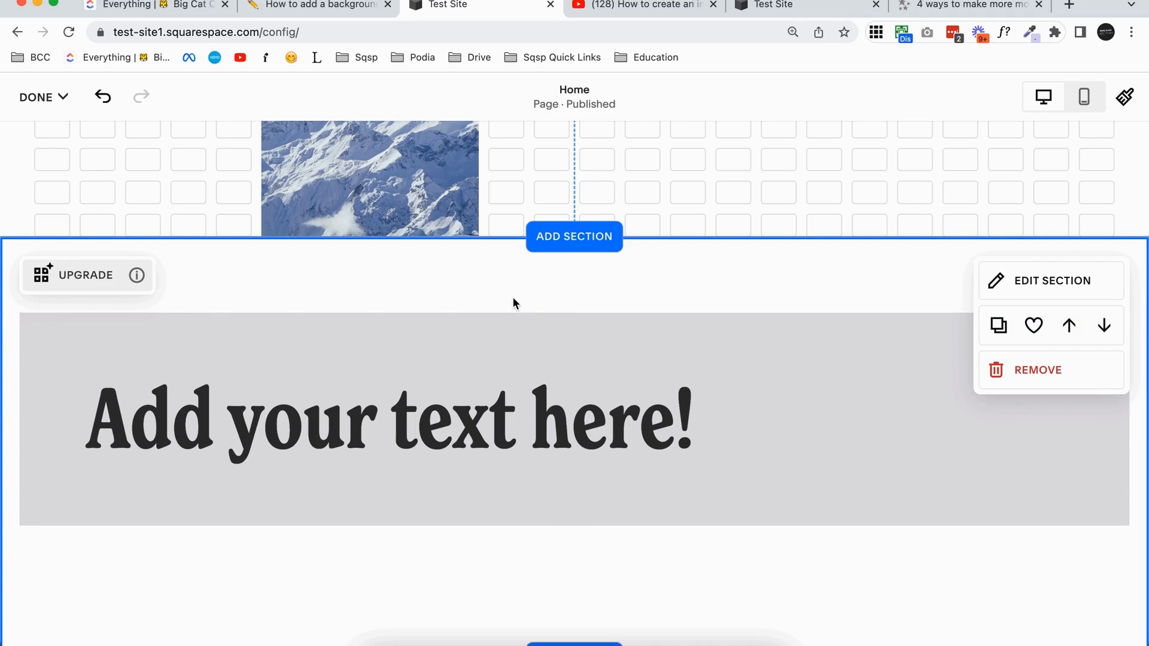
Add a Spacer block, narrowing the heading block to about a third of the width
click(573, 313)
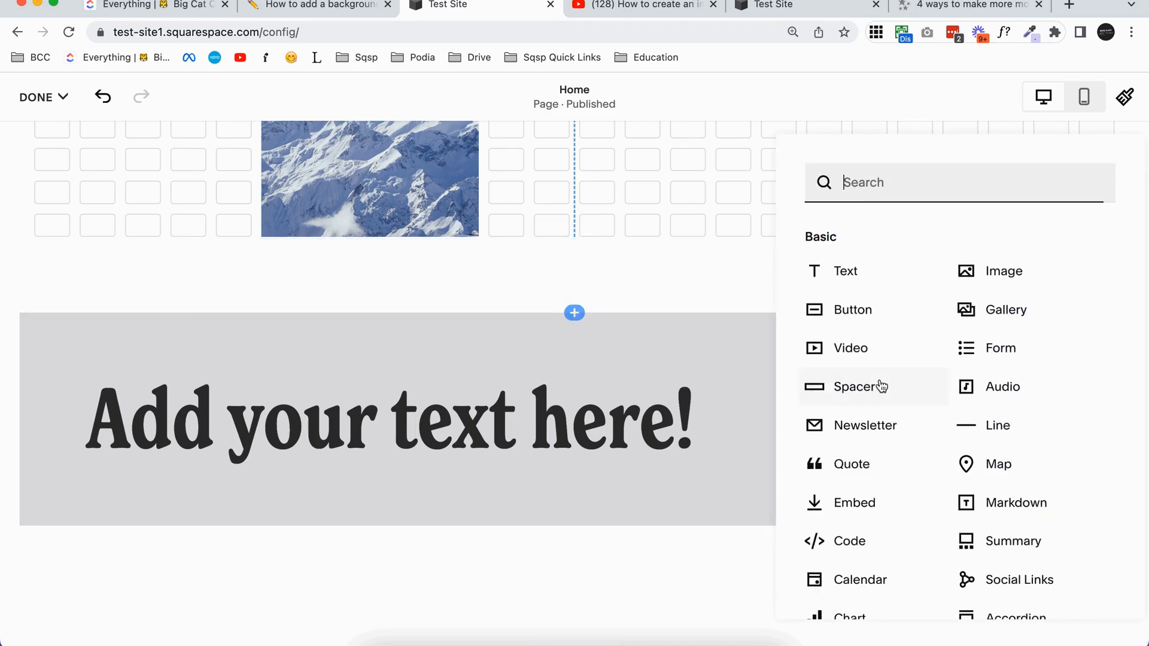
click(861, 387)
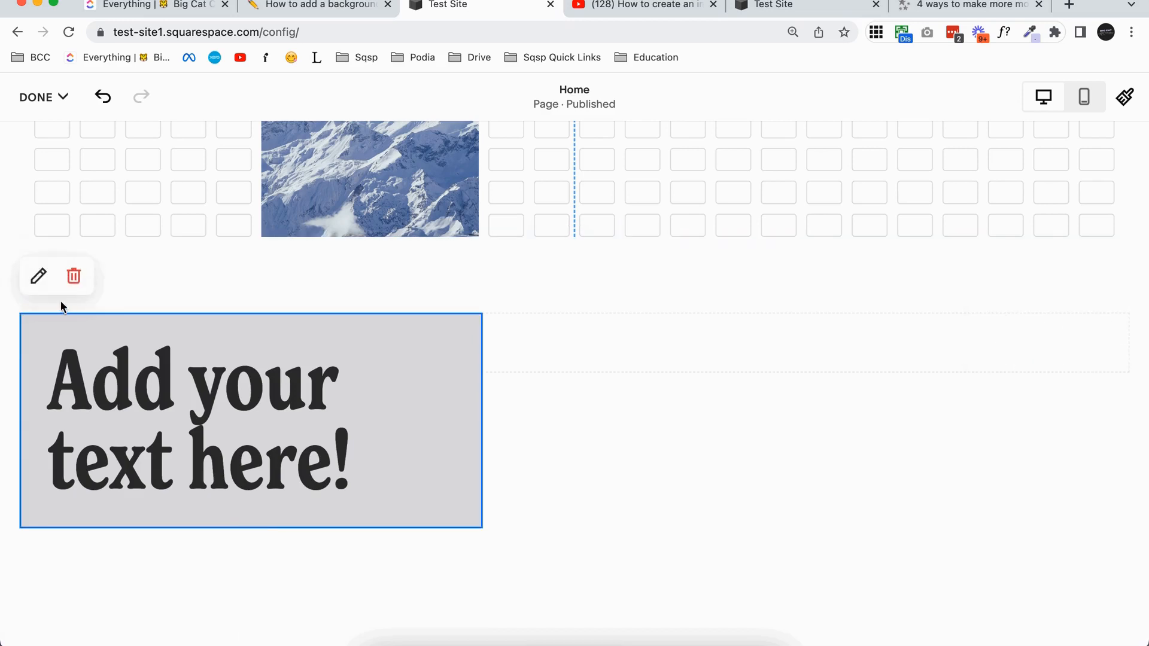
mouse_move(39, 276)
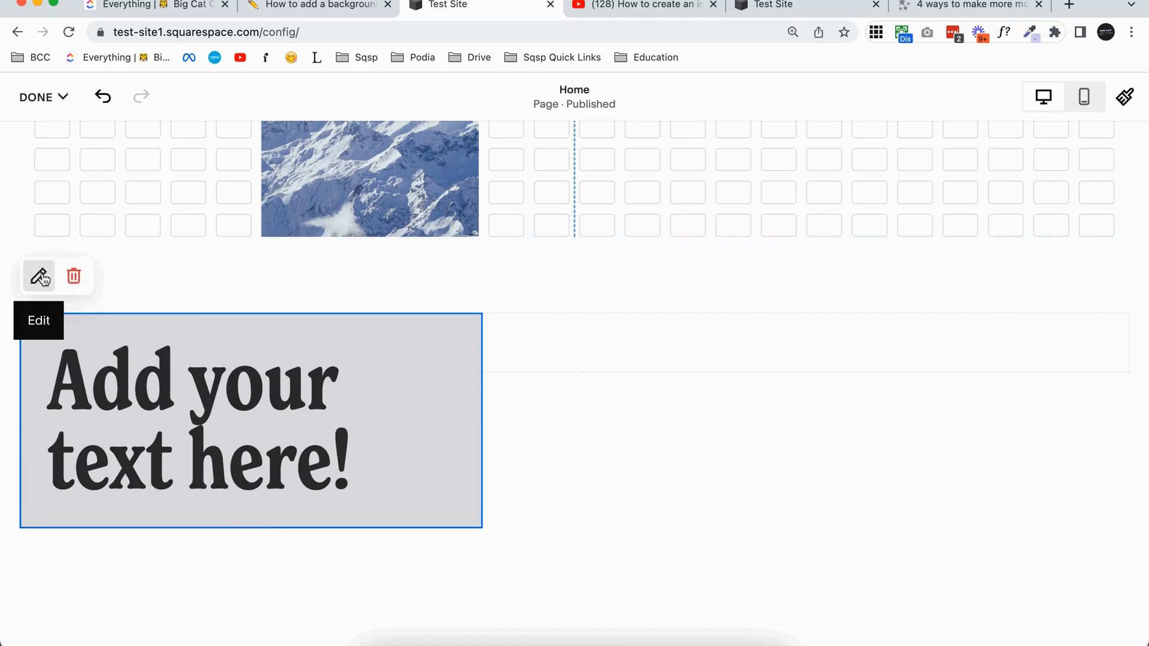
Increase the heading block's padding in its design settings, giving a pill-shaped background
click(598, 389)
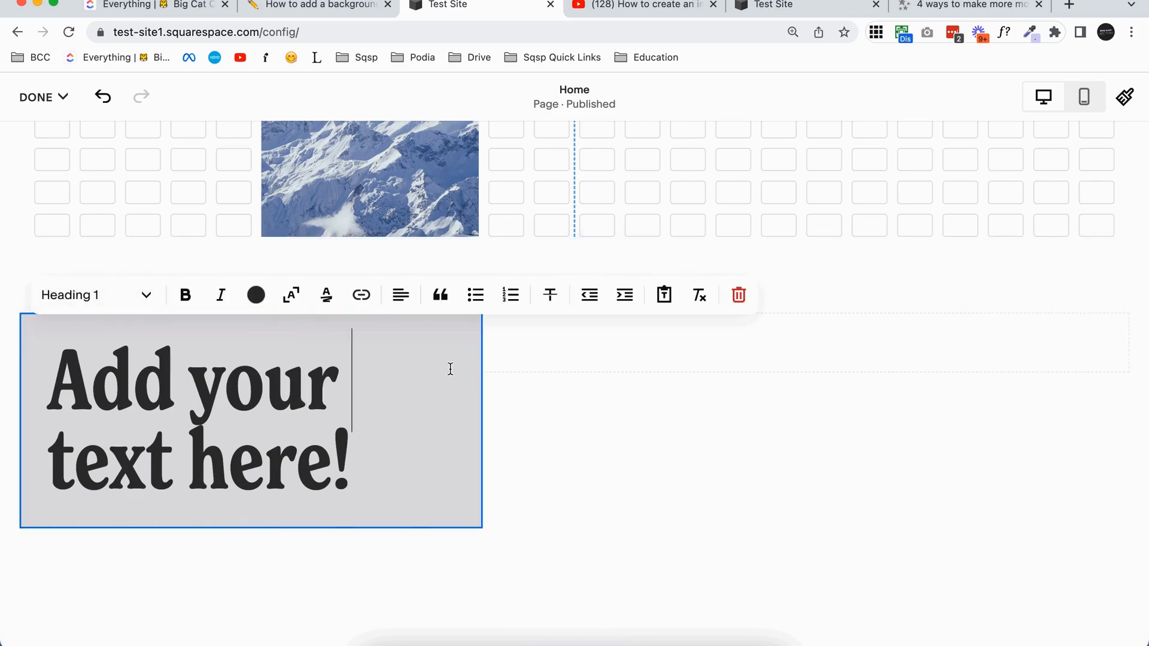
click(254, 398)
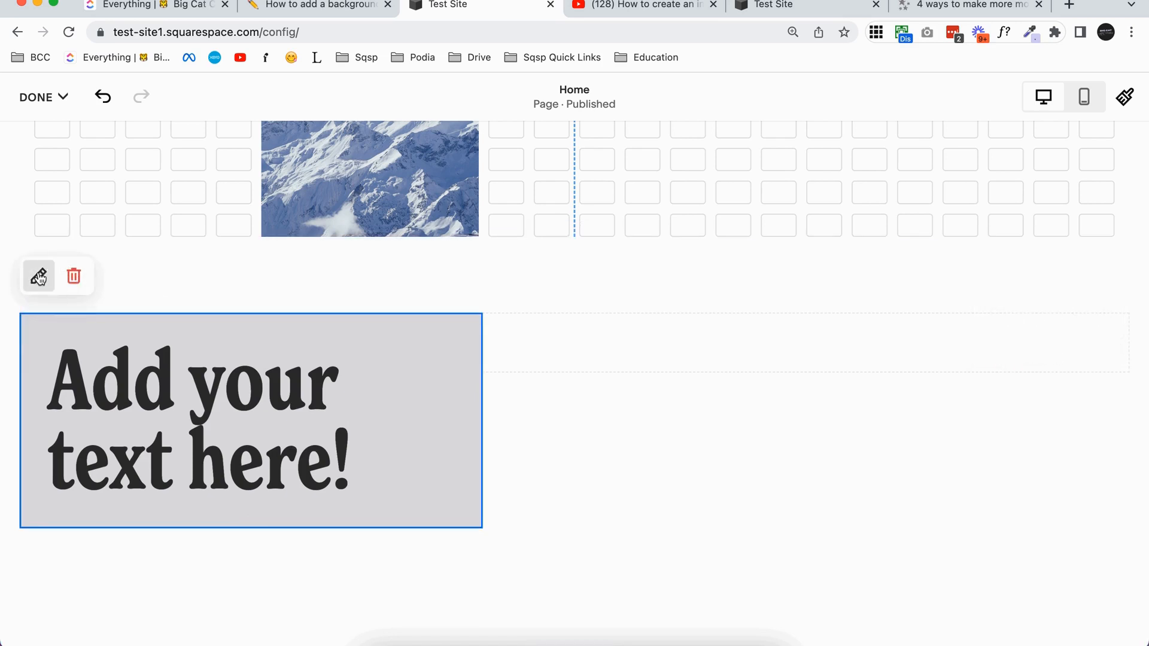
click(38, 277)
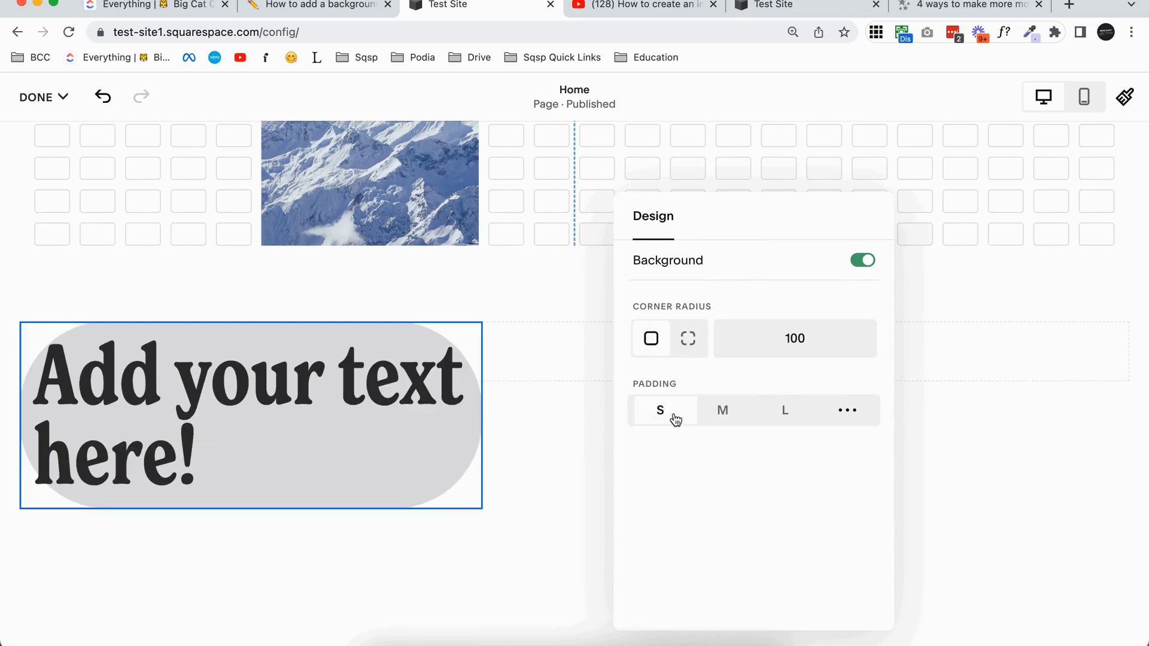
click(784, 410)
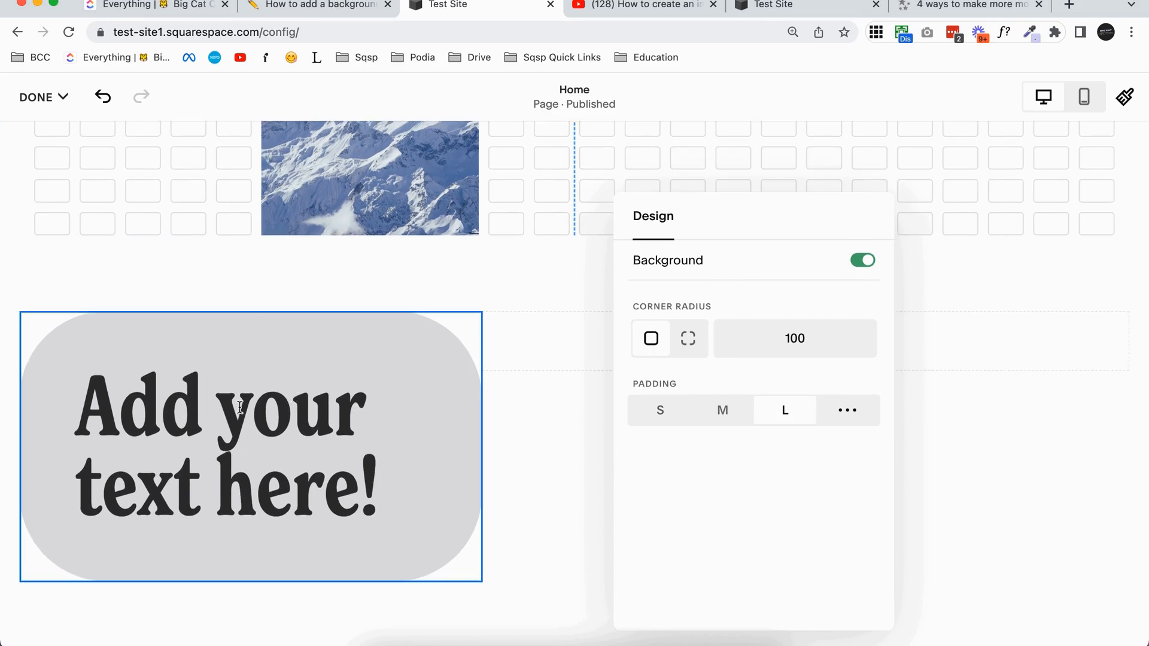
mouse_move(546, 445)
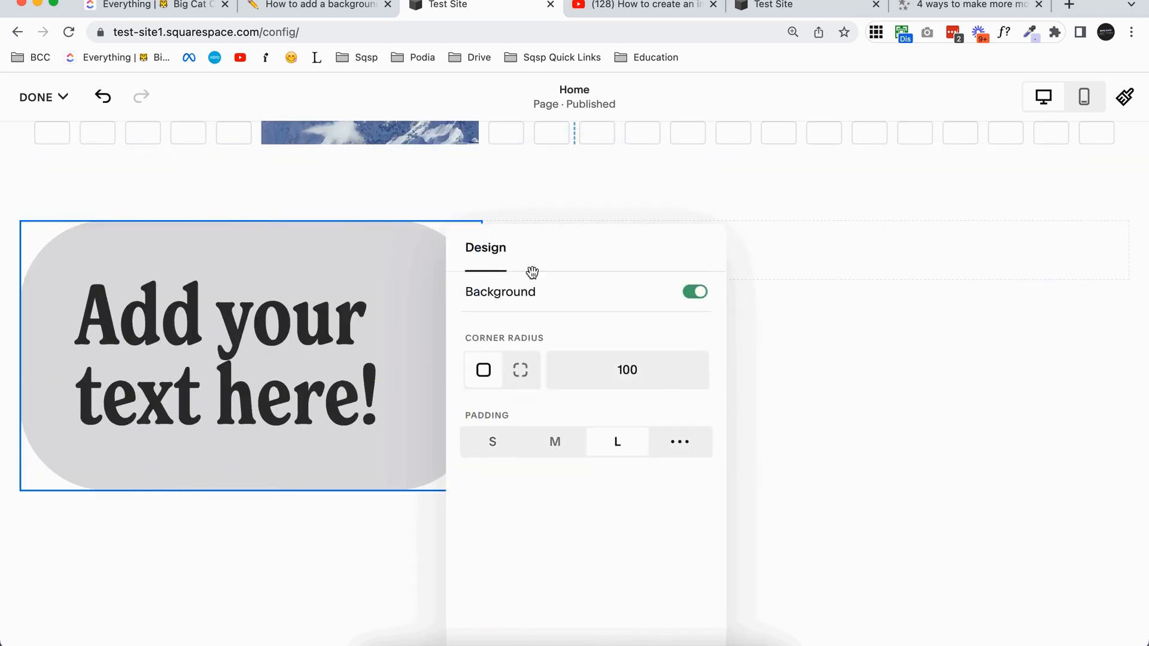
mouse_move(627, 430)
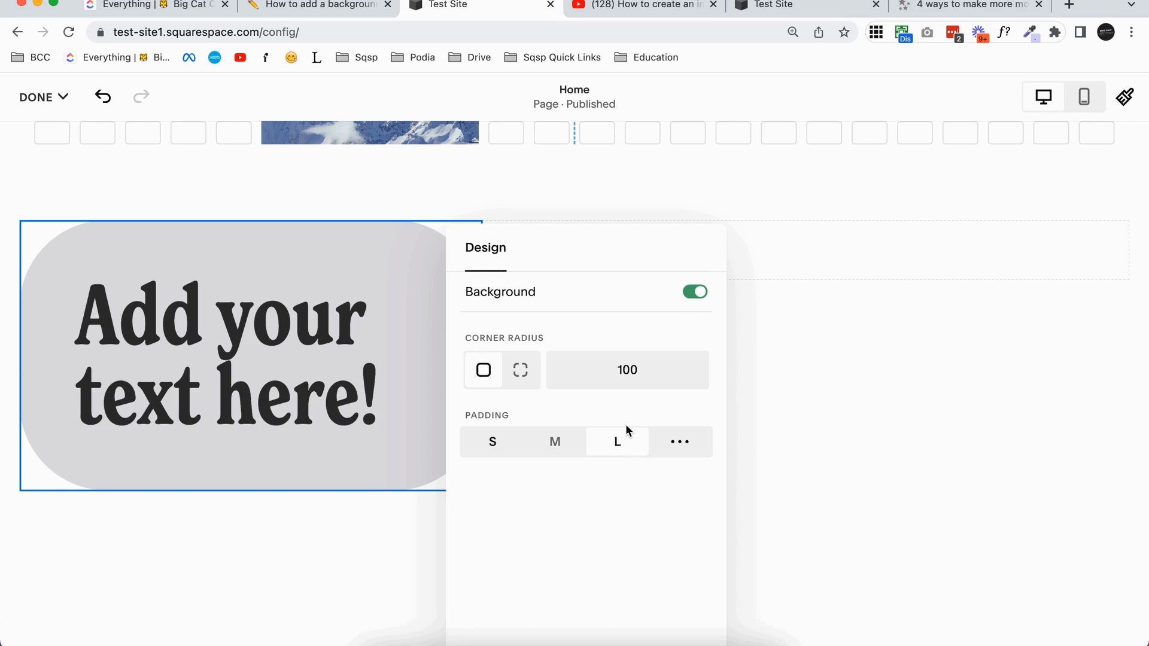
mouse_move(802, 417)
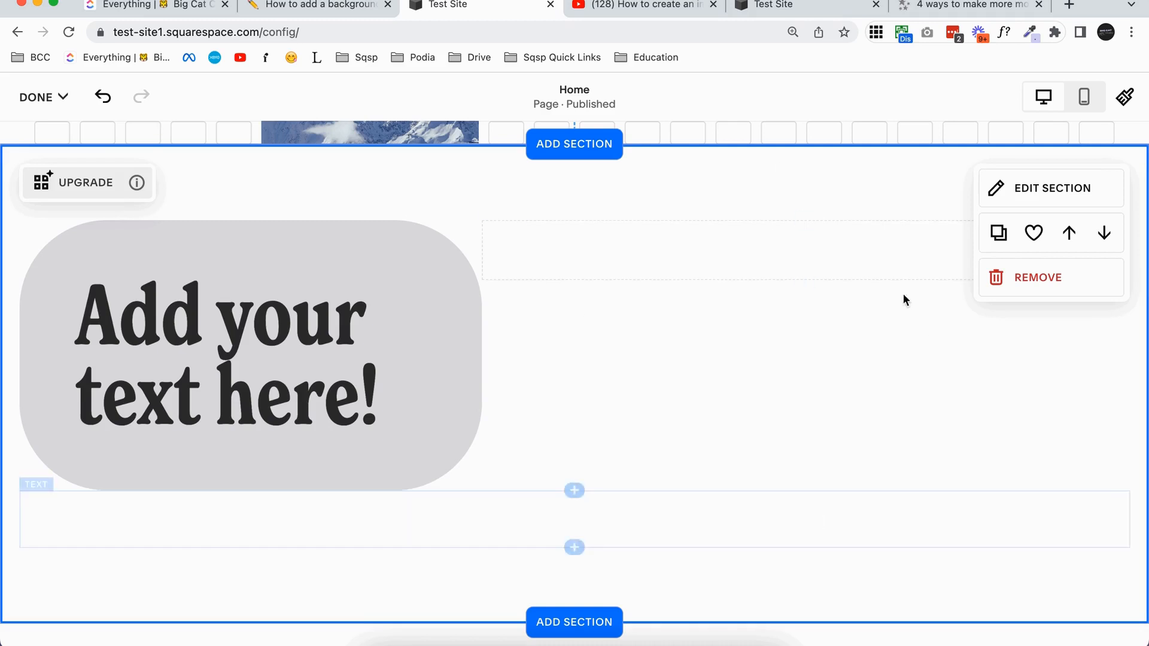
mouse_move(799, 365)
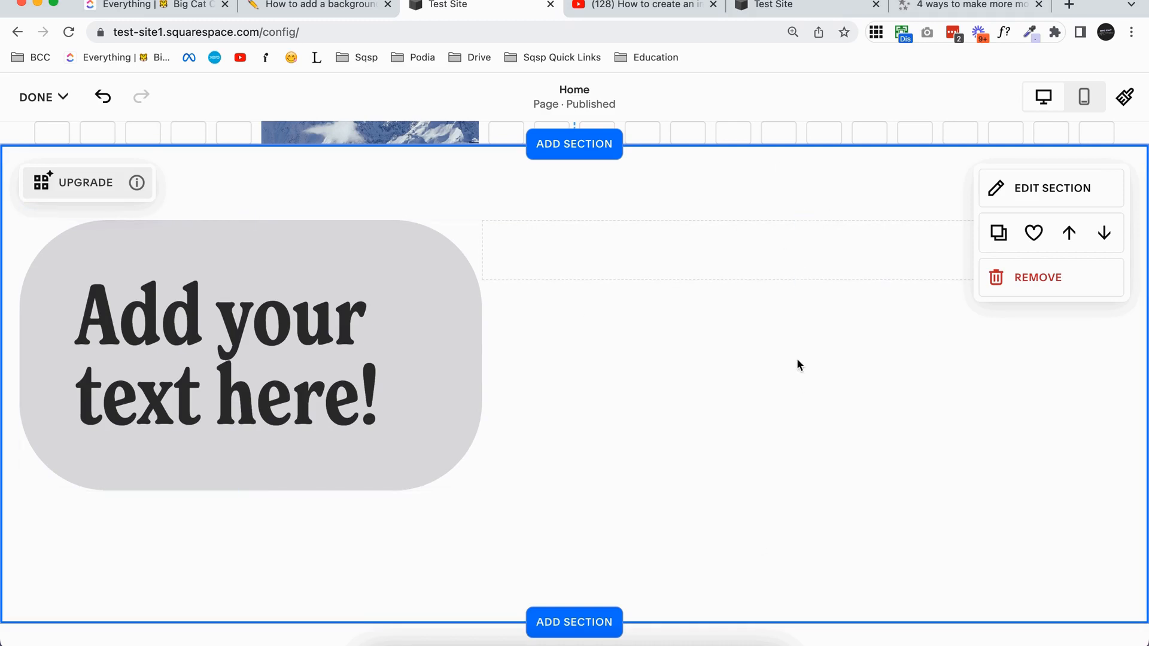
Scroll to the section and open its Edit Section format settings
scroll(down, 3)
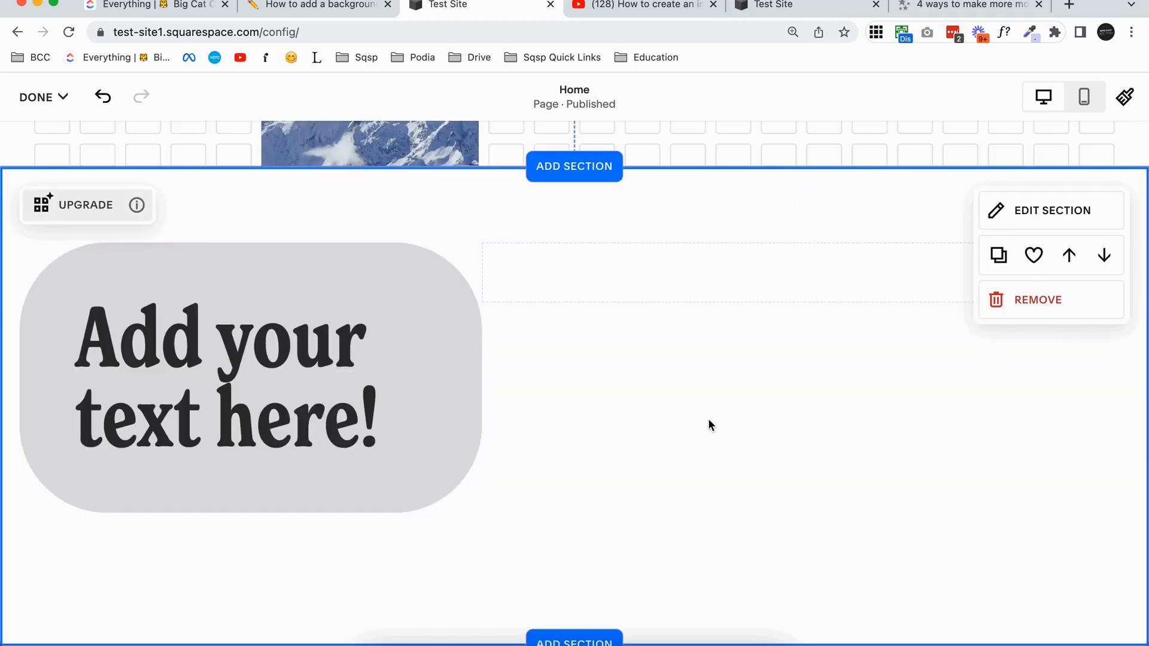
scroll(down, 3)
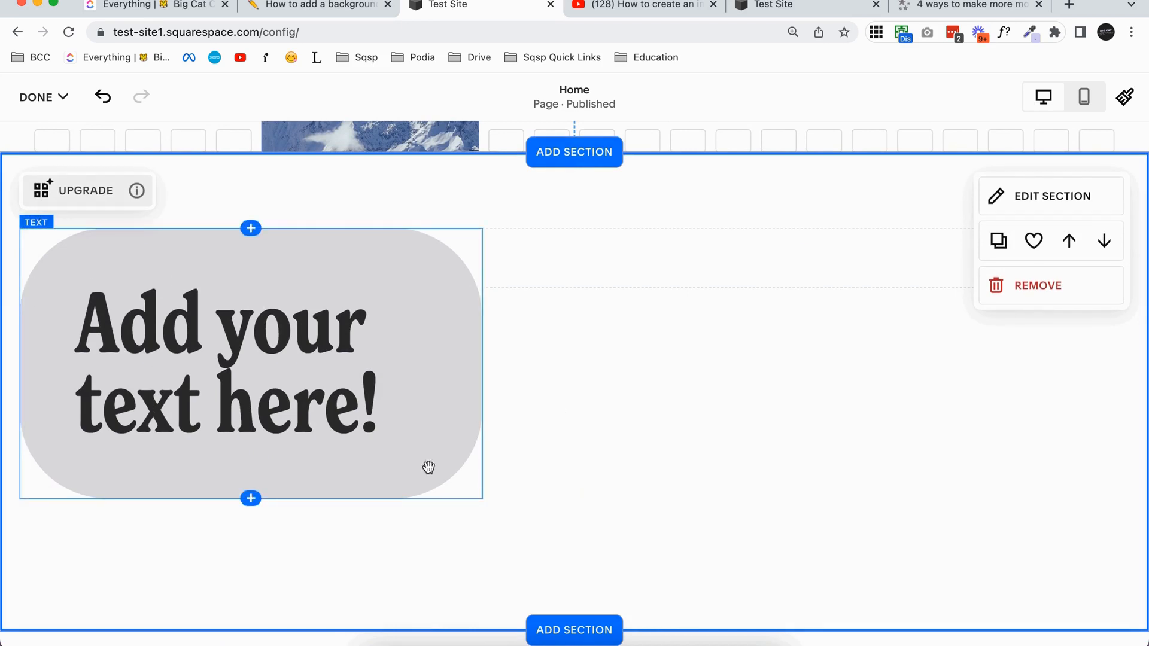
click(1050, 196)
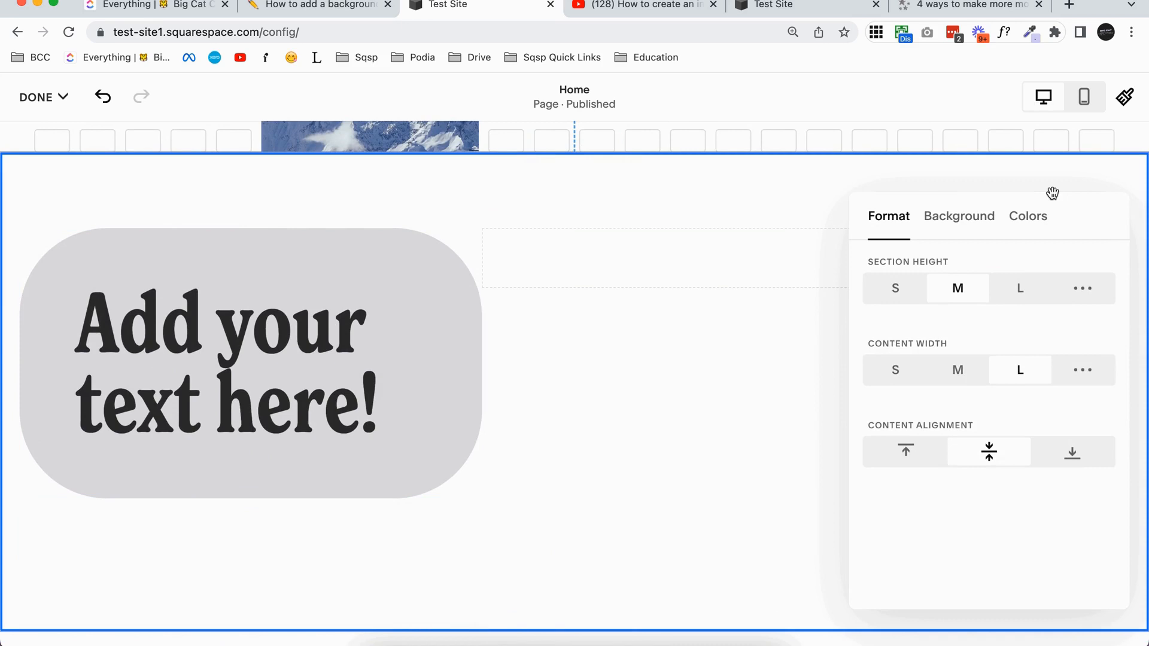
Preview section colour themes, keep Lightest 1, and close the settings panel
click(1028, 216)
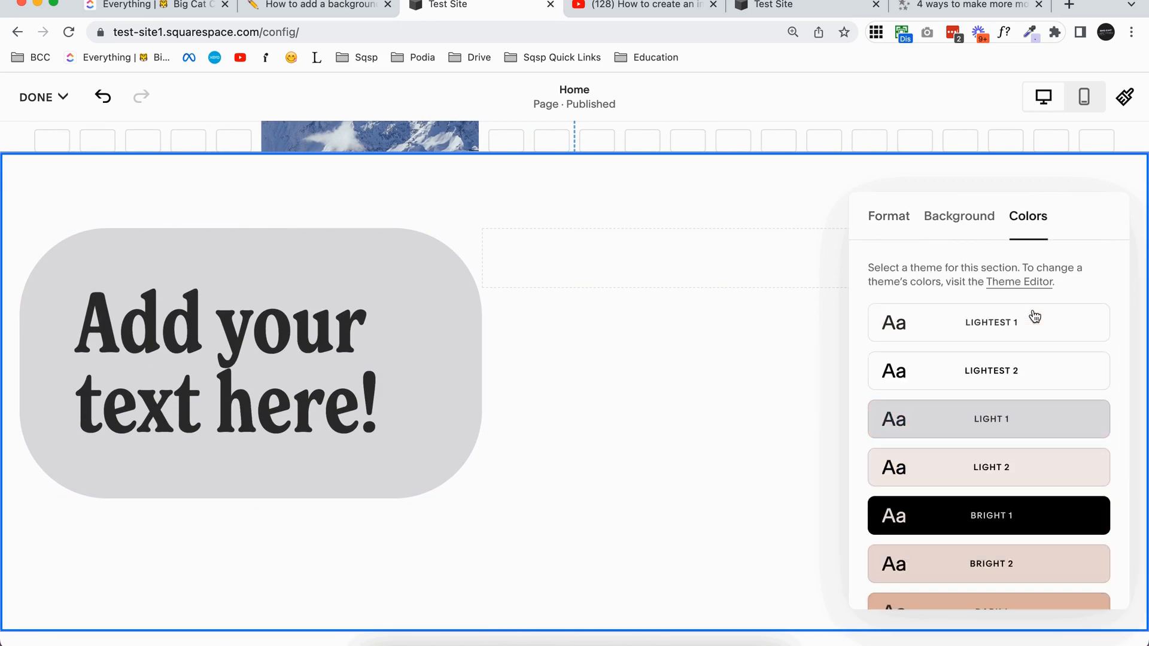
scroll(down, 3)
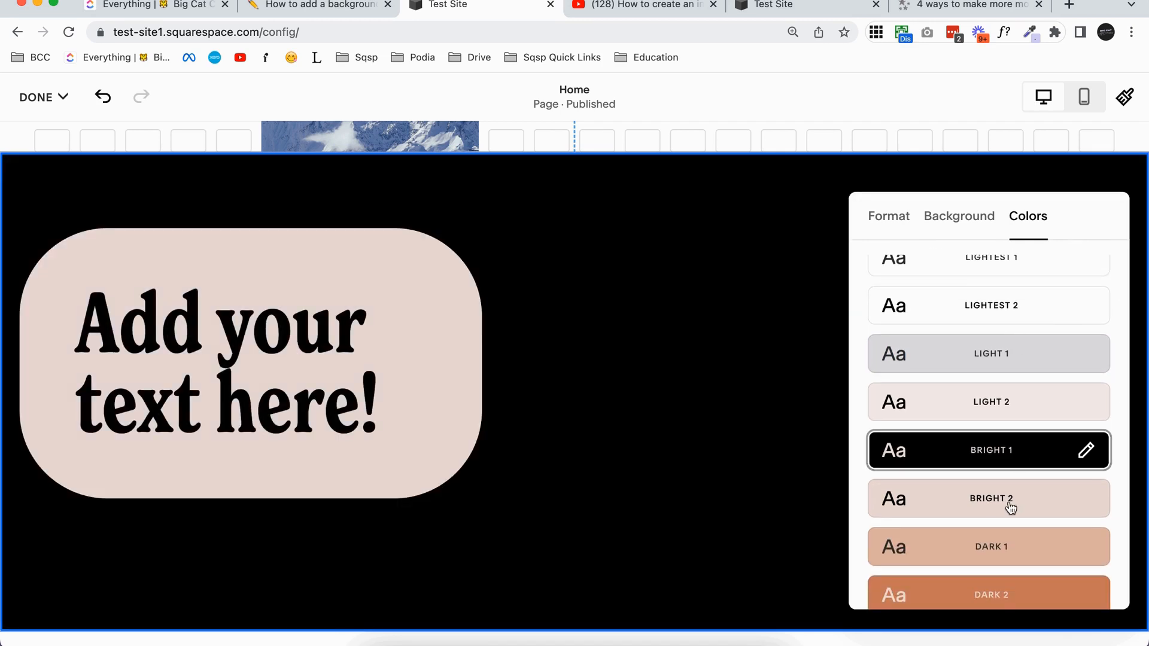
click(988, 402)
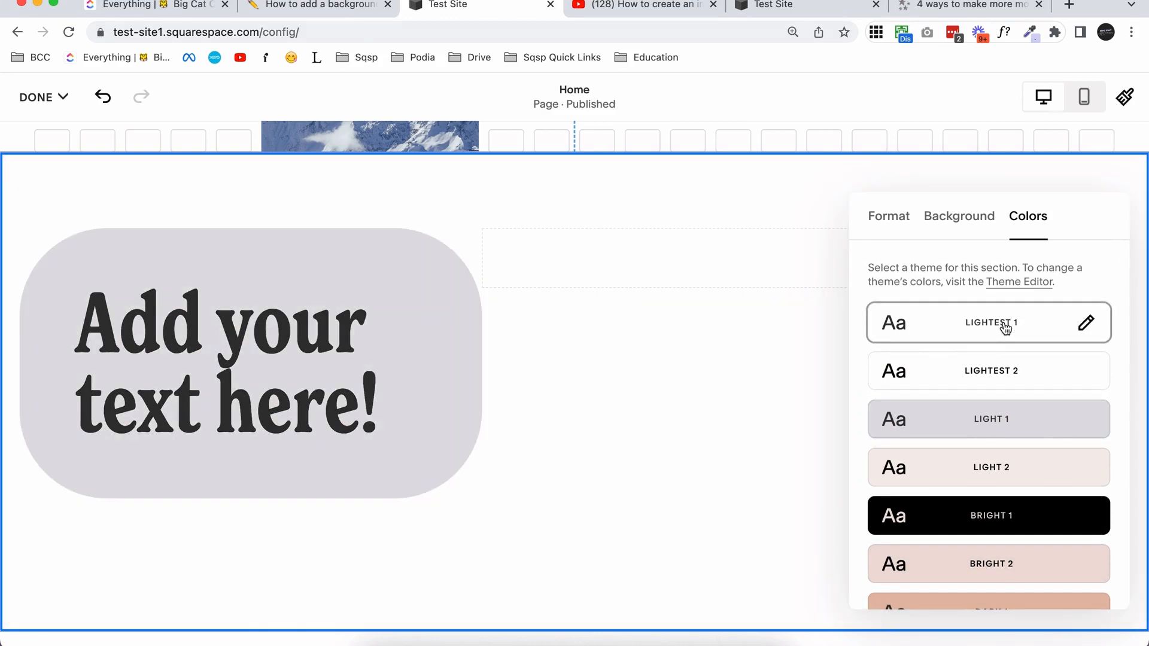
scroll(down, 3)
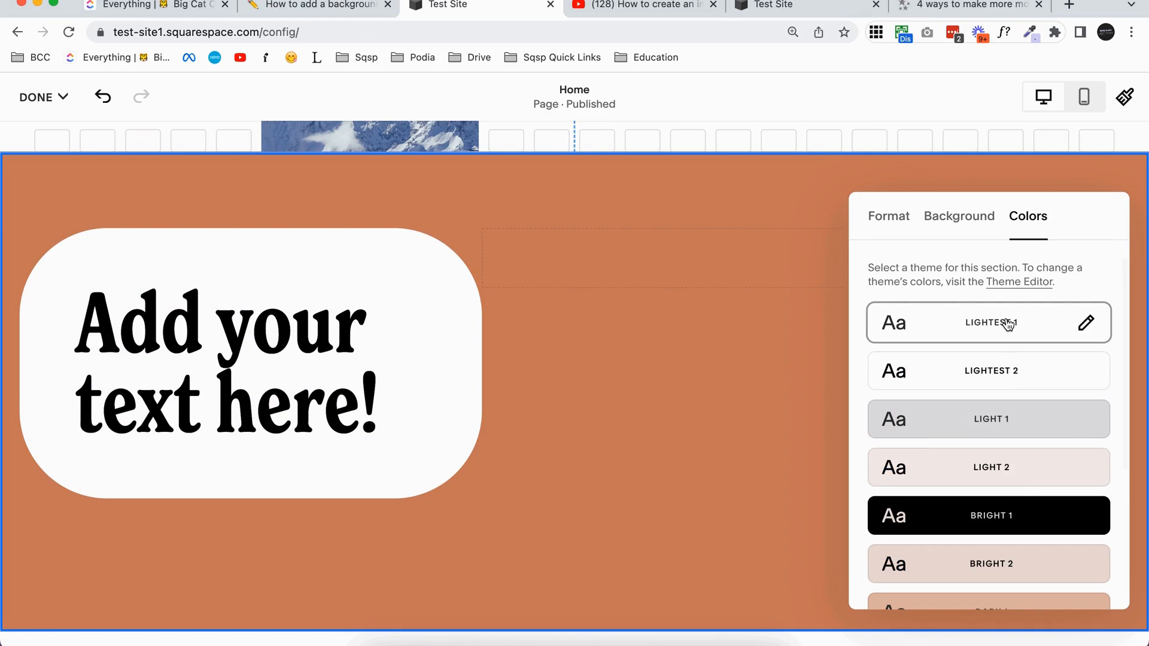
click(991, 323)
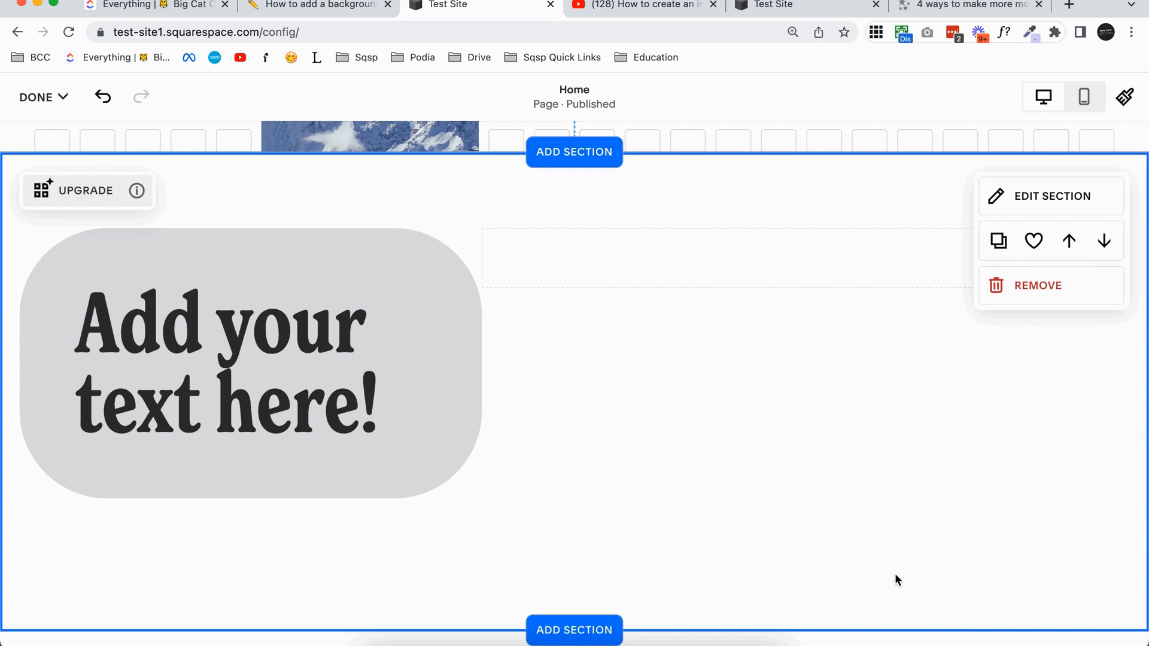
mouse_move(1092, 166)
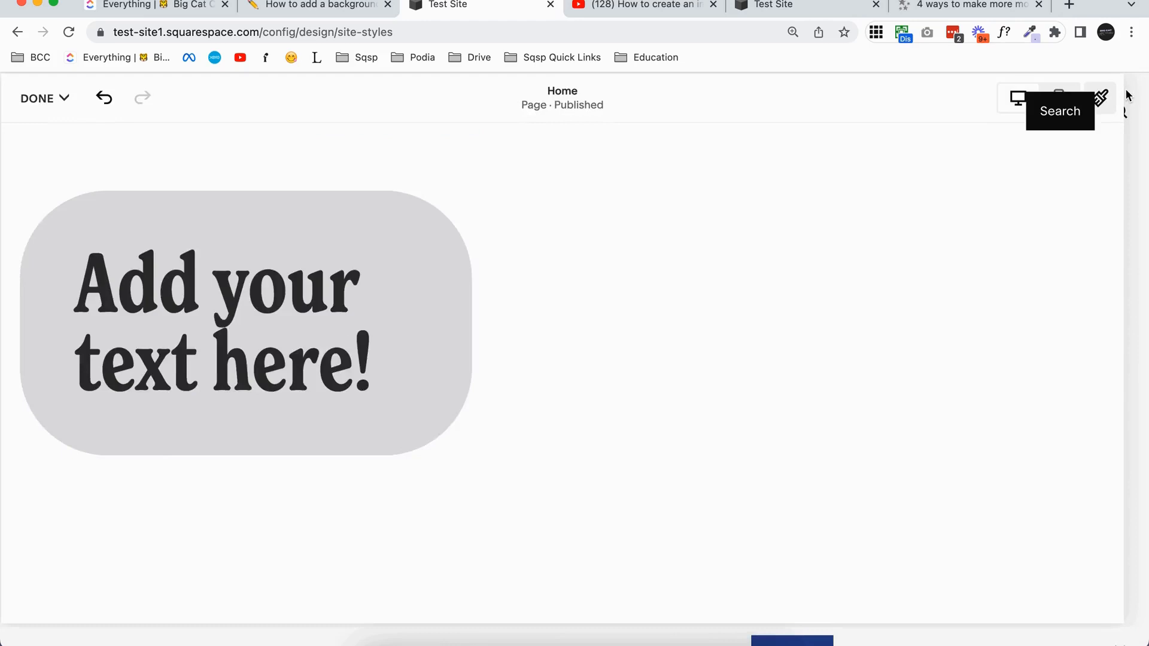
In Site Styles > Colors, edit the Lightest 1 theme under Customize your themes
click(1100, 96)
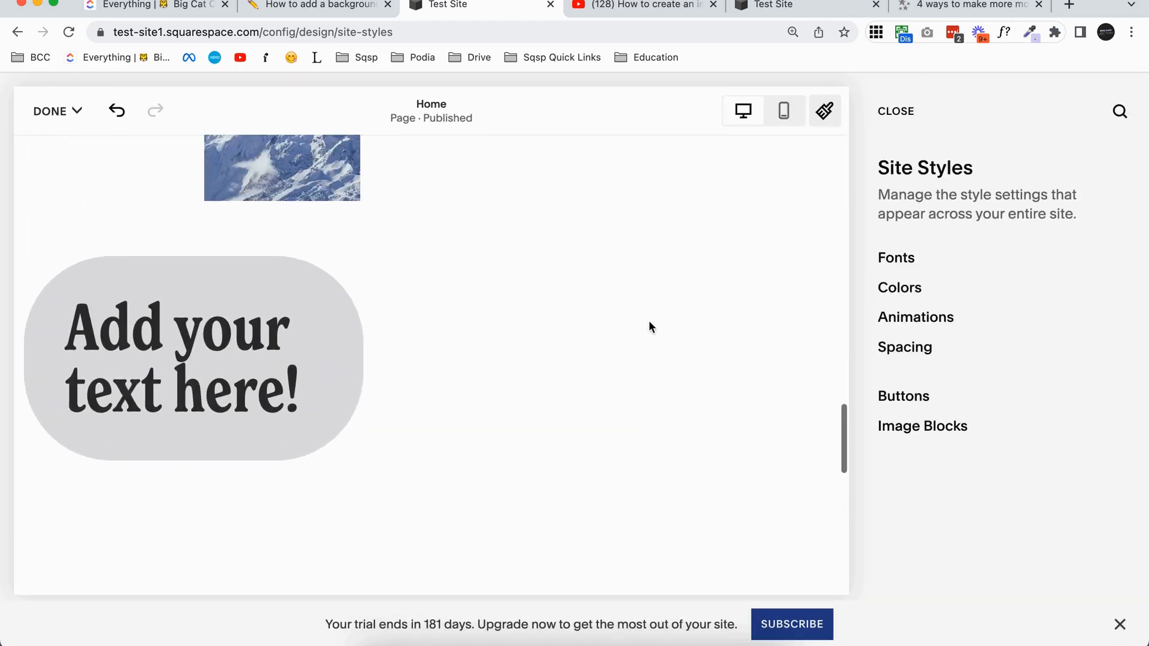
click(899, 288)
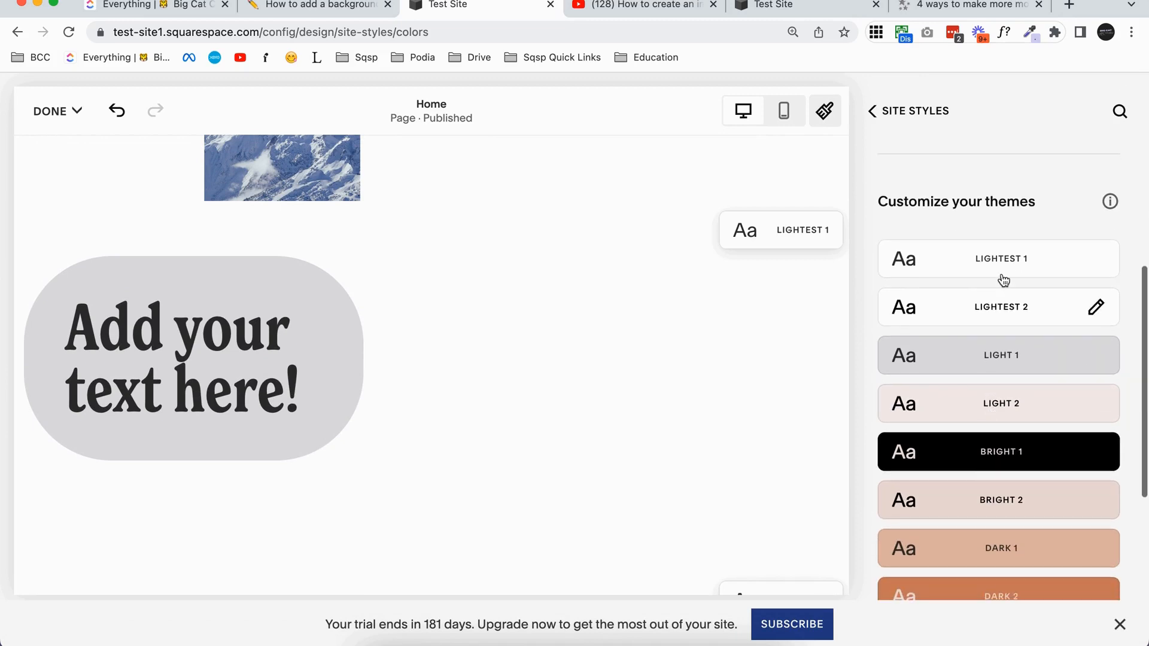
scroll(down, 3)
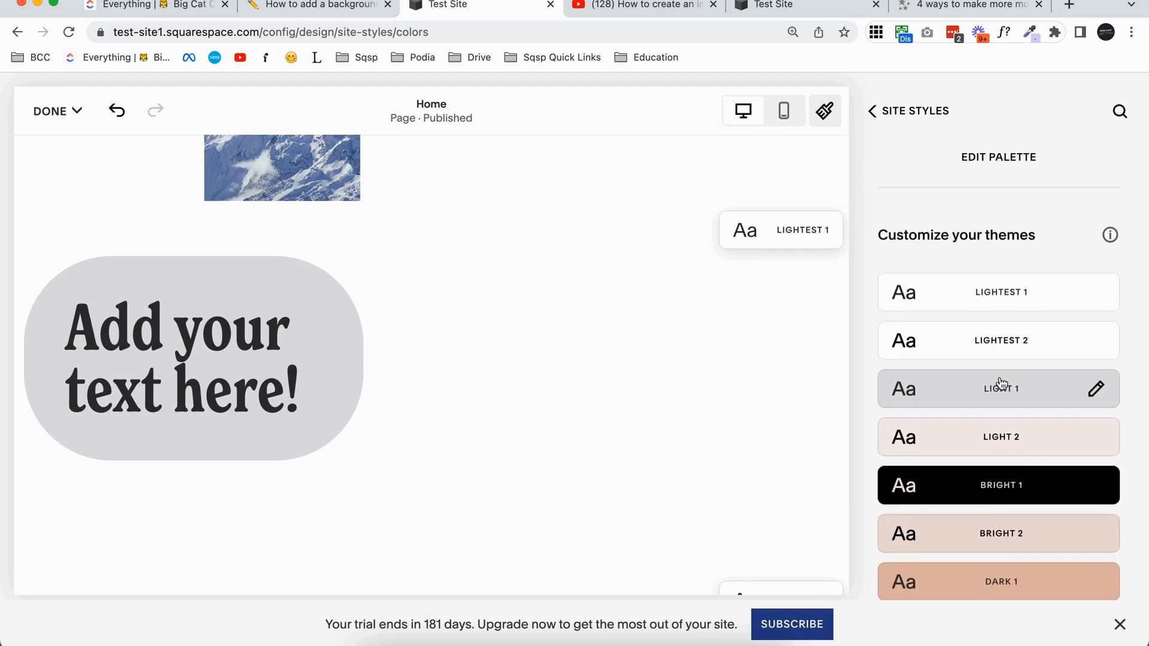
scroll(down, 3)
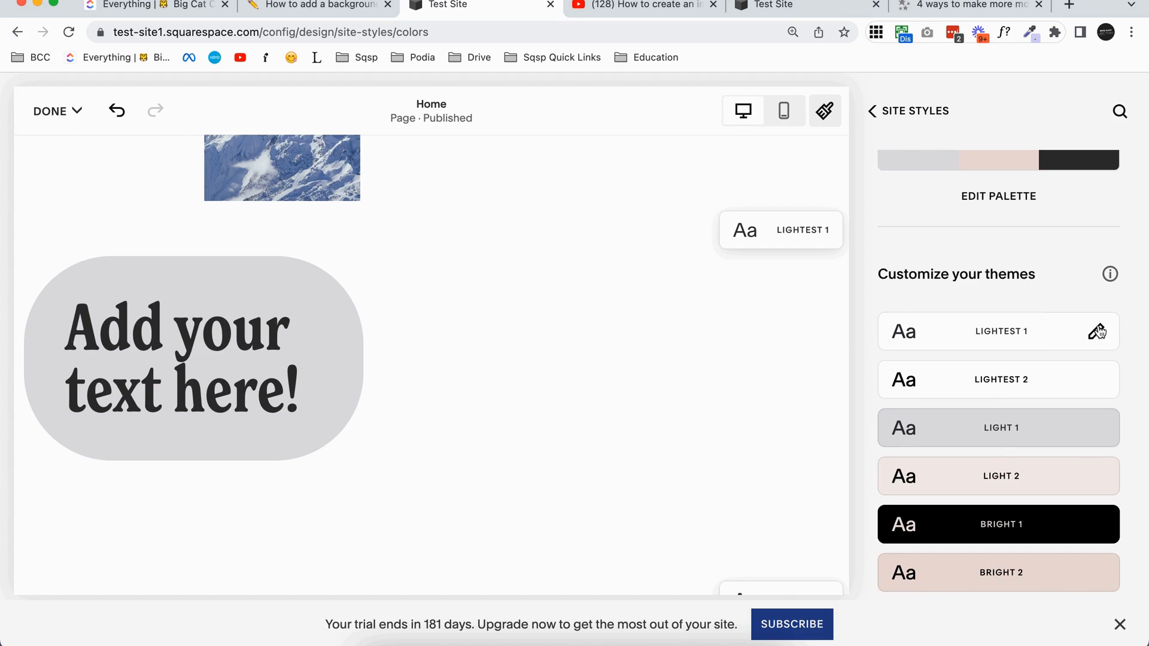
click(1095, 331)
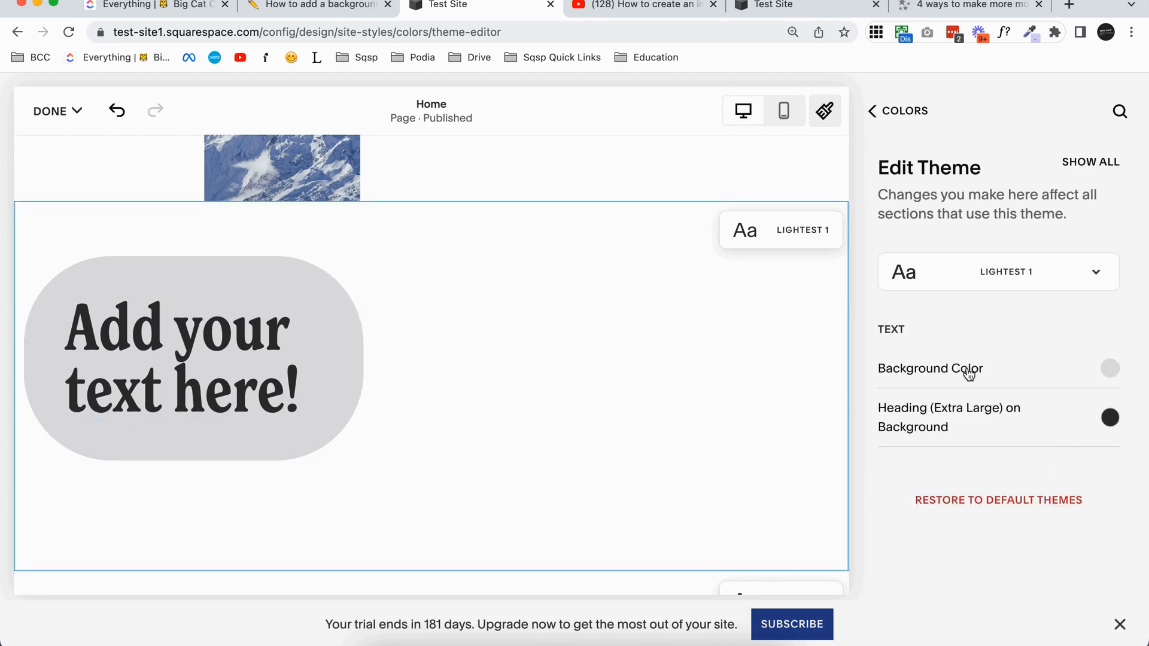
mouse_move(1014, 372)
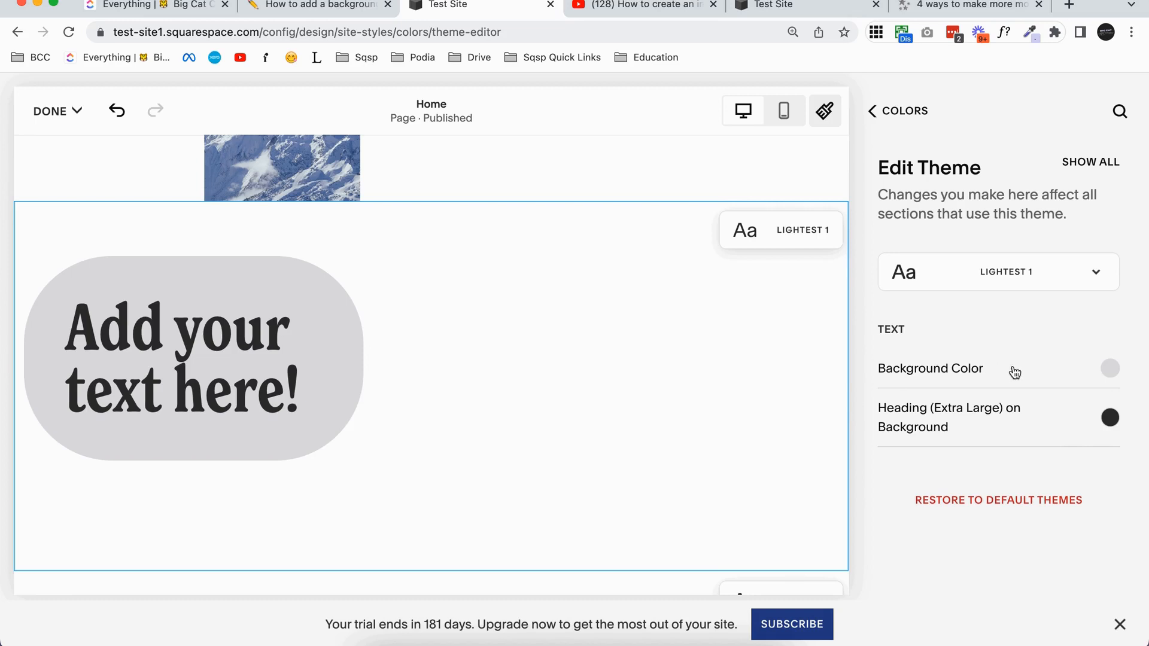
click(1109, 368)
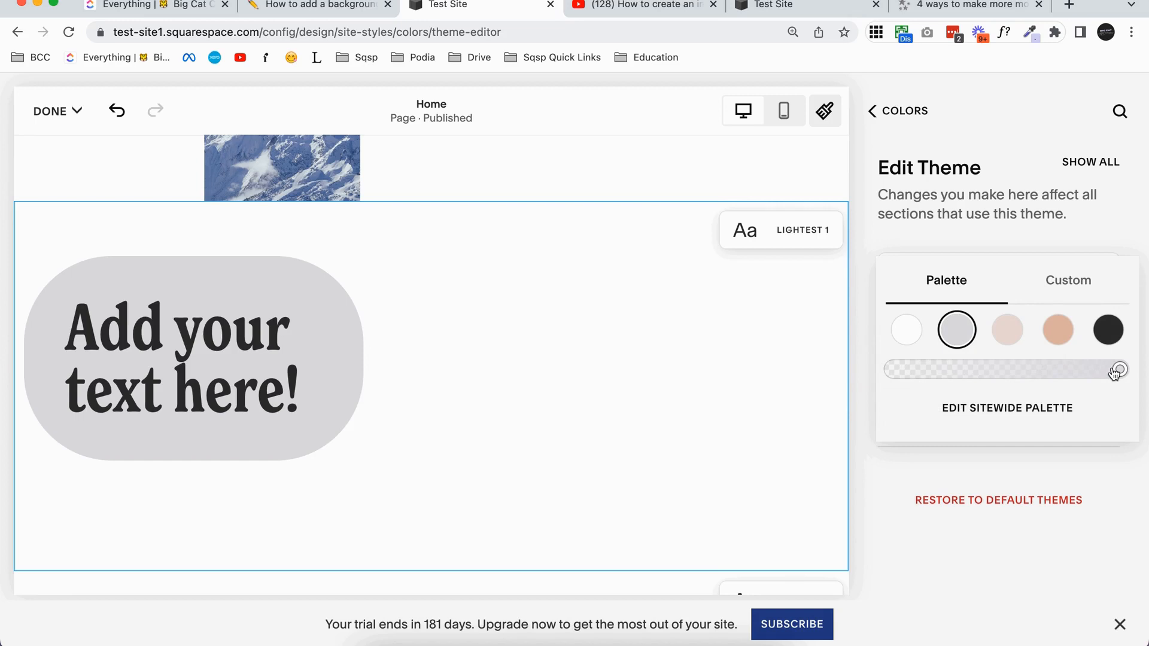
click(1057, 329)
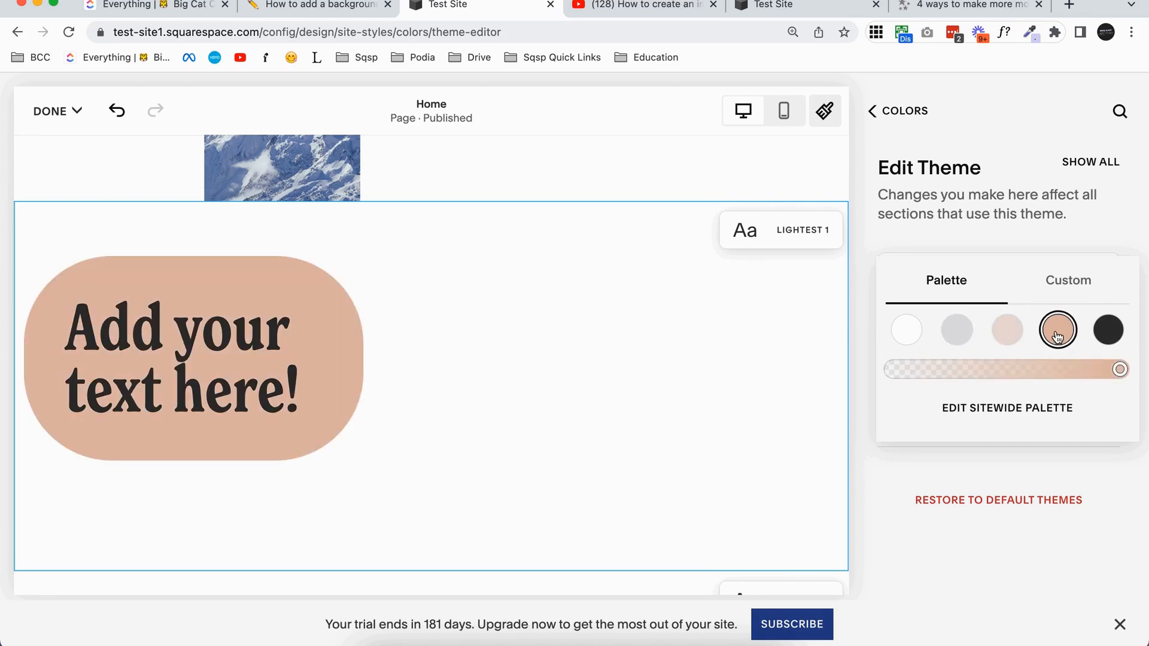
click(956, 330)
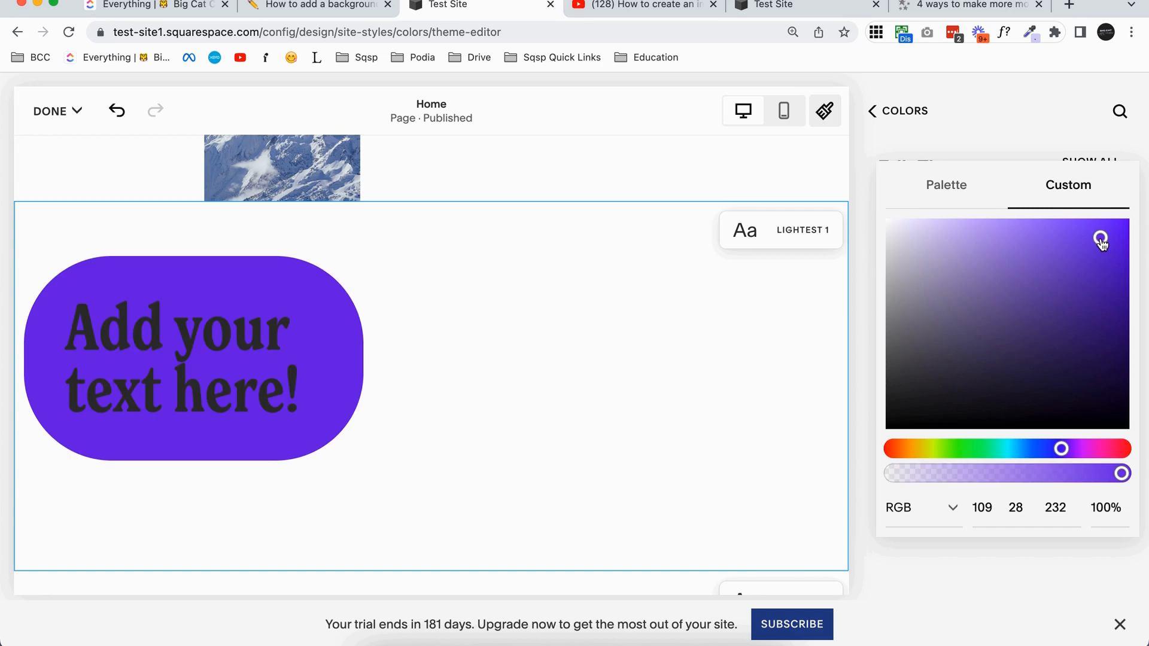
mouse_move(342, 301)
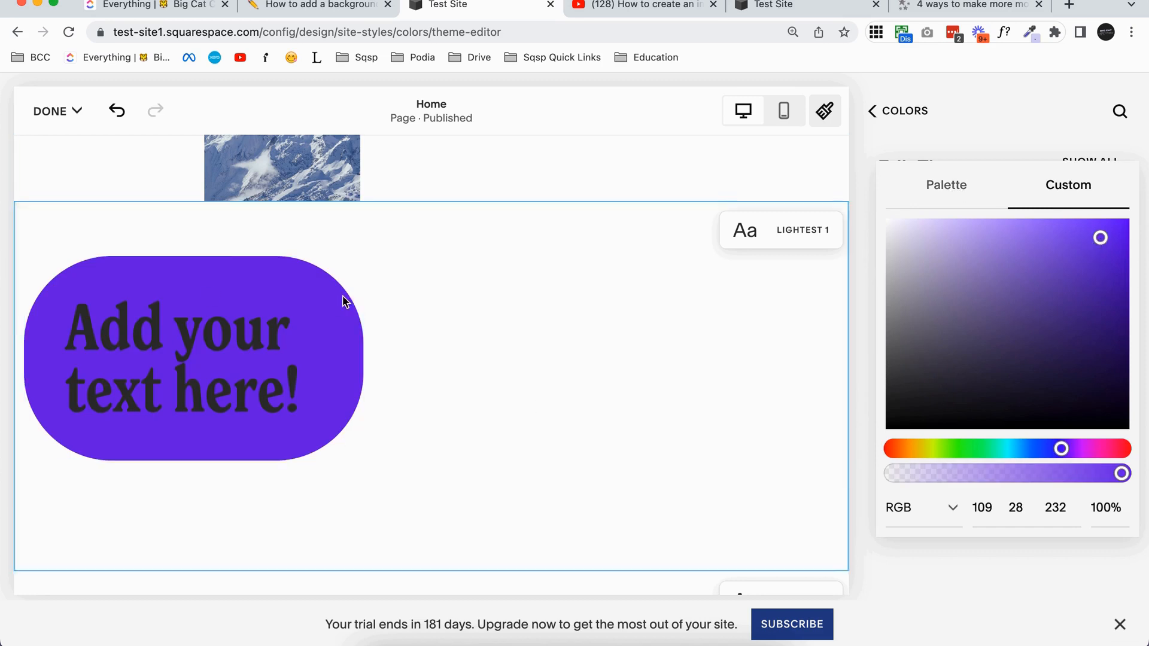
mouse_move(925, 258)
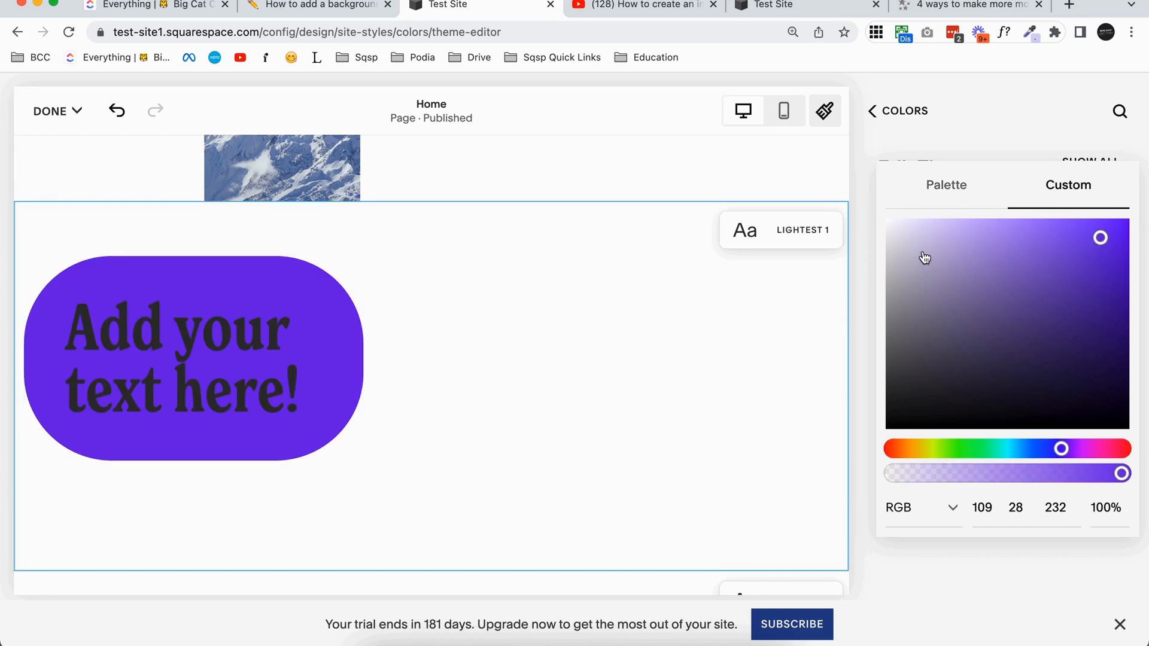
mouse_move(476, 360)
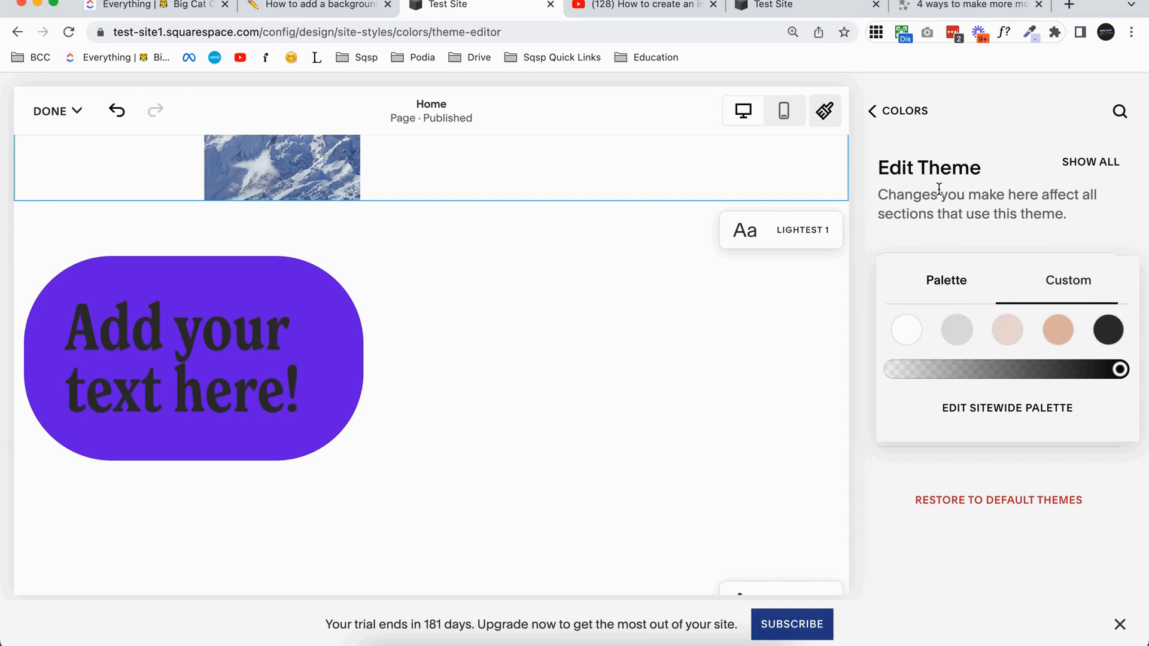
click(946, 281)
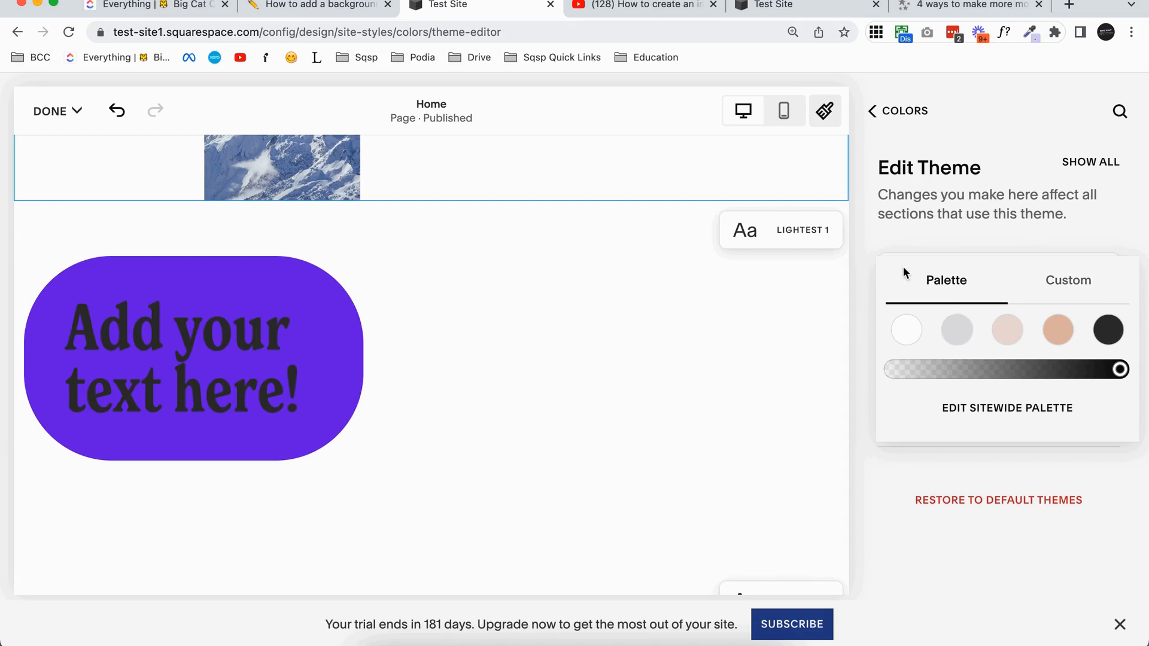
click(1058, 330)
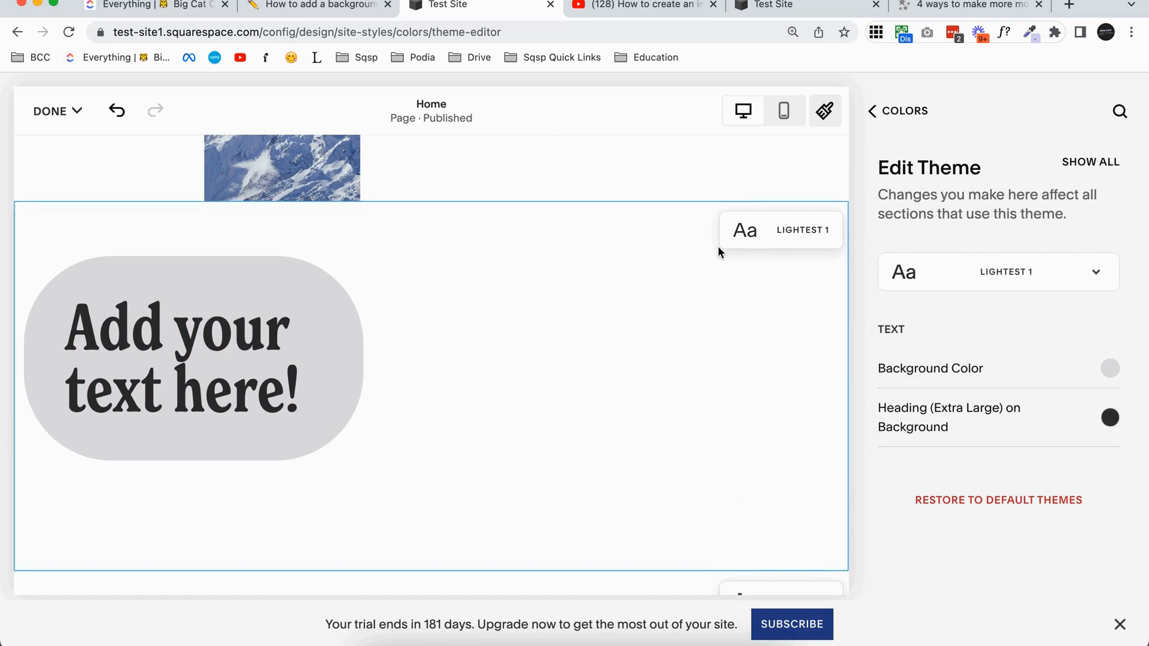
mouse_move(998, 281)
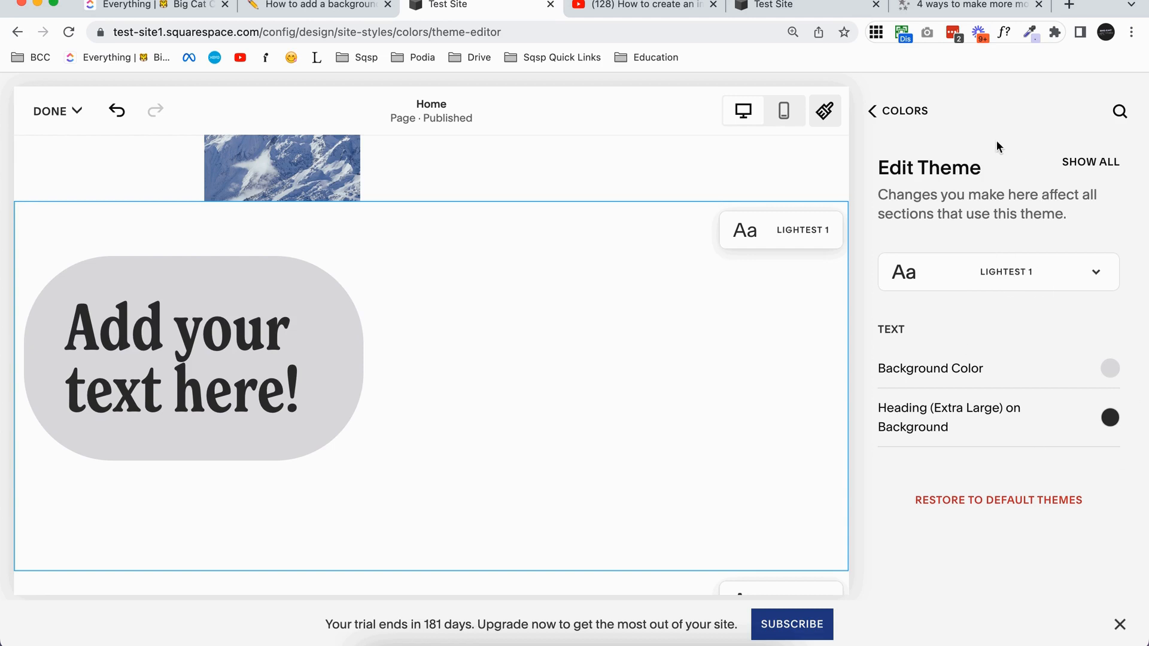
click(872, 111)
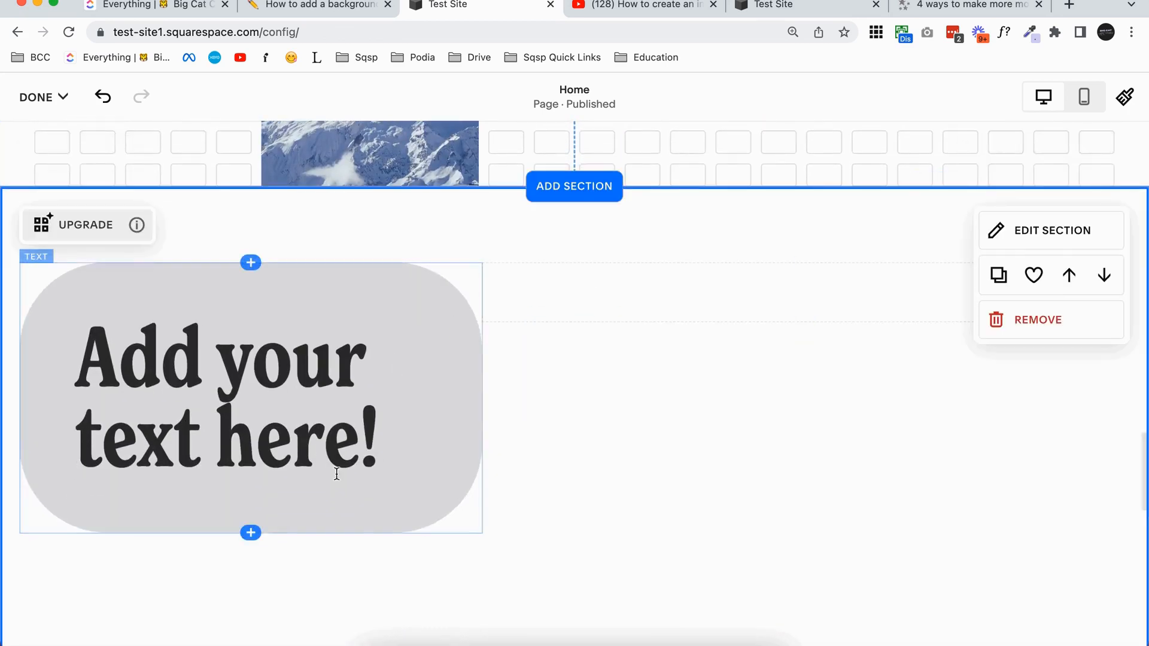
mouse_move(337, 304)
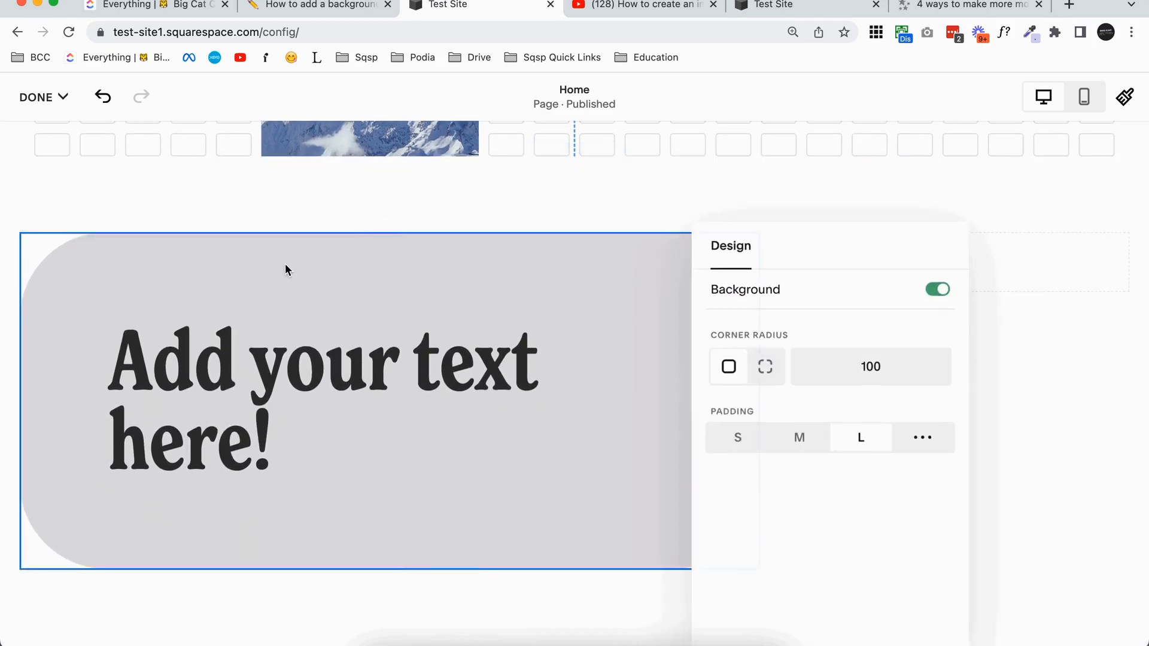
Switch off the heading block's gray background
click(937, 288)
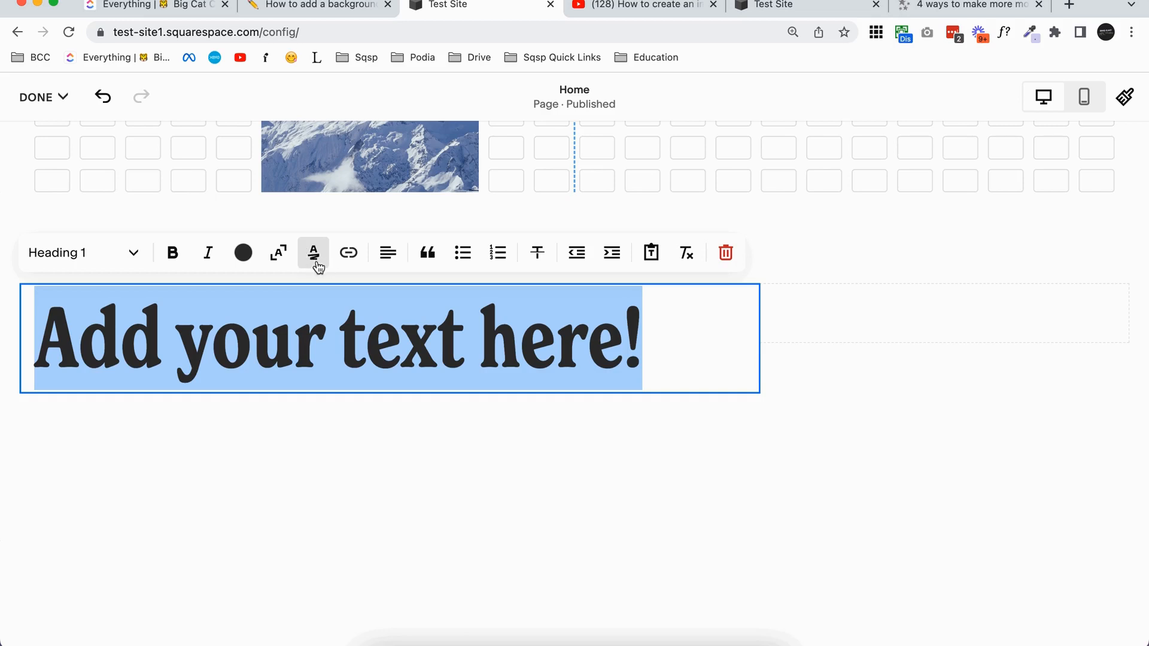
Highlight the heading, trying the wavy underline before settling on the solid block style
click(313, 252)
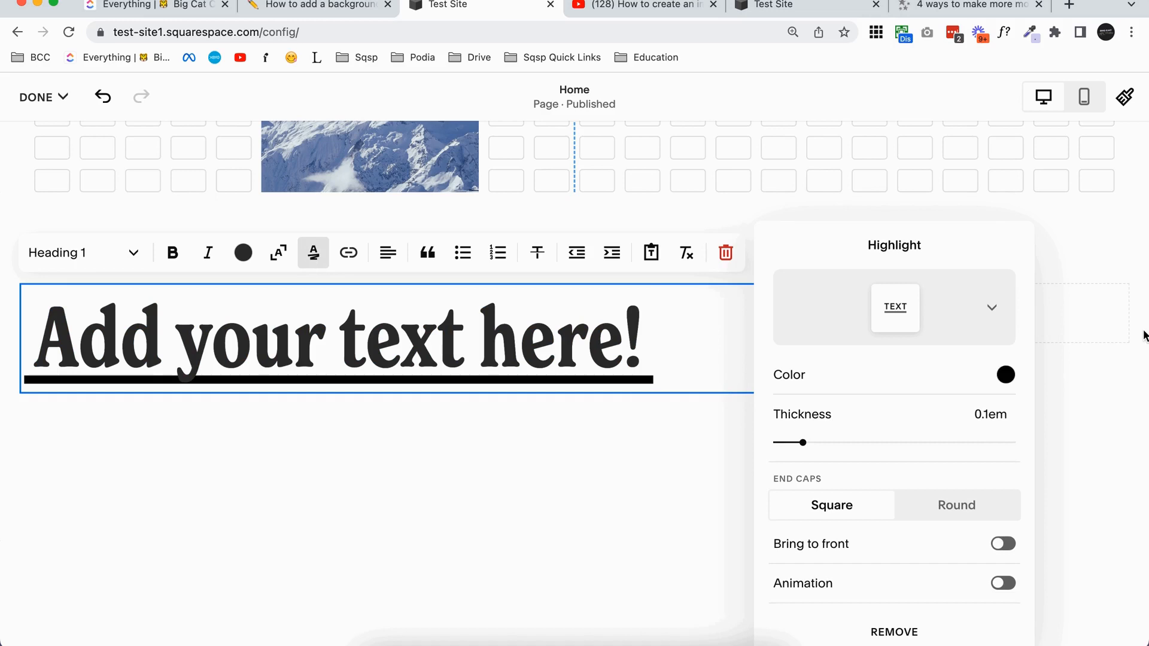
mouse_move(935, 303)
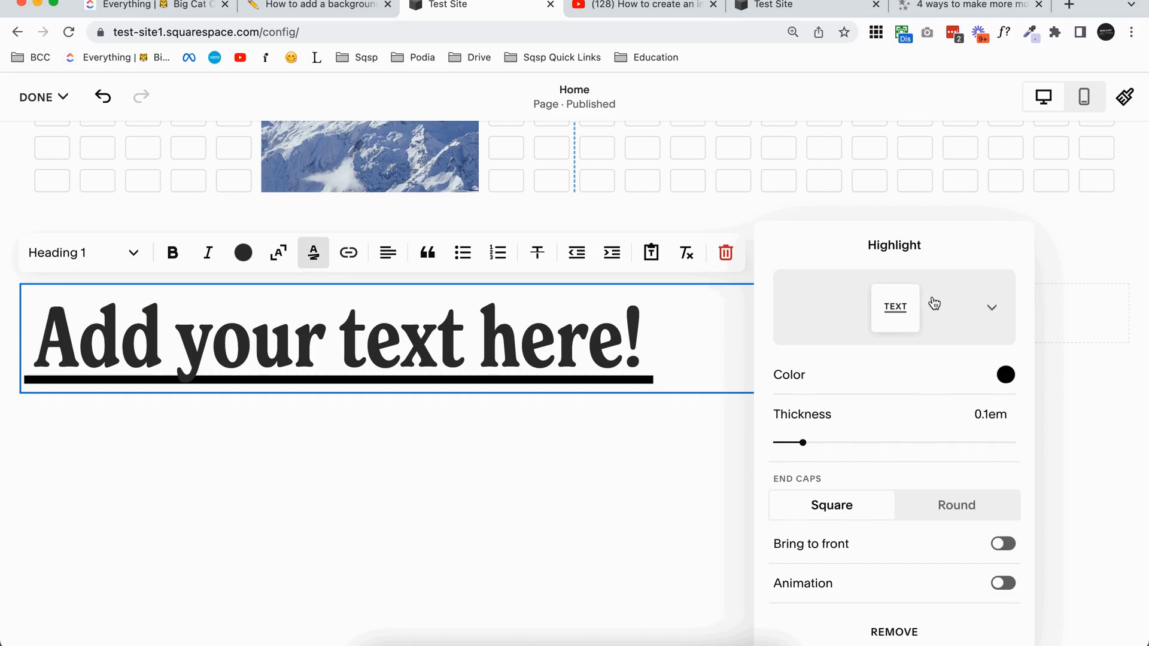
click(991, 308)
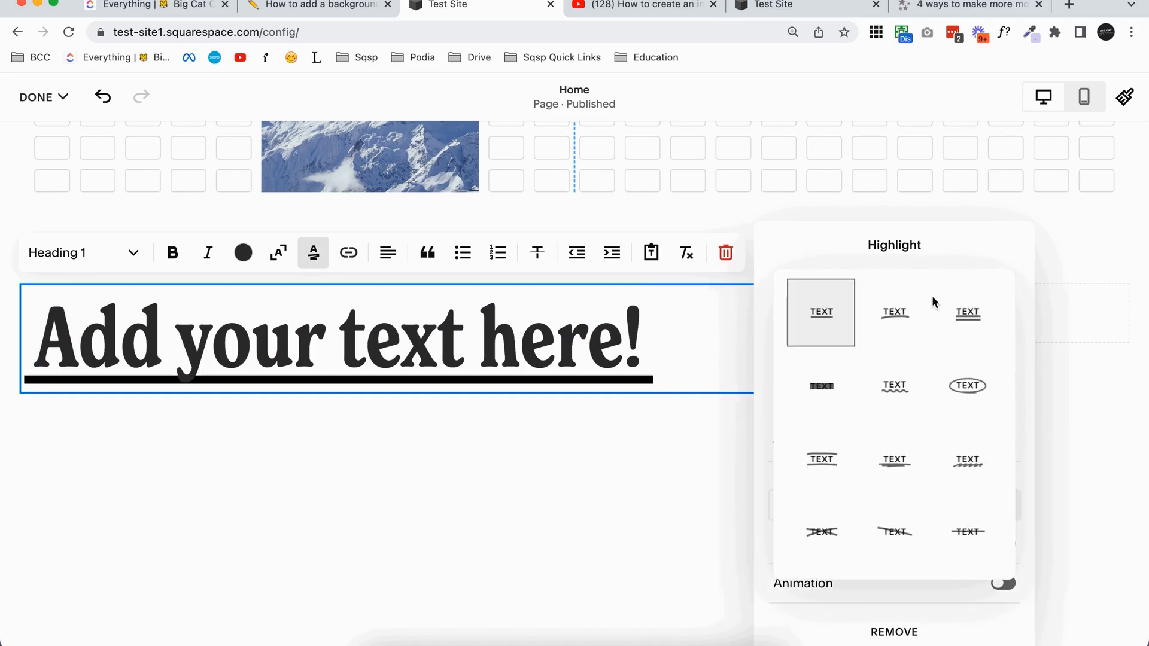
click(894, 313)
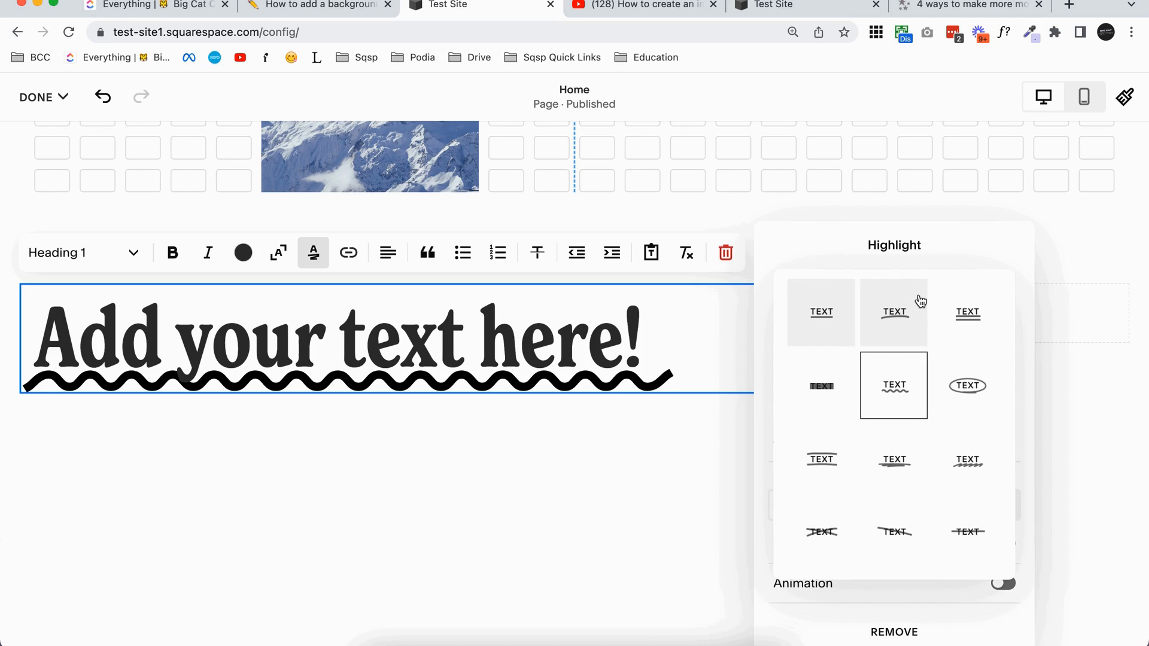
mouse_move(812, 384)
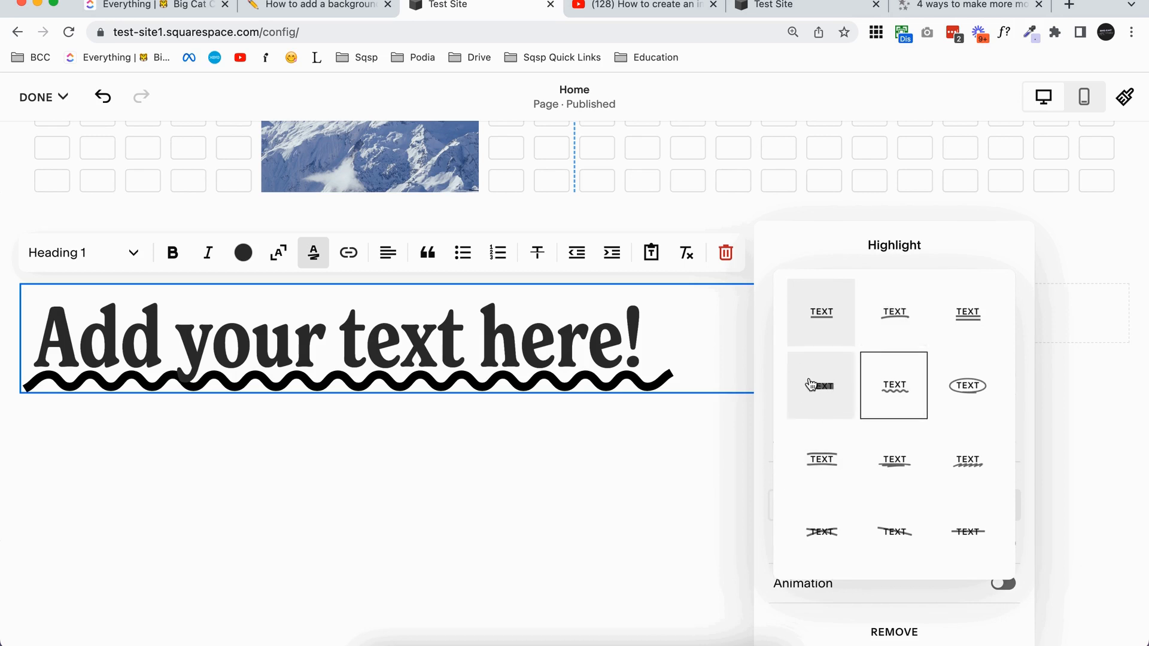
click(821, 386)
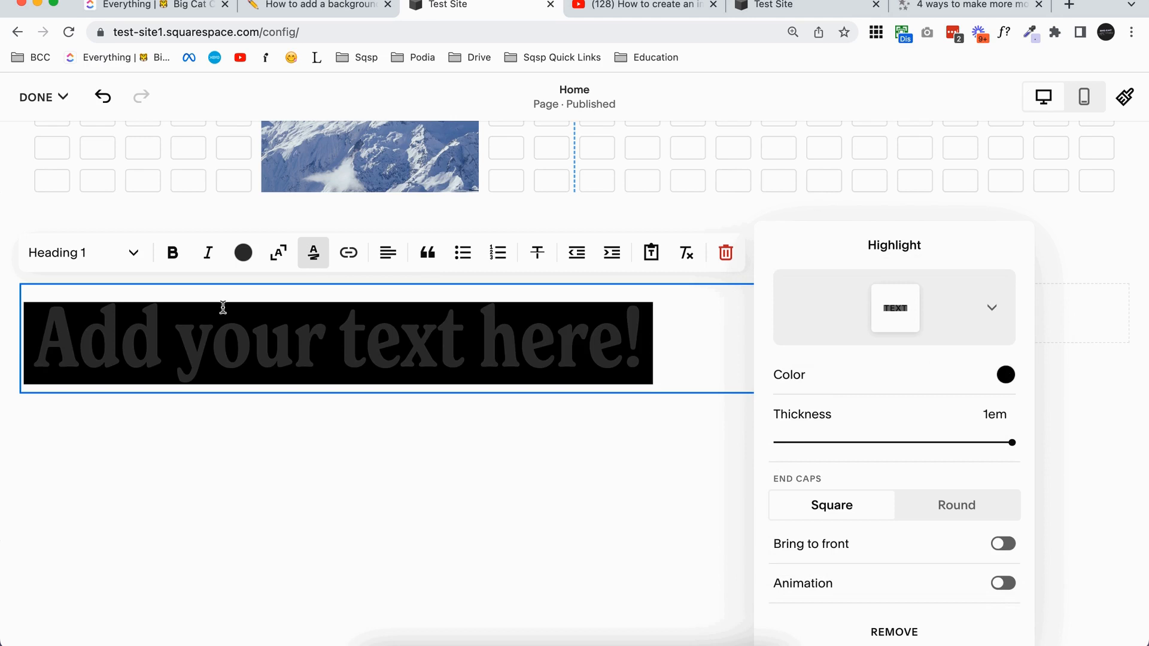
mouse_move(1006, 375)
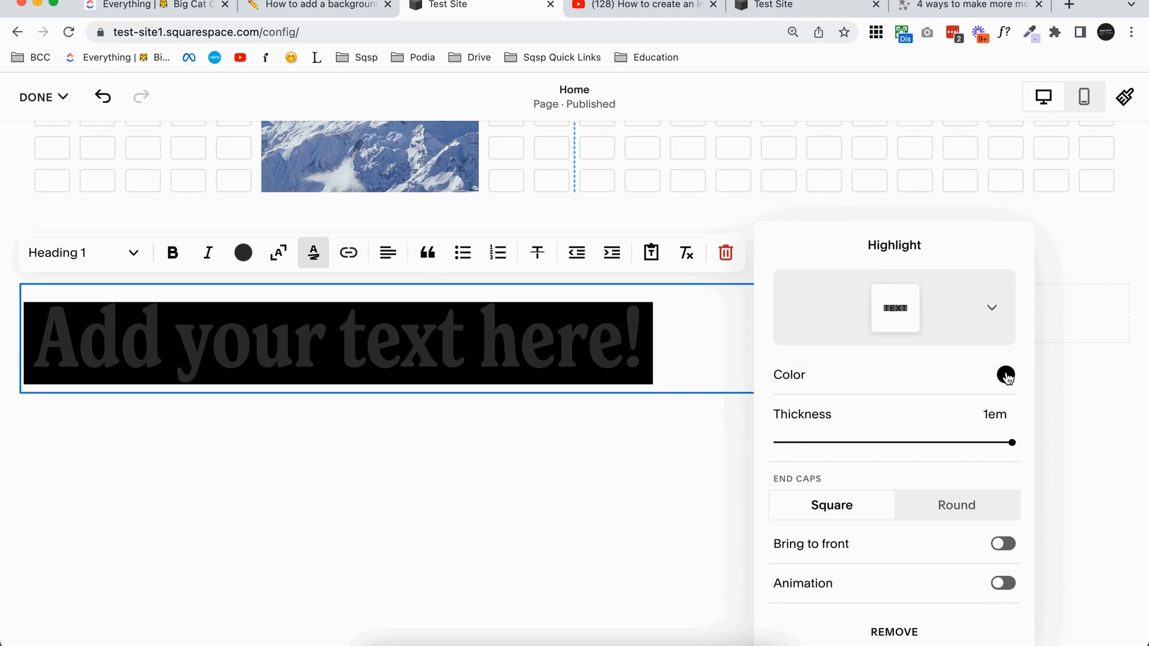
Make the heading highlight light gray at full text-height thickness (1em)
click(1005, 375)
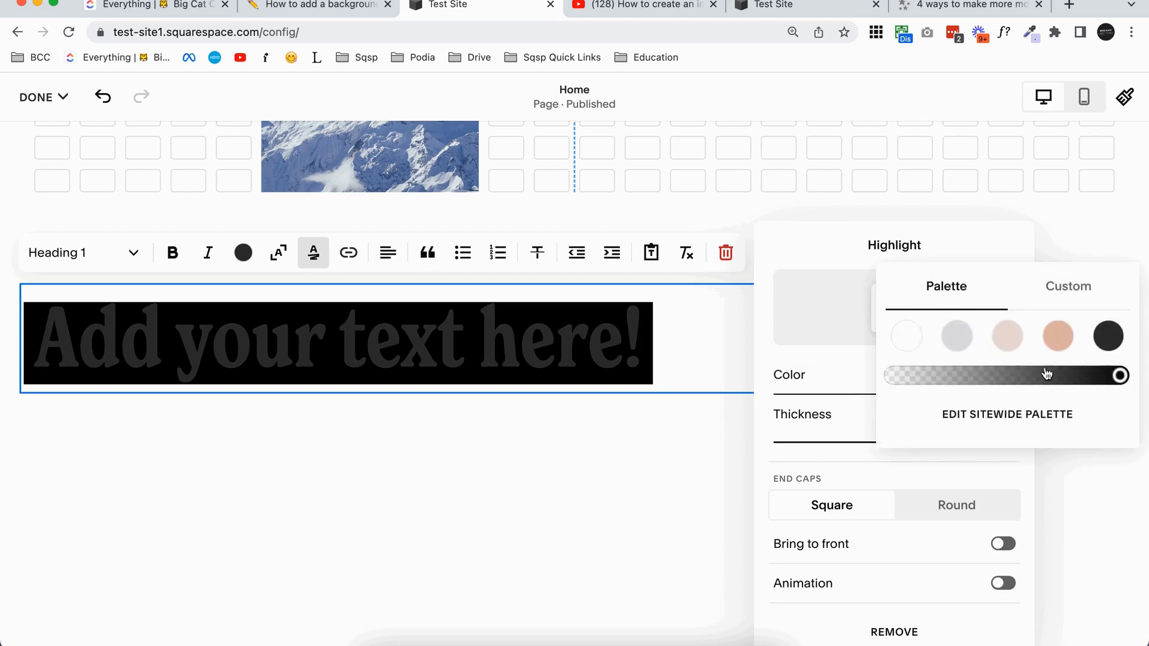
click(957, 336)
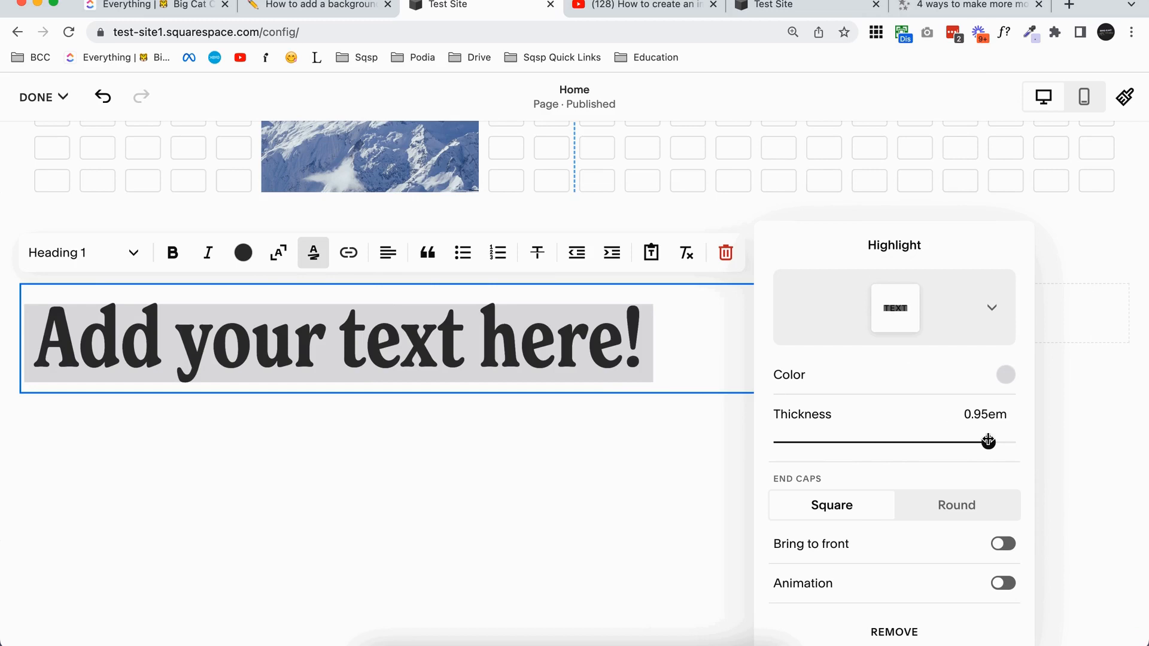
drag(989, 442, 777, 443)
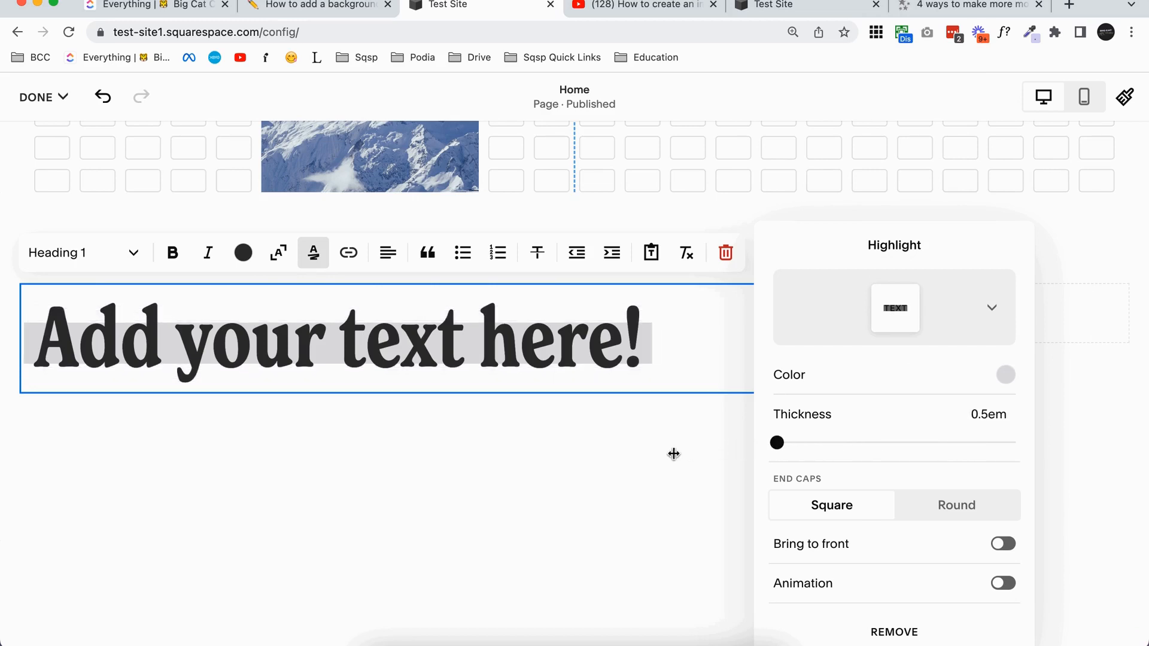
drag(777, 443, 1012, 443)
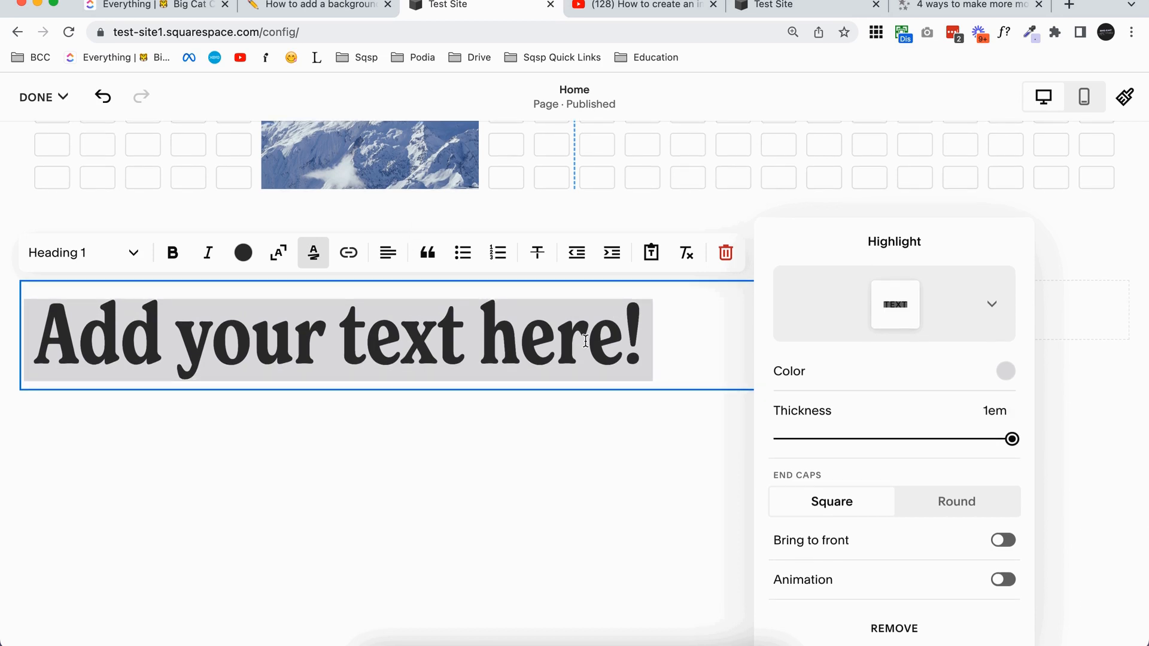
Try round end caps, settle on square ends, and try the highlight animation option
click(956, 501)
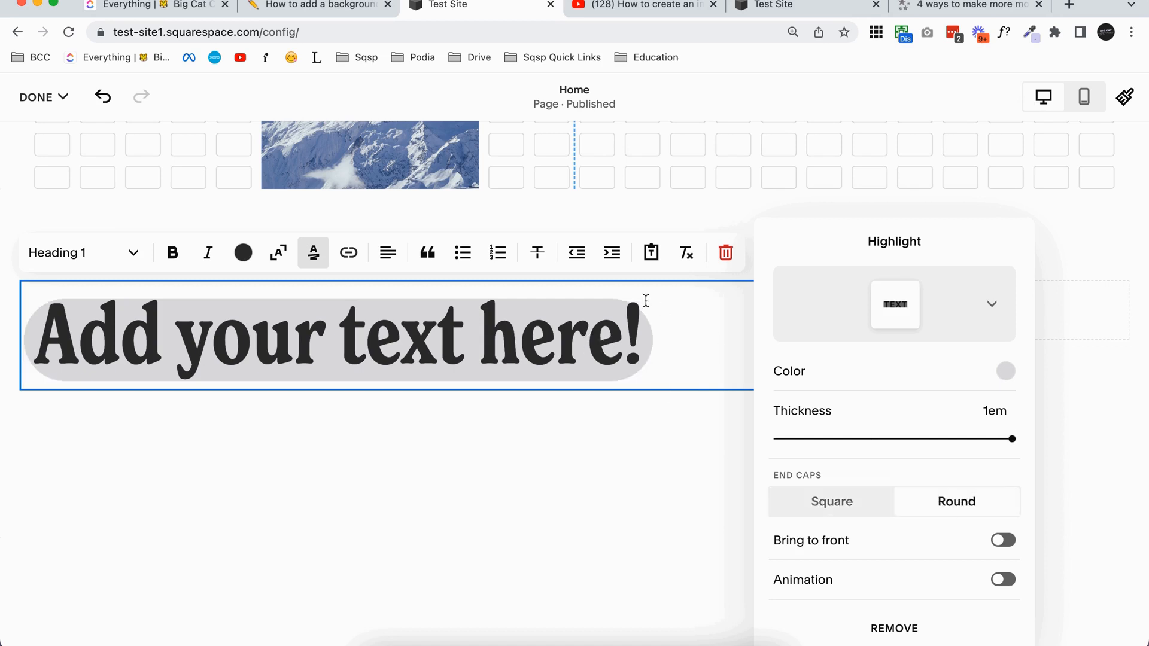
click(831, 501)
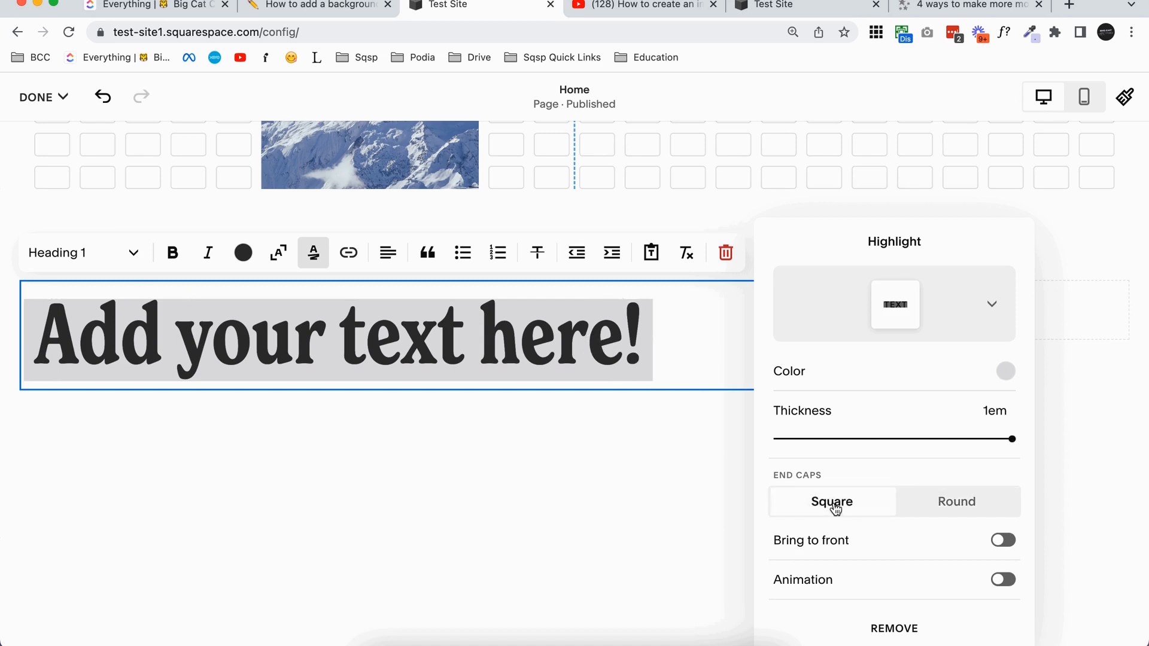
click(1003, 579)
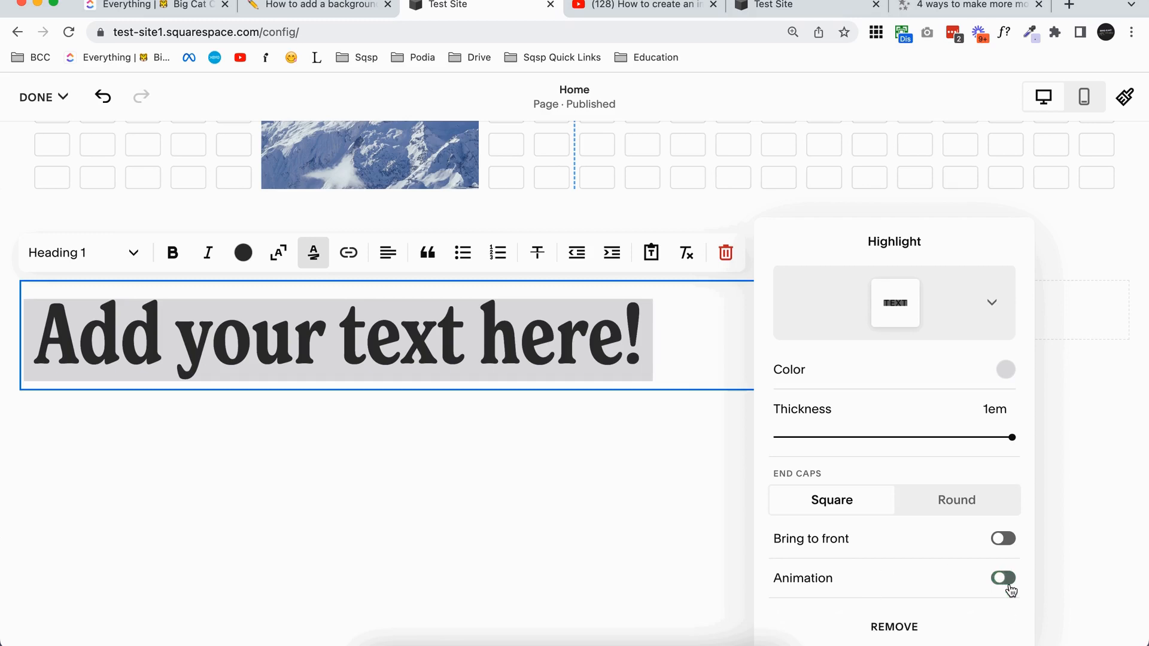
click(1000, 578)
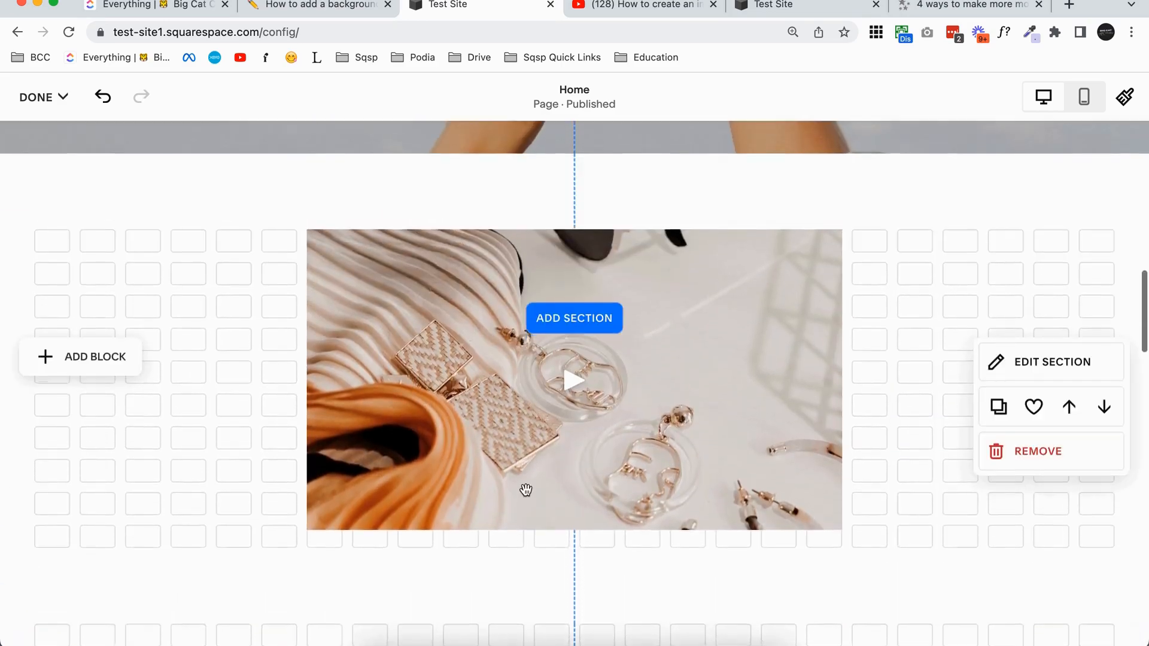
Scroll down to the mountain-photo section and deselect the lorem ipsum paragraph
scroll(down, 3)
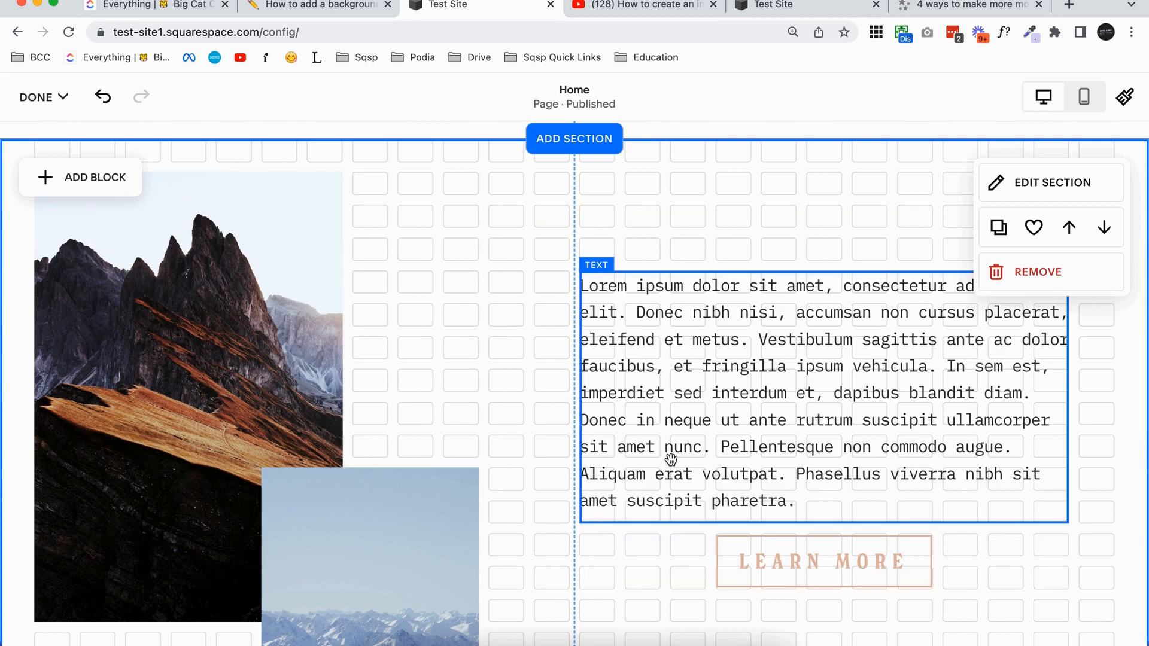
scroll(down, 3)
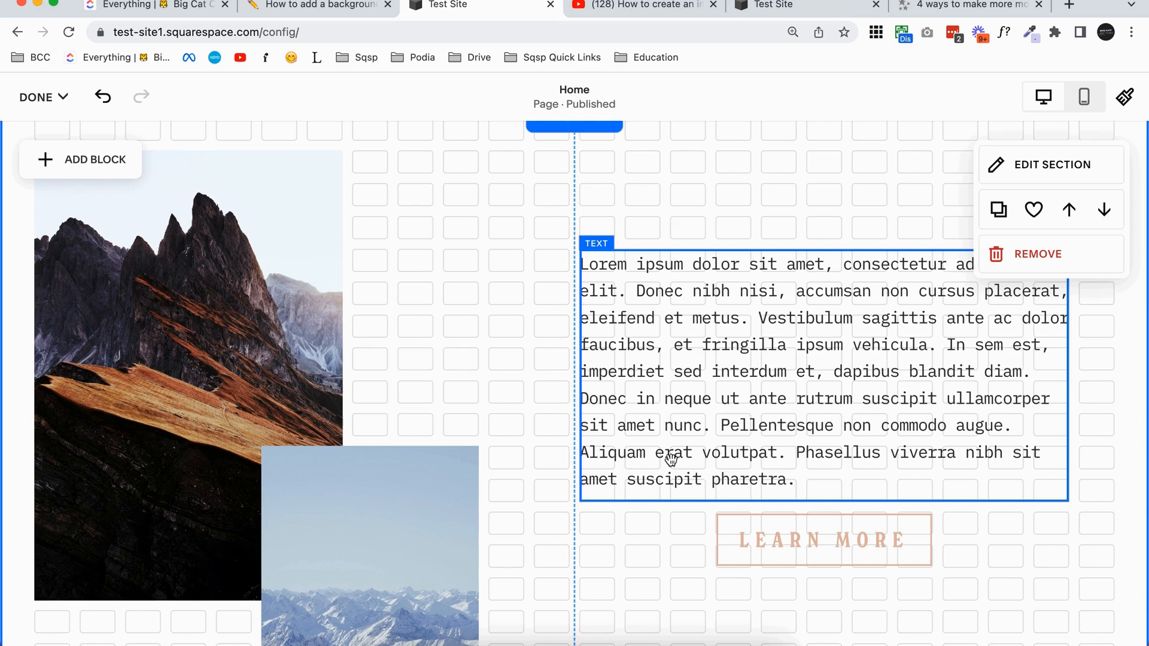
click(823, 540)
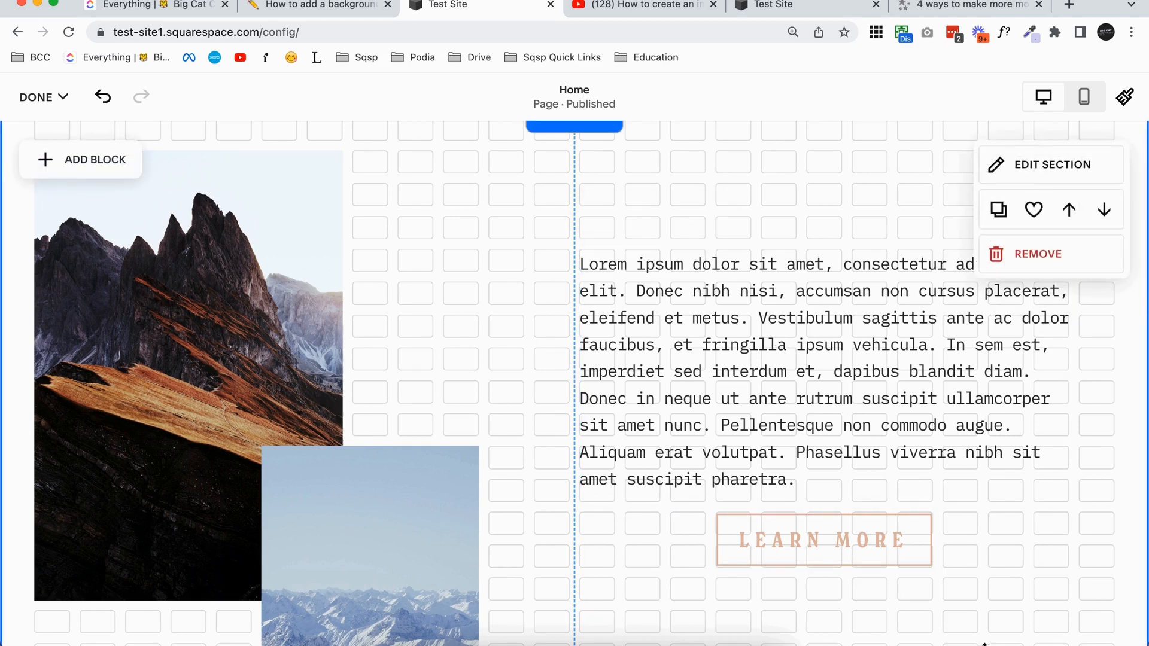
mouse_move(1135, 307)
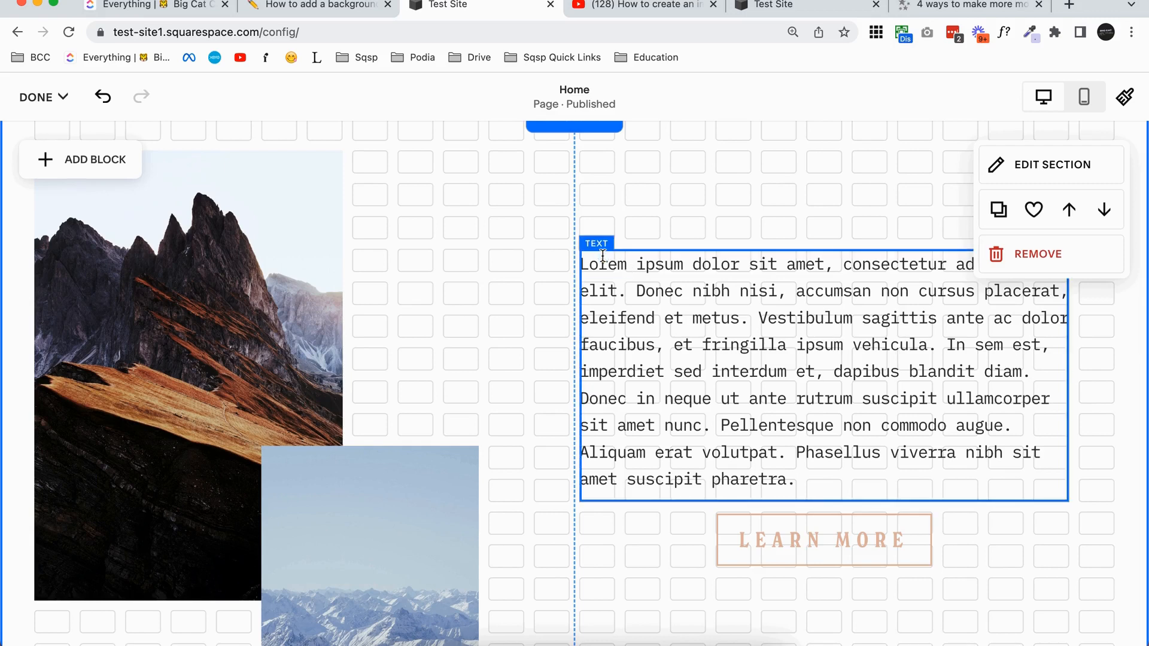
Turn on a gray background for the lorem ipsum block and extend it behind LEARN MORE
double_click(603, 264)
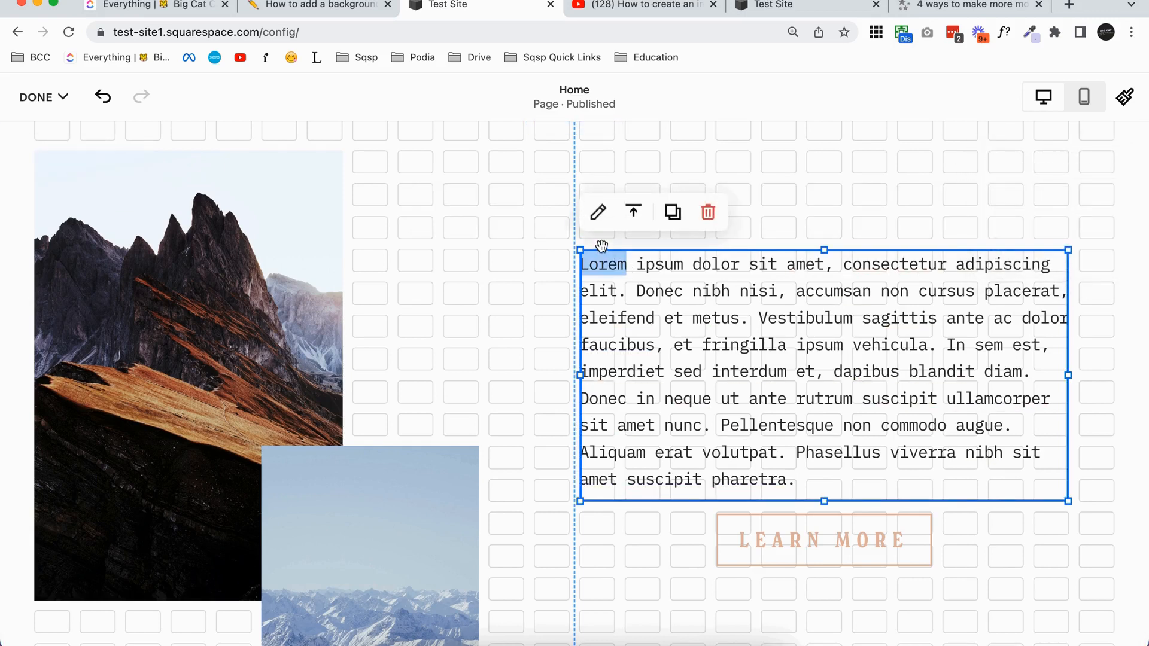
click(598, 212)
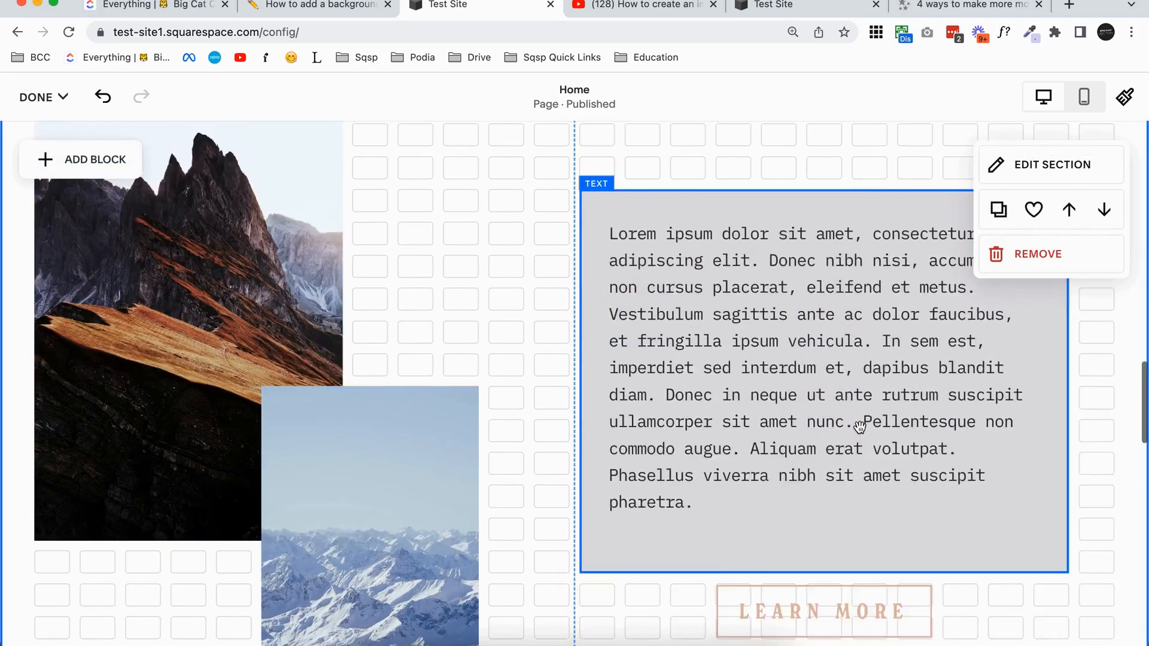
scroll(down, 3)
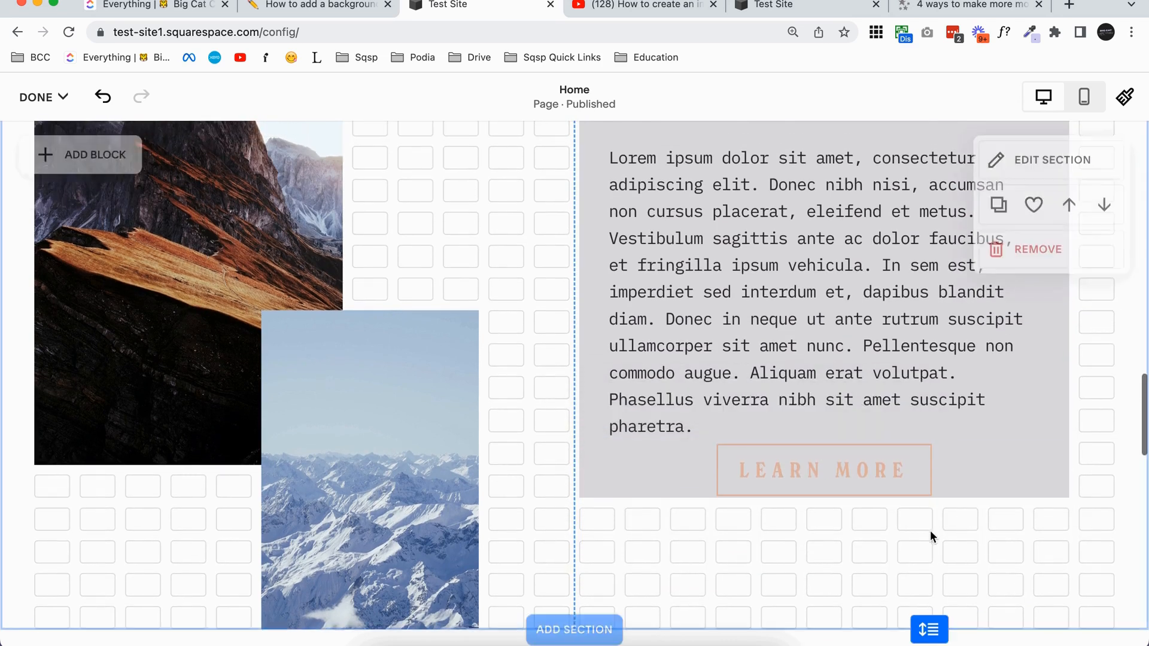
click(807, 471)
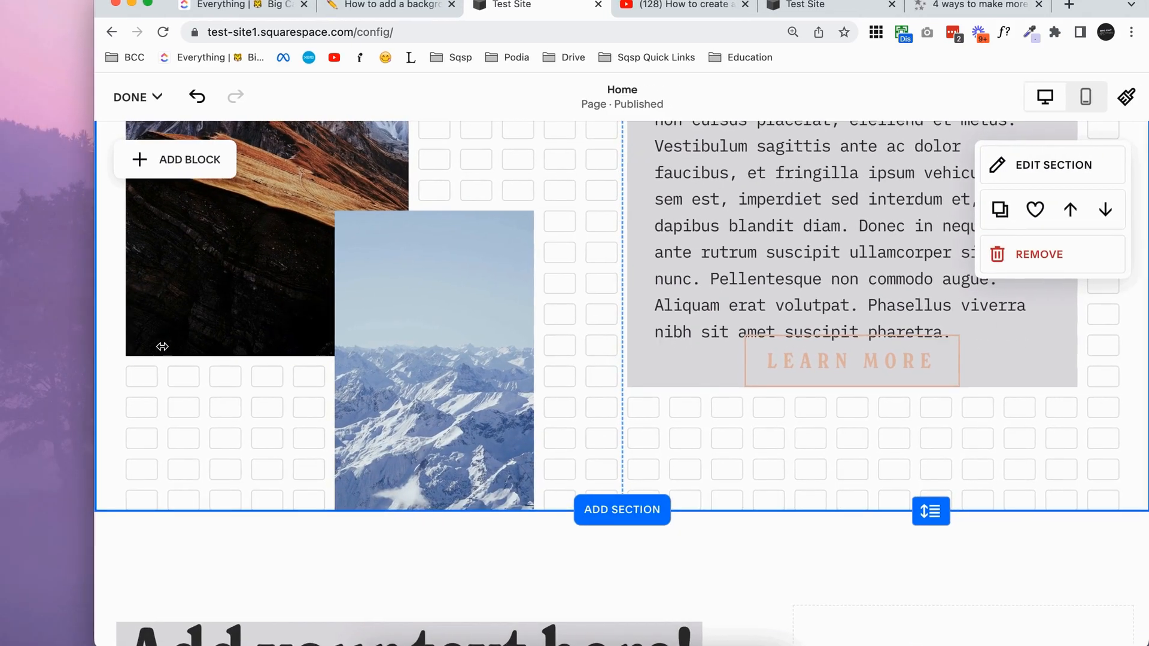
Place the LEARN MORE button beneath the gray paragraph block, outside its fill
scroll(down, 3)
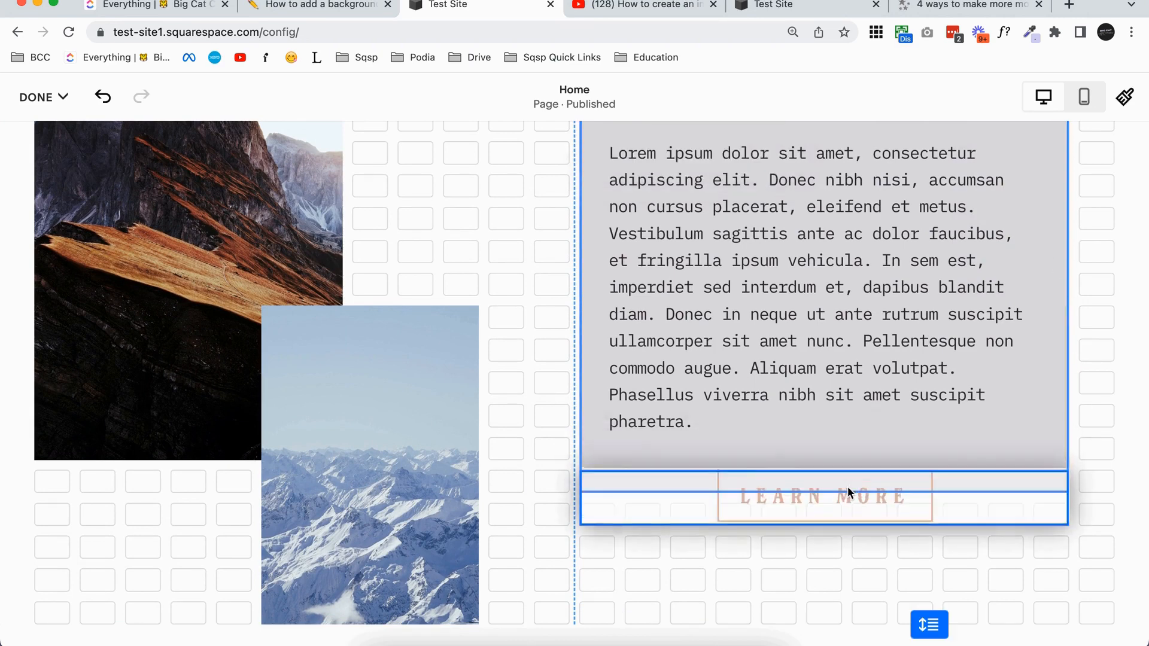
click(825, 496)
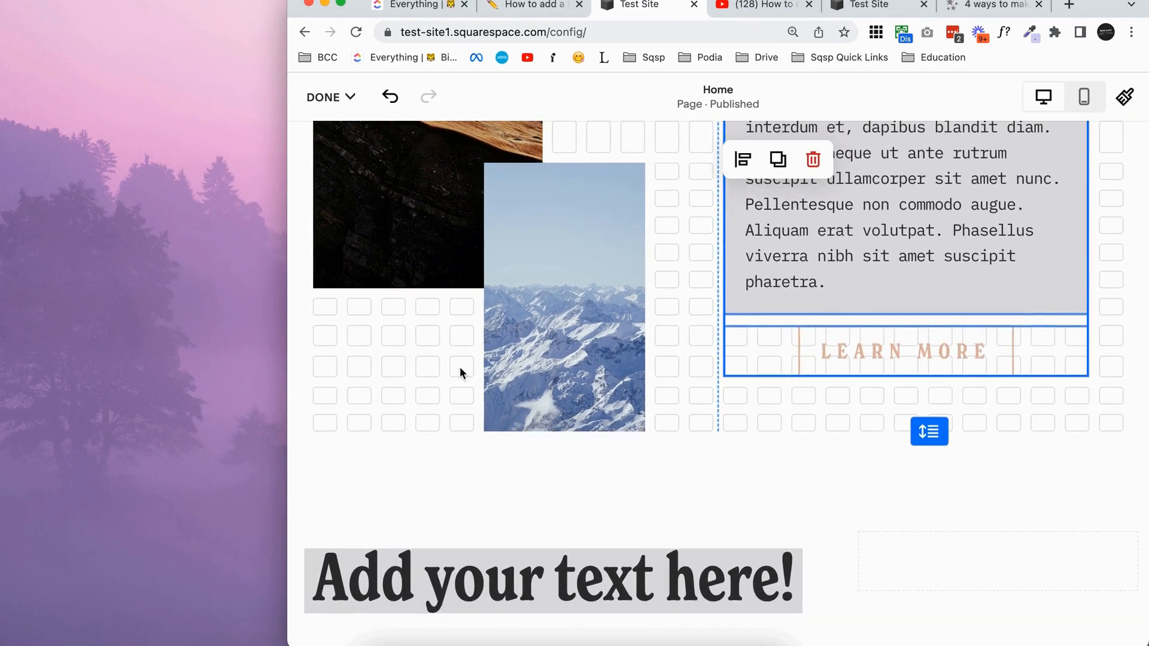
mouse_move(1041, 272)
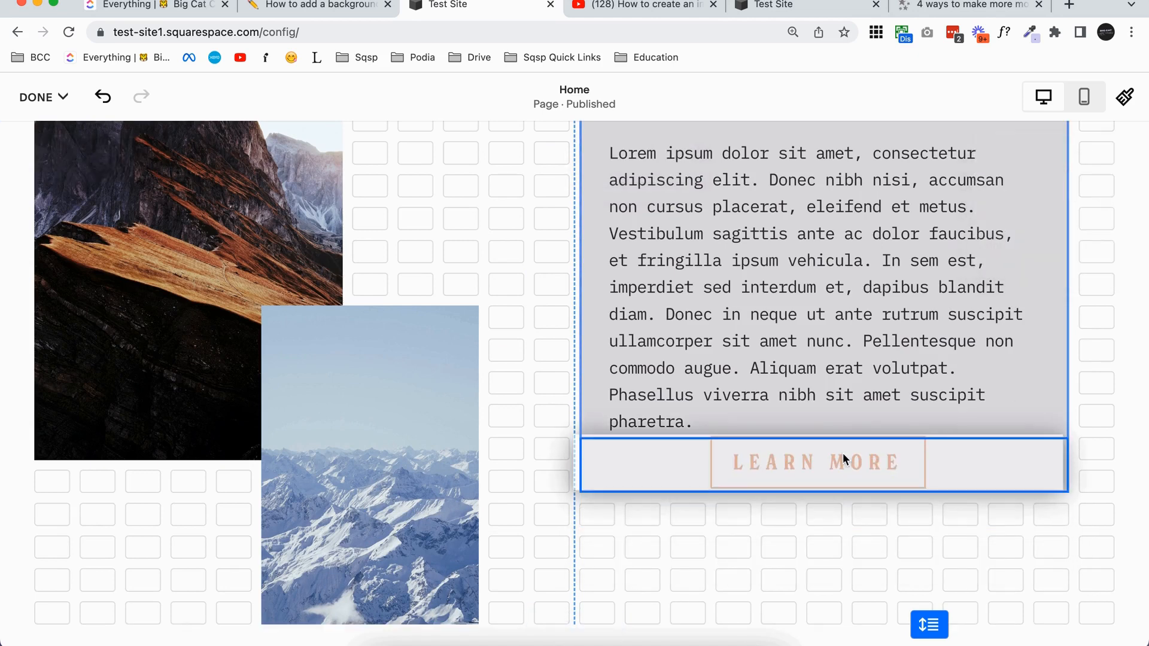
click(824, 463)
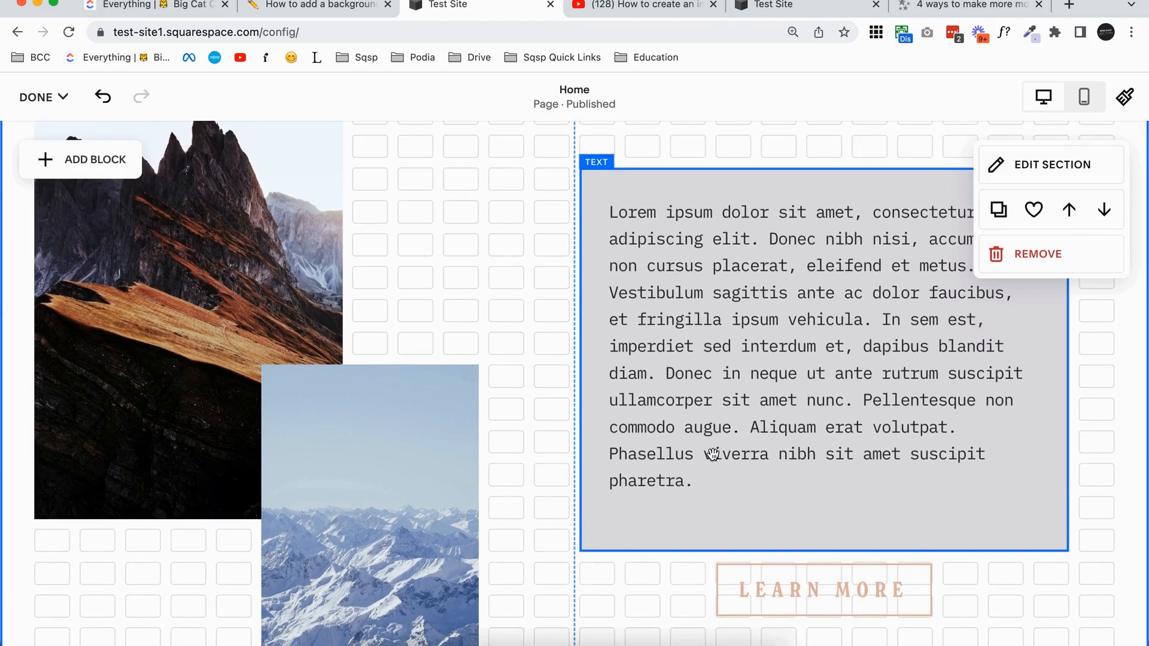
Remove the paragraph's gray background and add a Shape block found by searching 'sha'
double_click(632, 212)
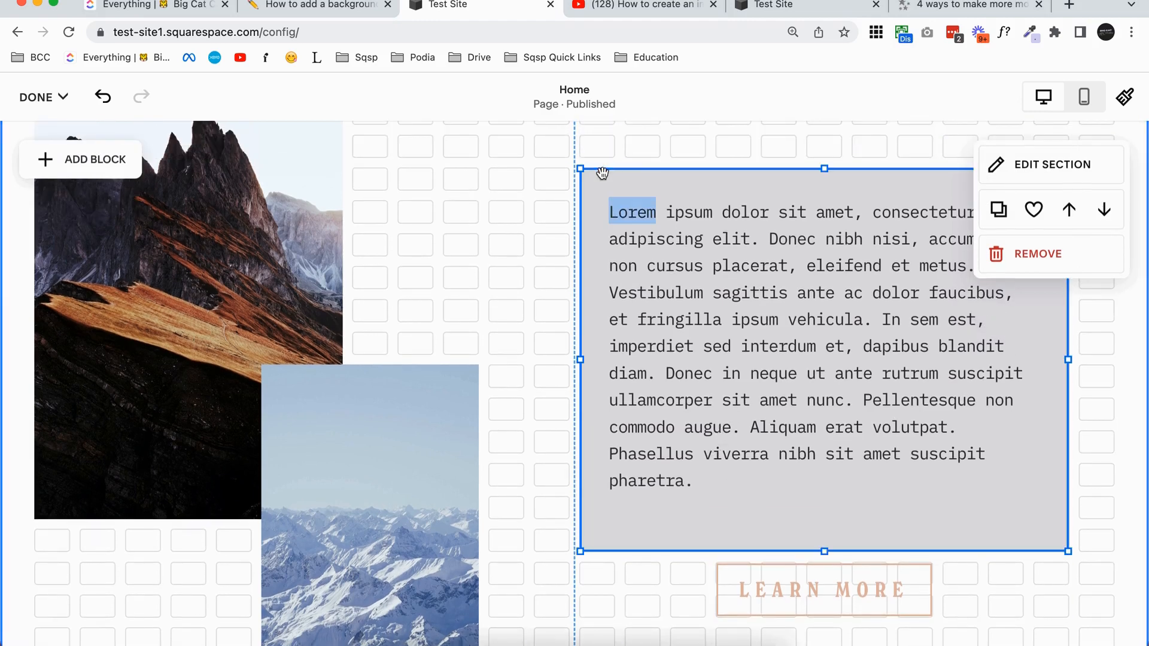
click(1052, 164)
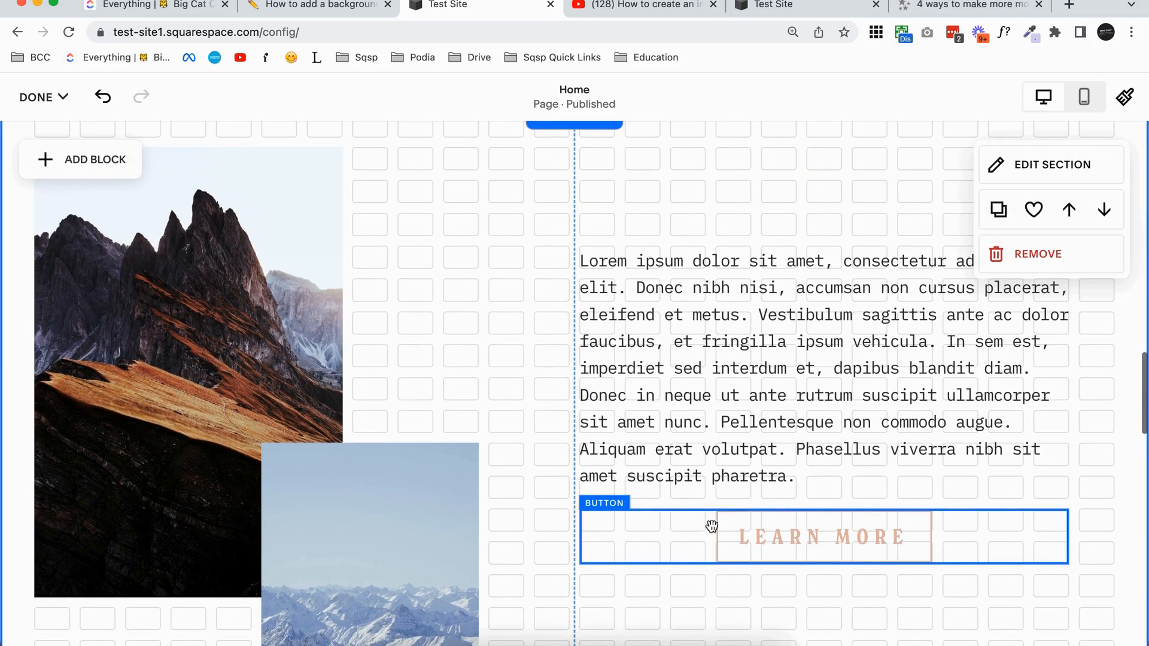
click(81, 159)
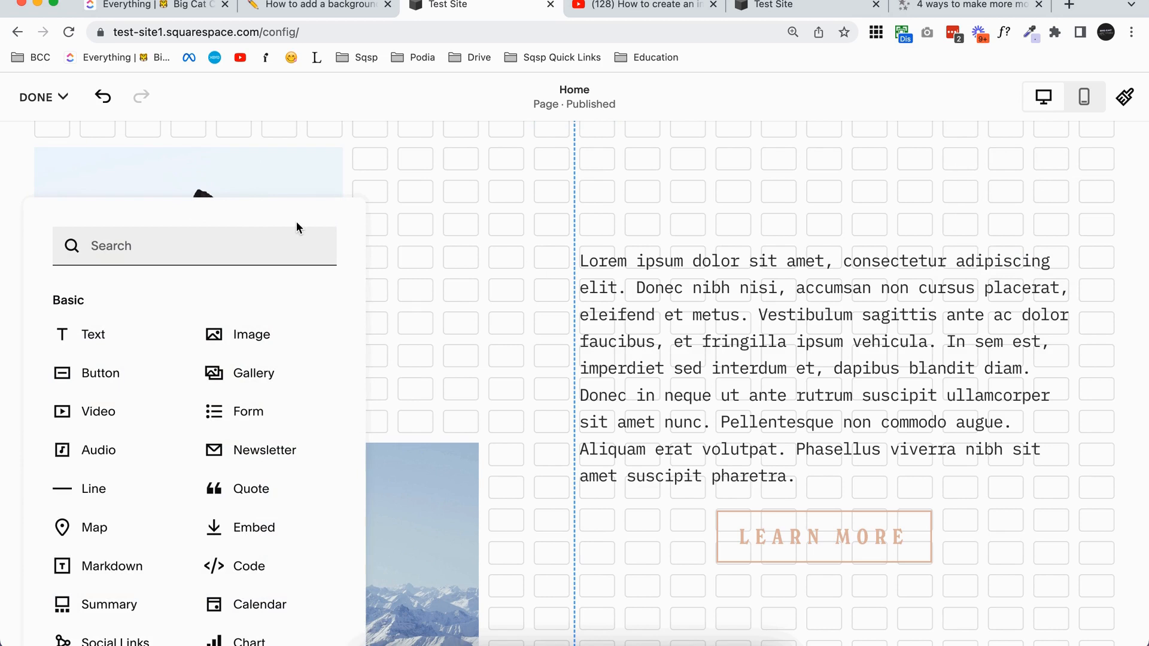
text(sha[)
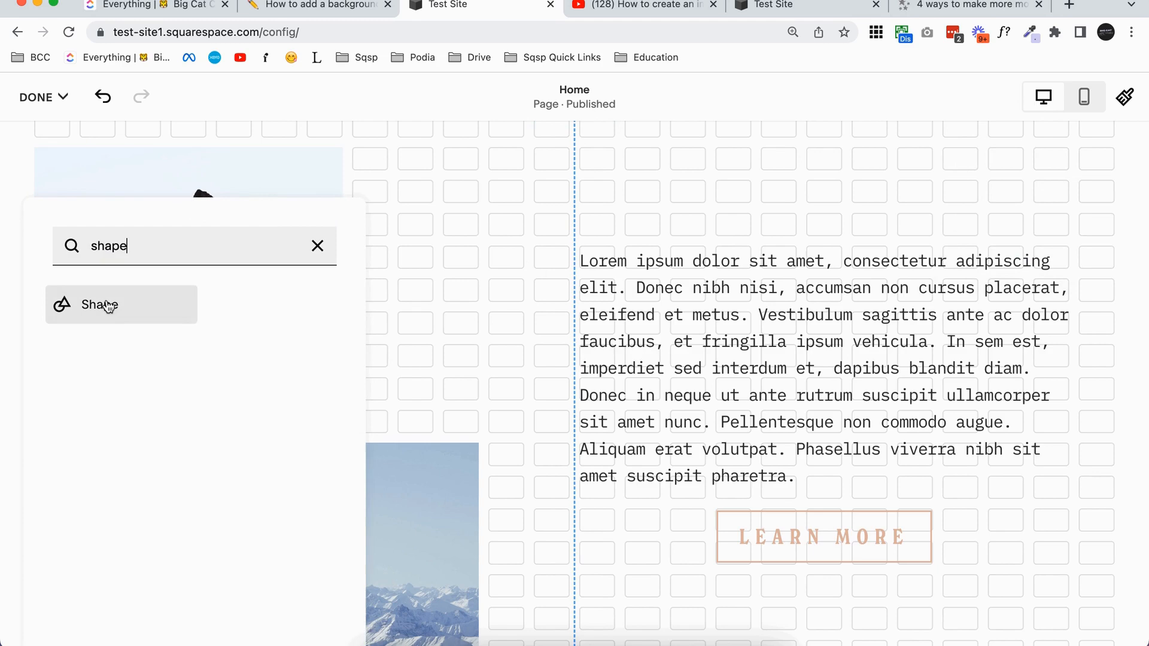
click(100, 304)
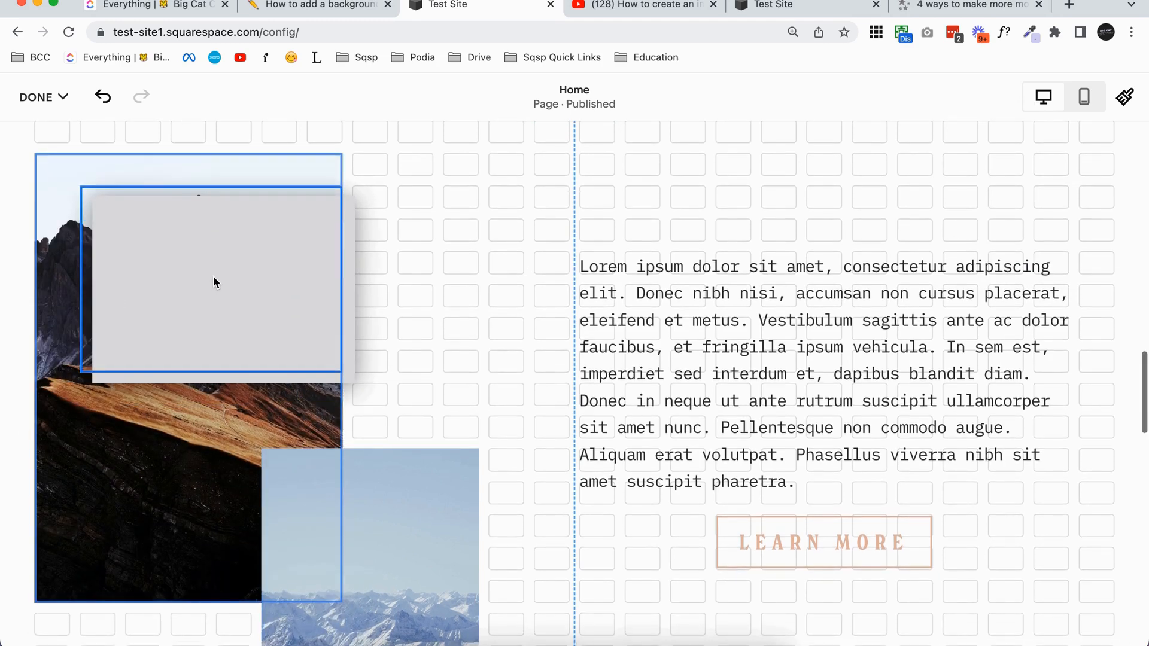
Move the gray shape into the right column and enlarge it over paragraph and button
drag(213, 282, 692, 327)
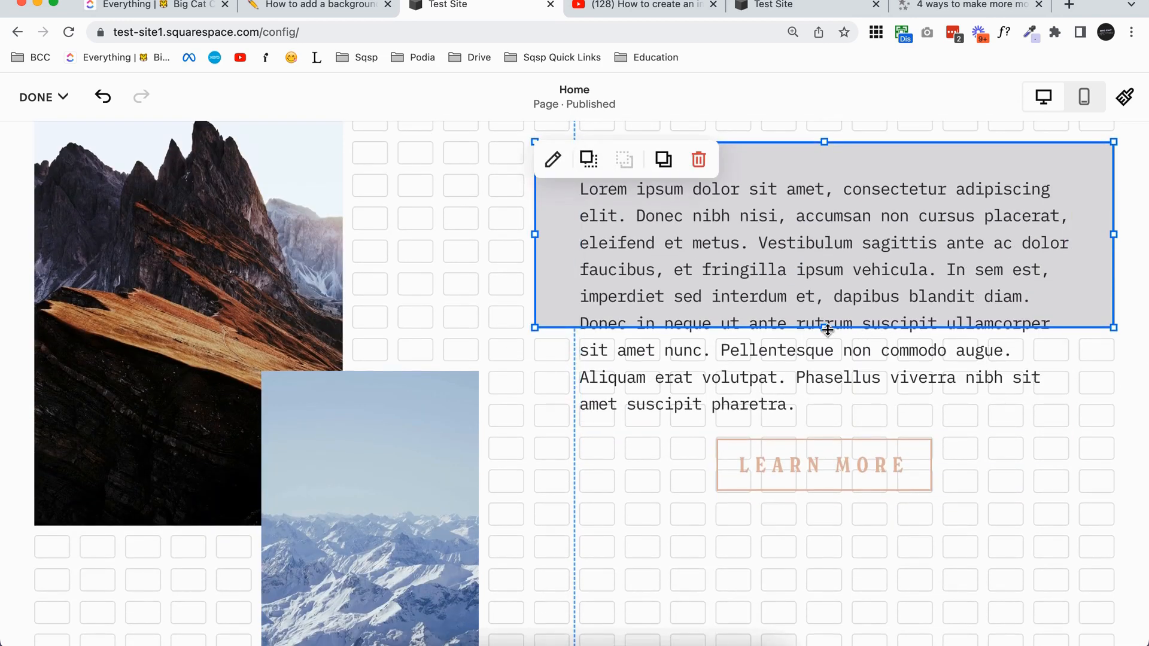
drag(823, 328, 823, 524)
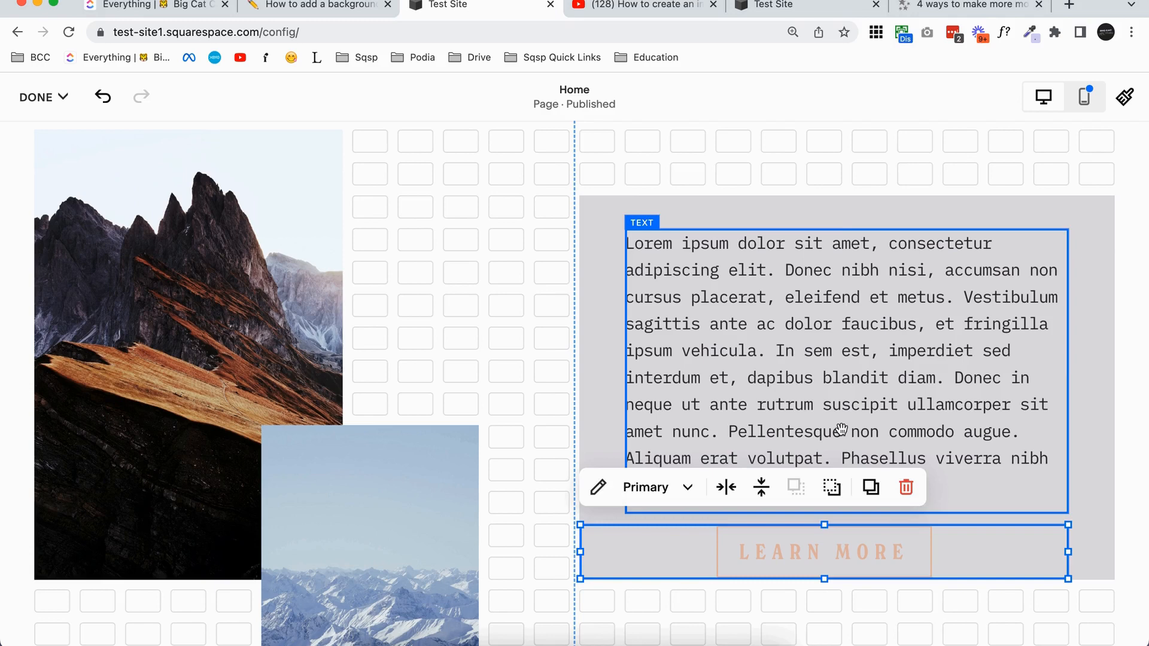
click(676, 205)
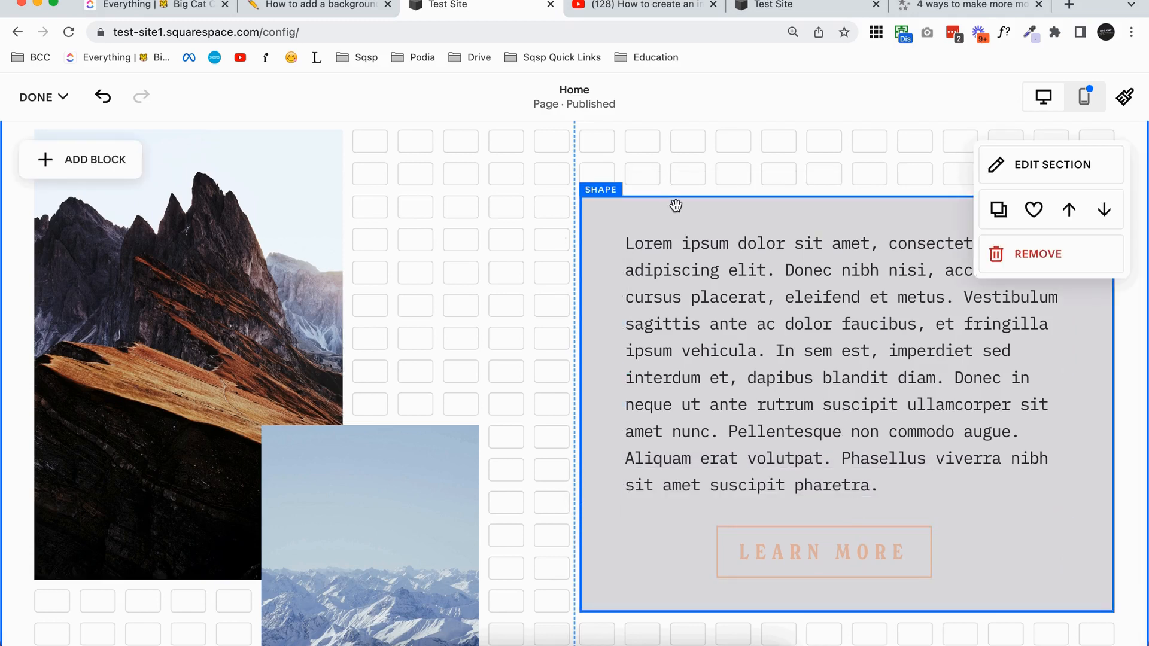
mouse_move(673, 207)
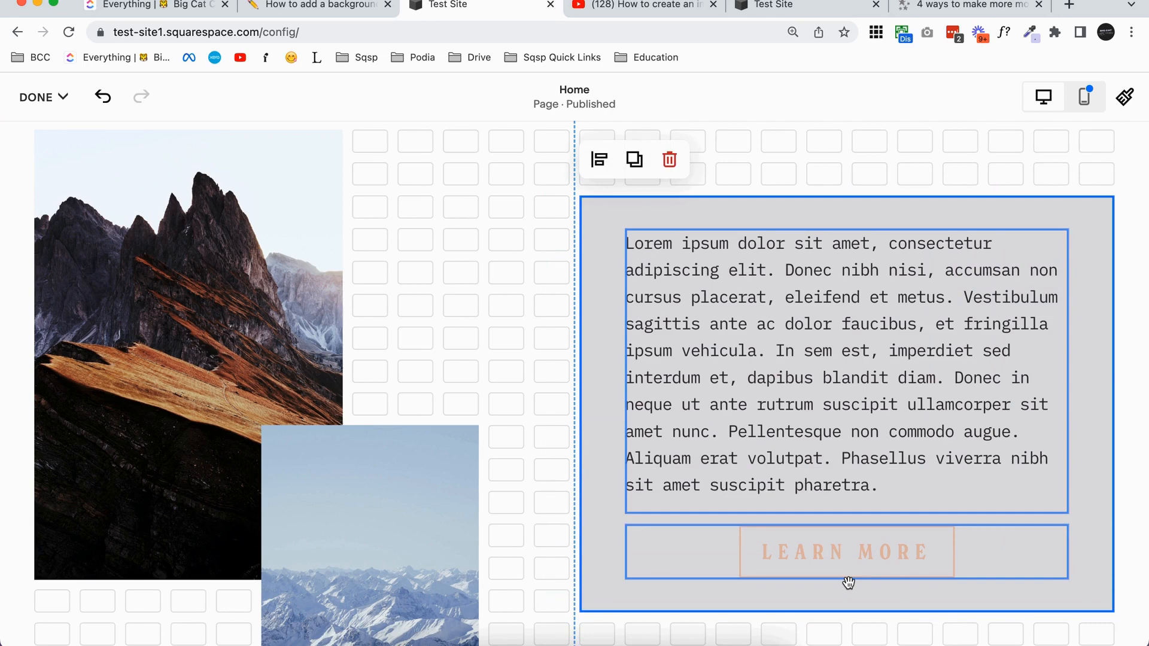
mouse_move(719, 343)
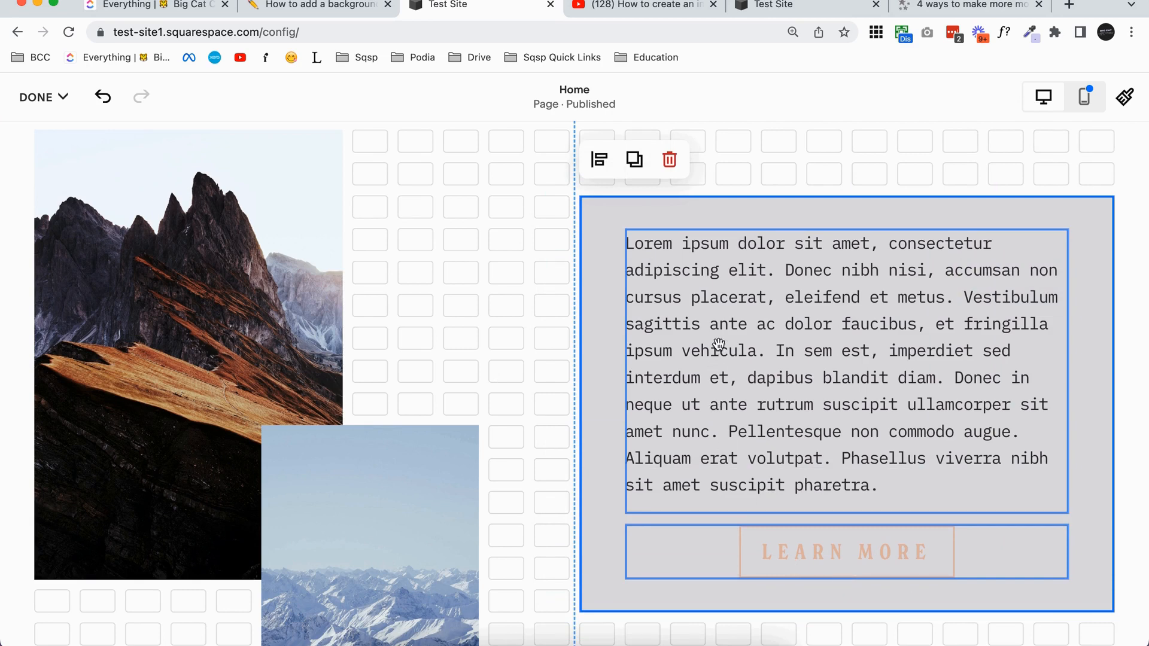
mouse_move(722, 557)
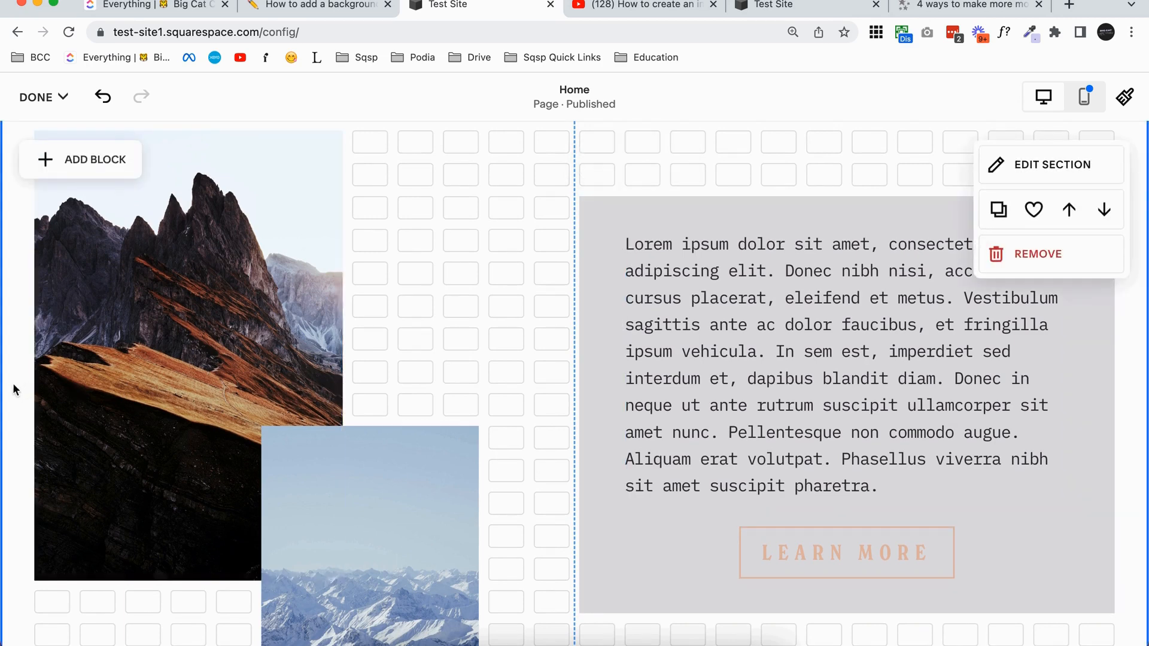
scroll(down, 3)
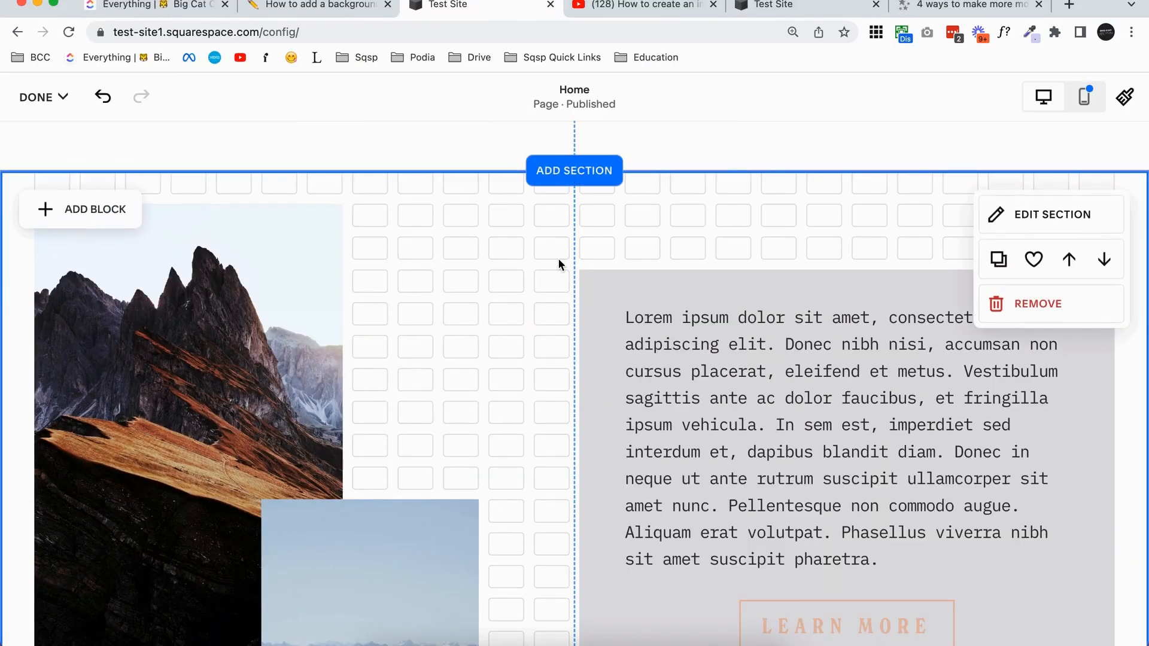
In the shape's design settings, try a circle and return to a square
scroll(down, 3)
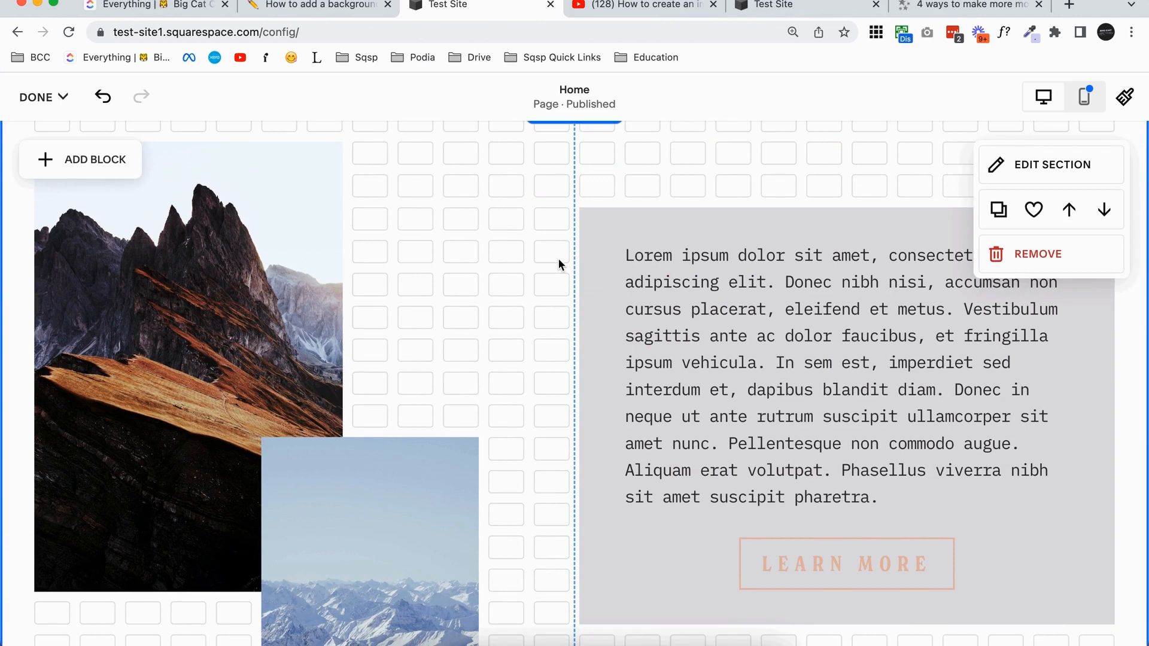
click(1052, 164)
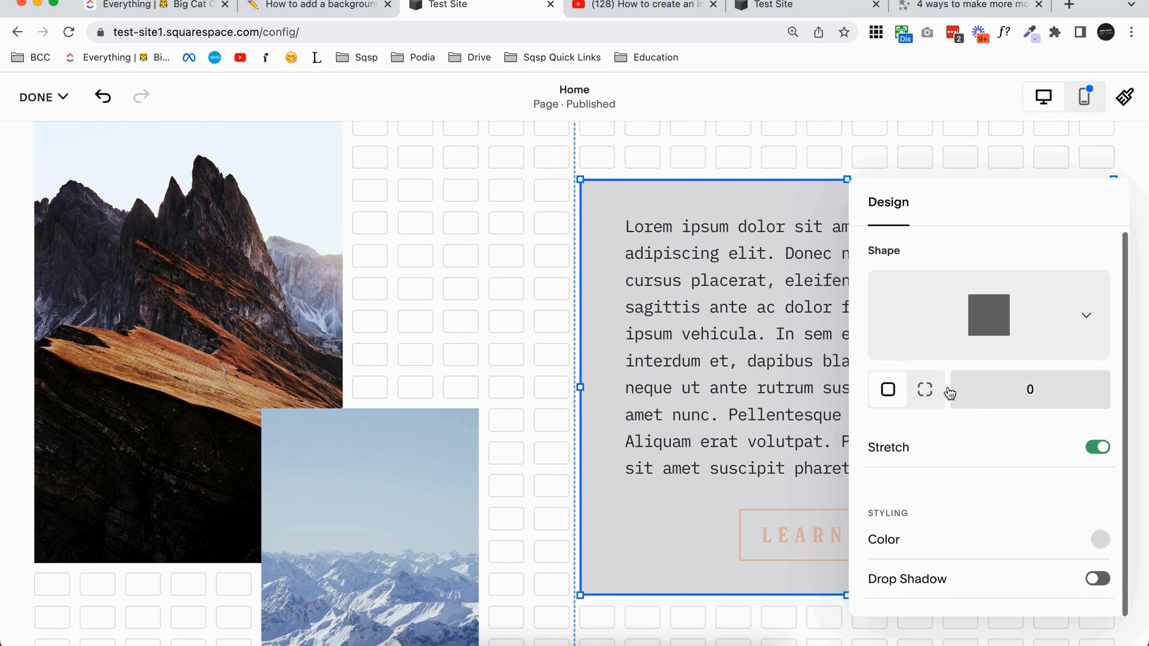
mouse_move(1029, 338)
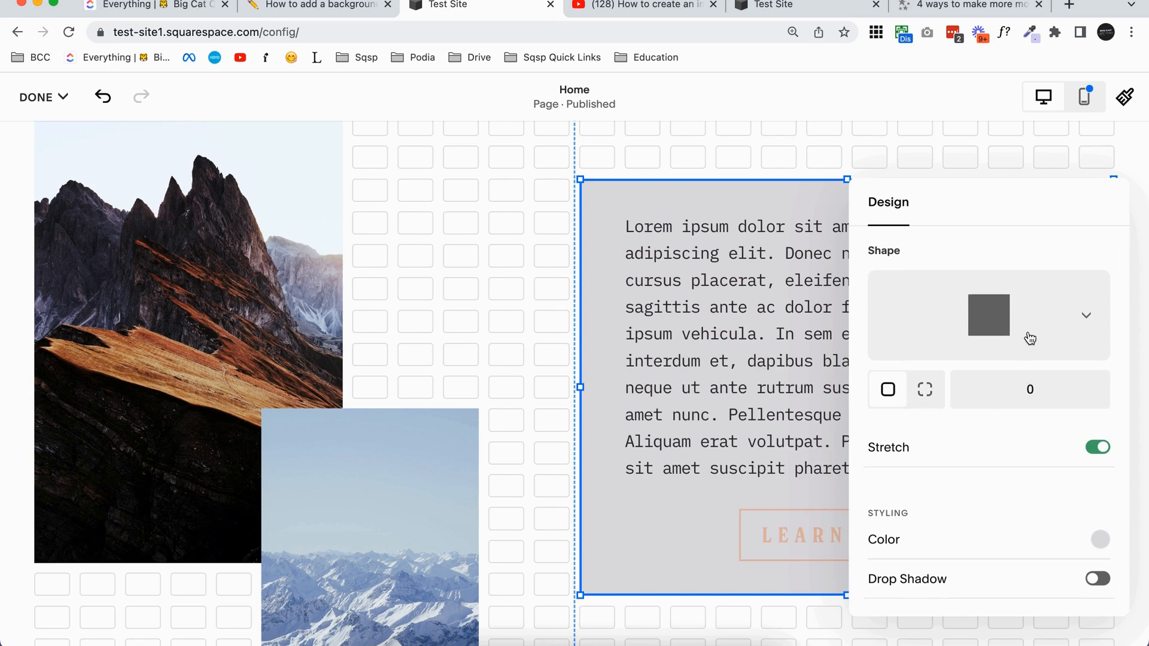
click(989, 315)
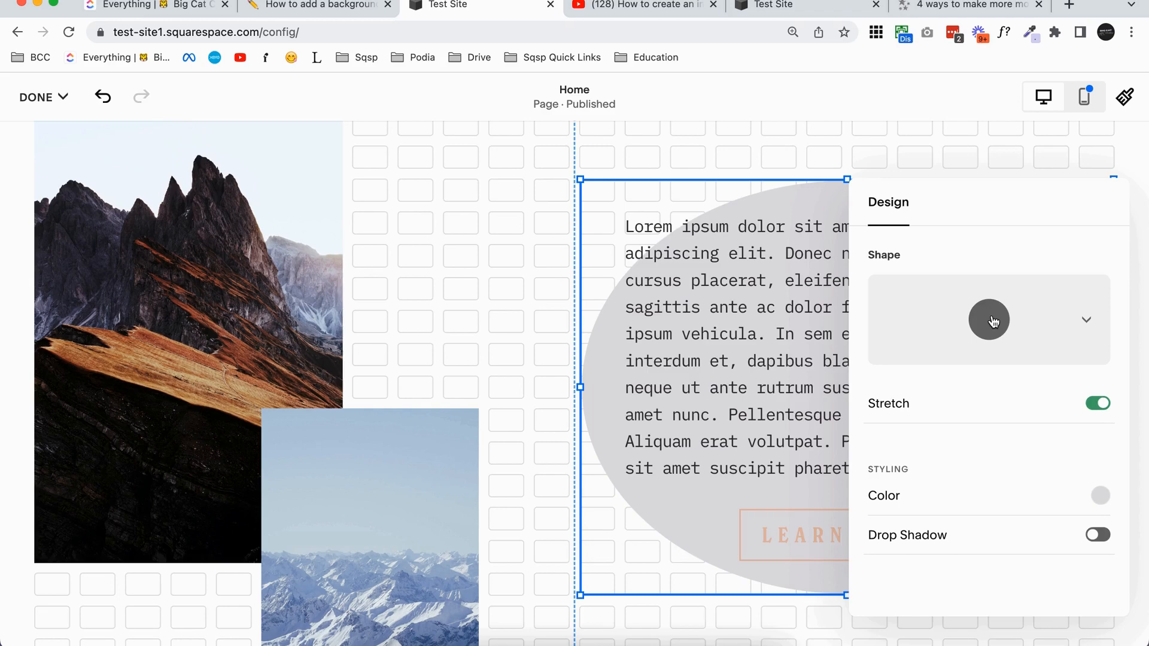
click(988, 319)
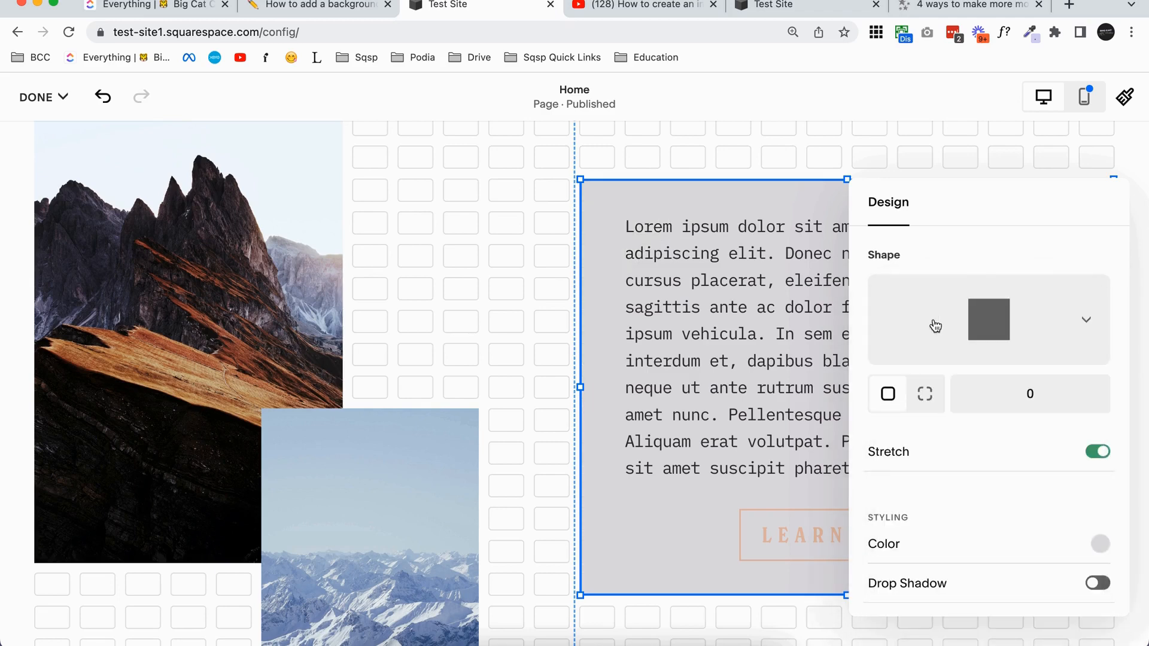
Toggle the drop shadow on and back off, then open the colour palette
click(1098, 583)
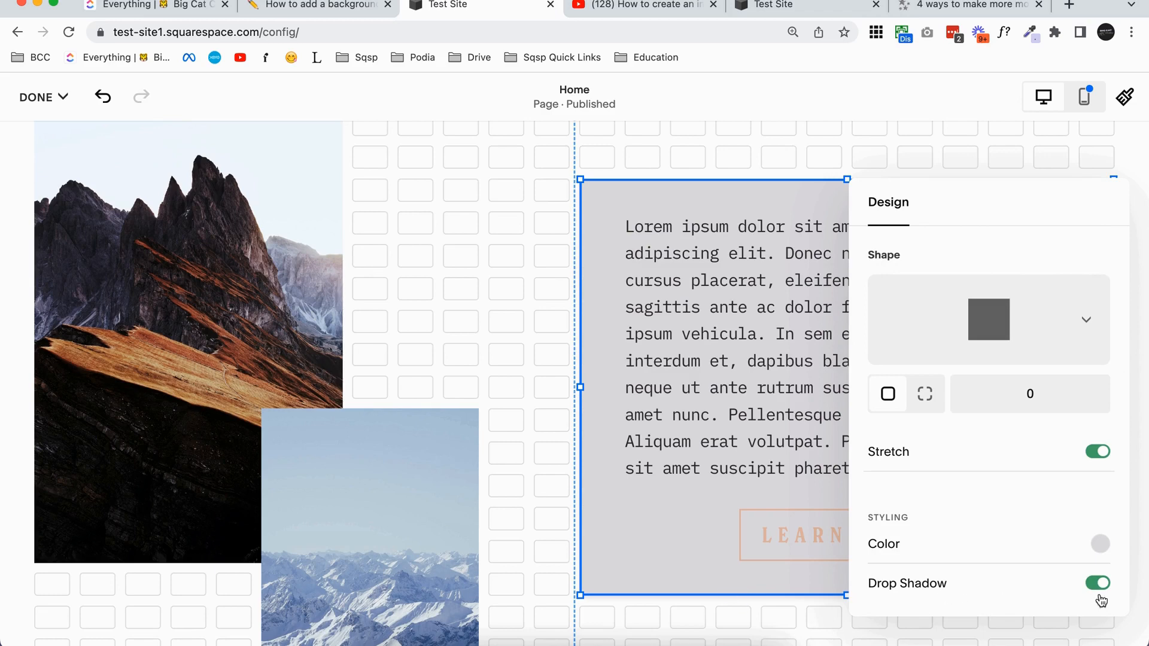
click(1094, 597)
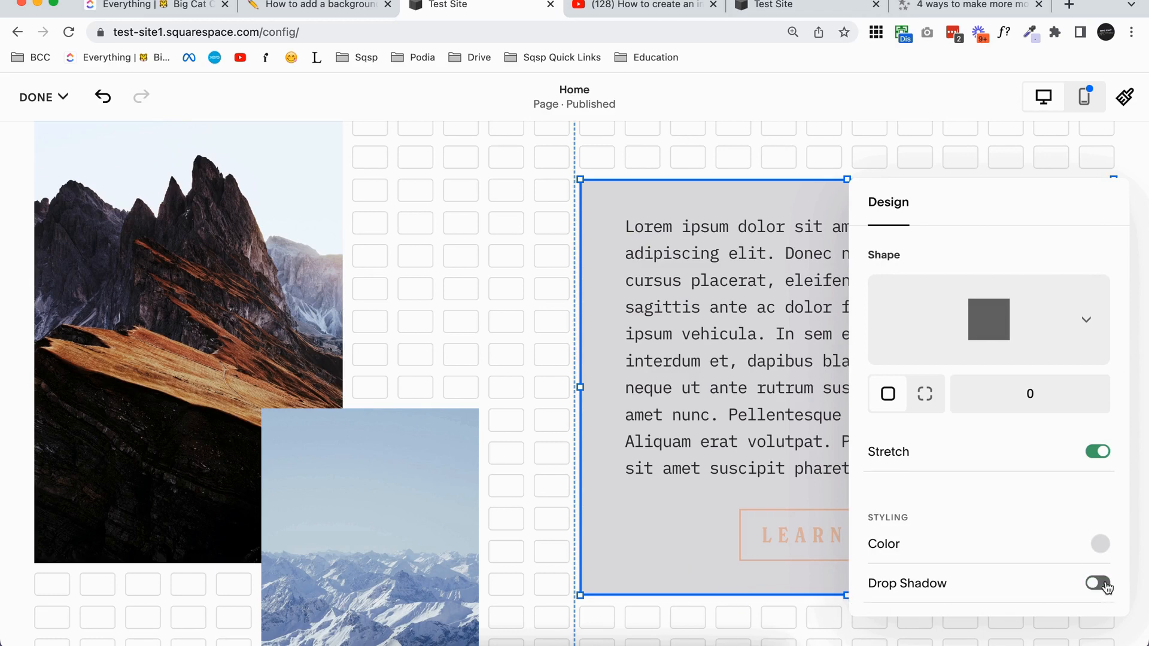
click(1098, 542)
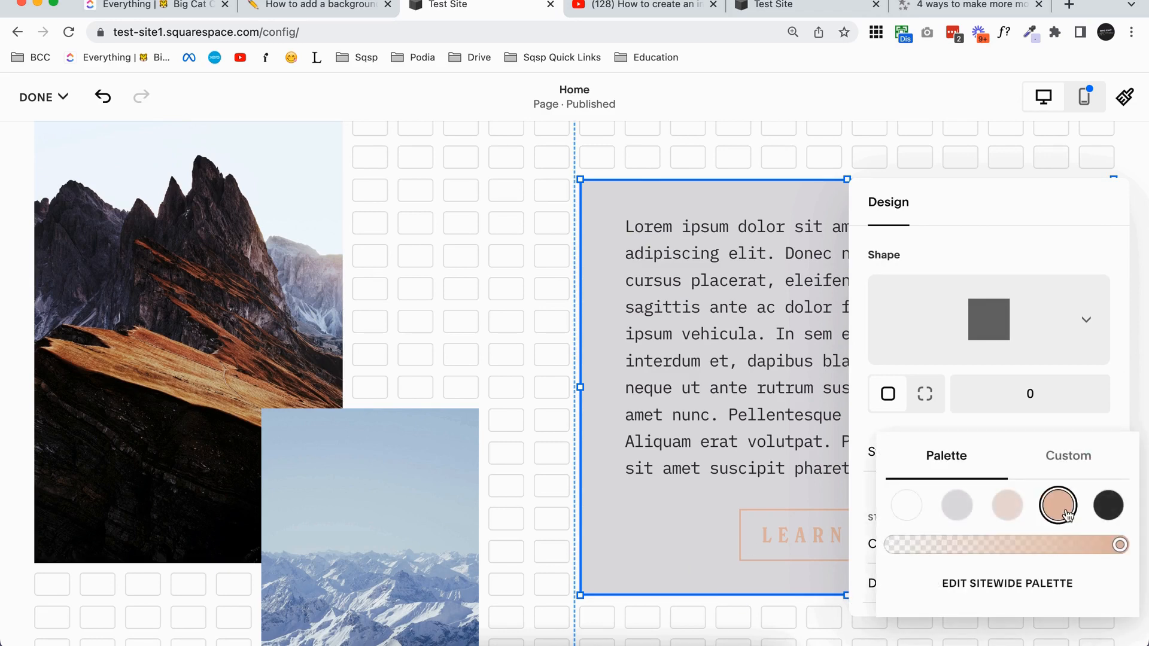
click(907, 505)
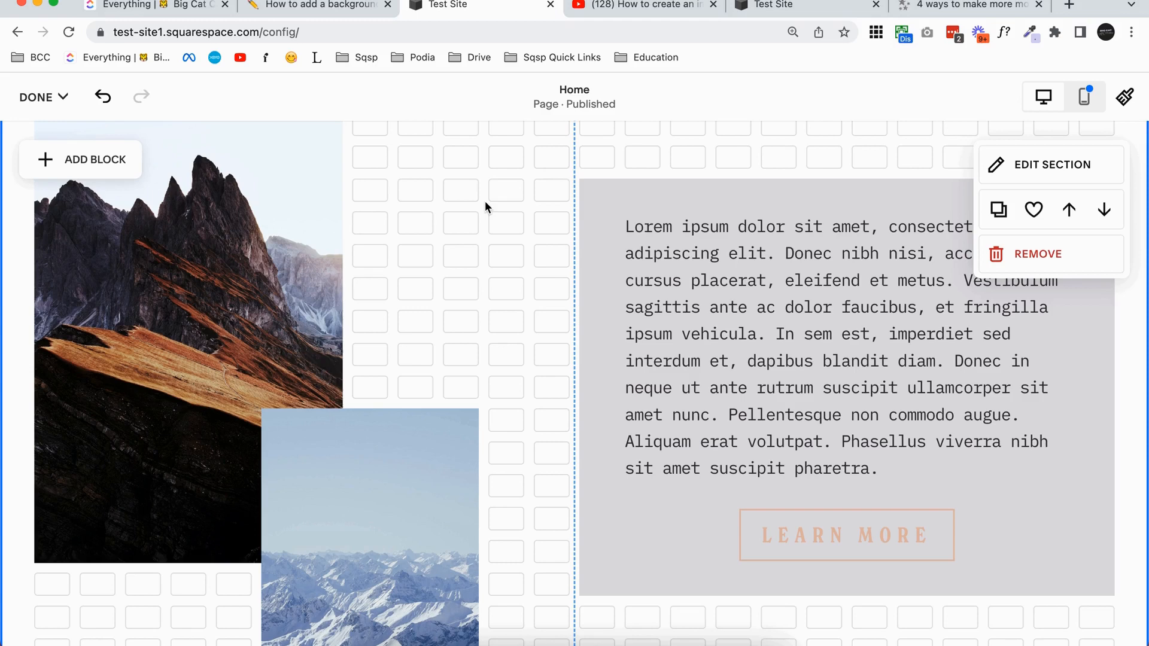
Scroll down to review the section with its light gray backdrop
scroll(down, 3)
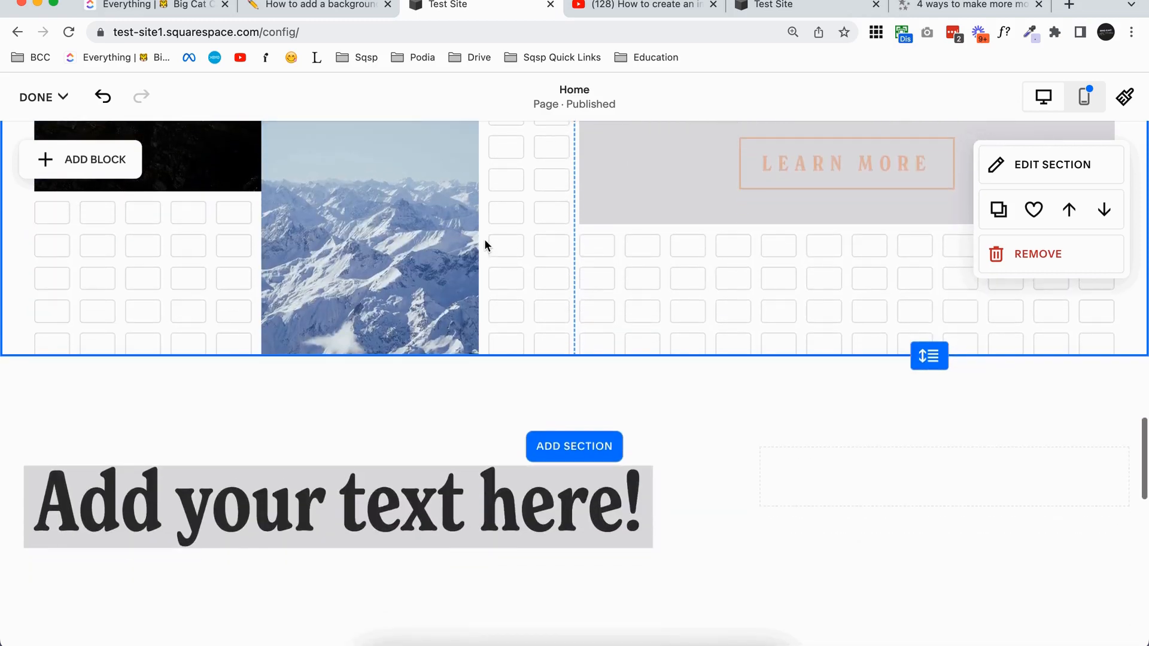